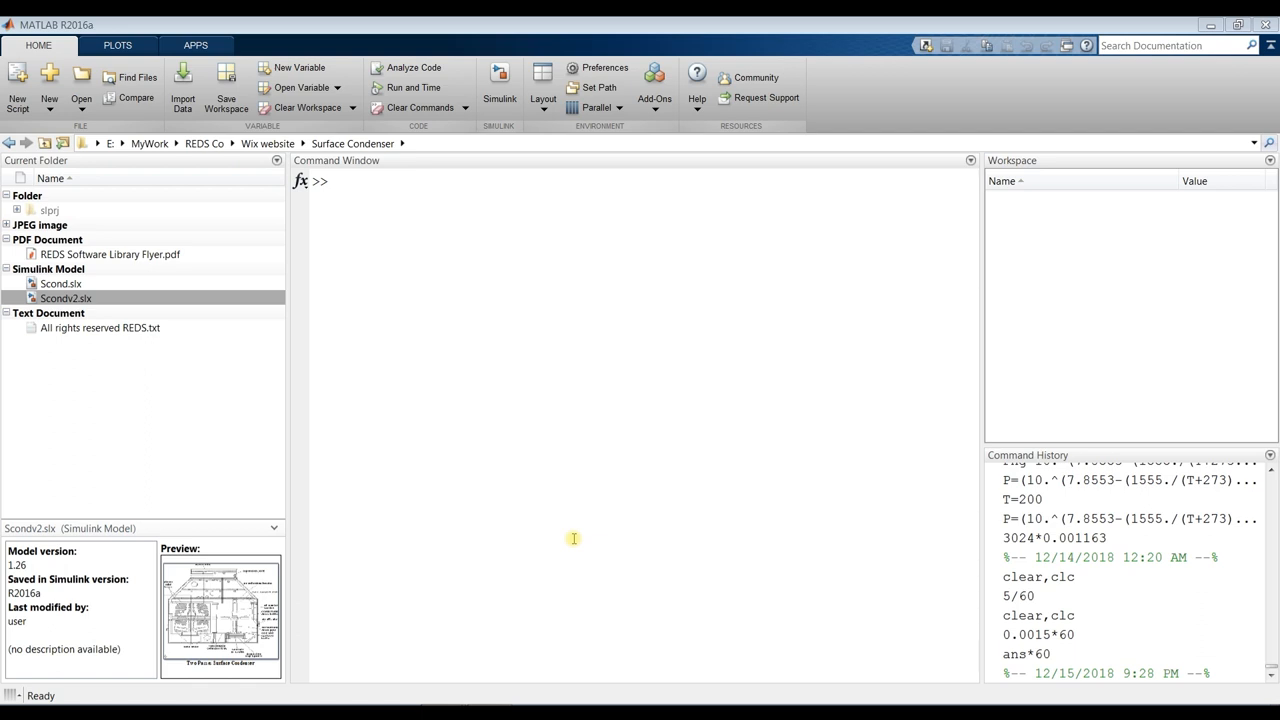
mouse_move(439, 377)
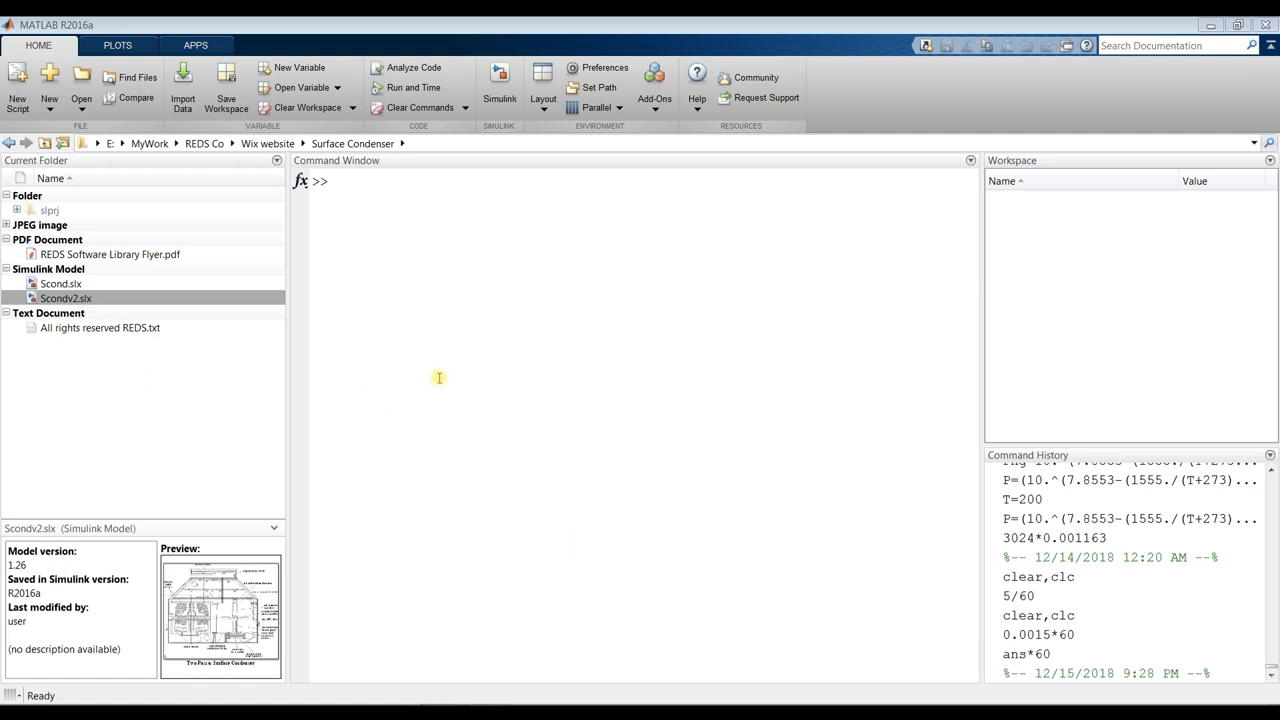
mouse_move(625, 283)
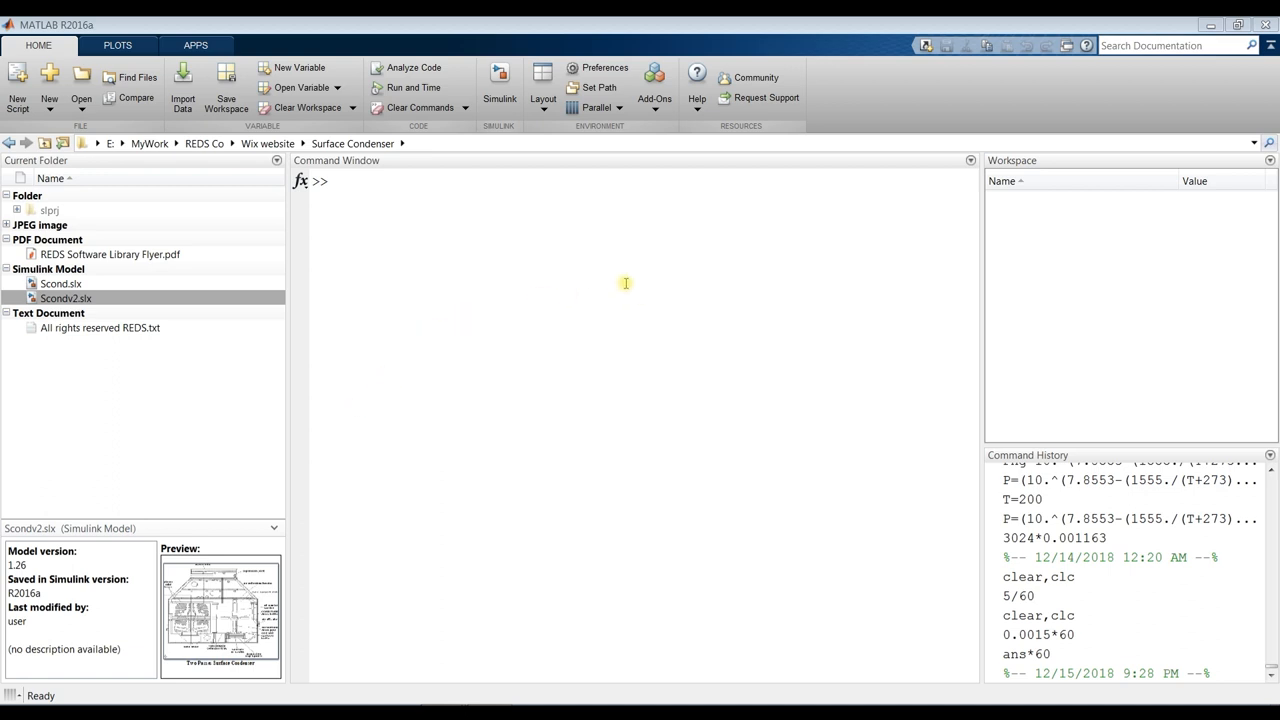
mouse_move(548, 301)
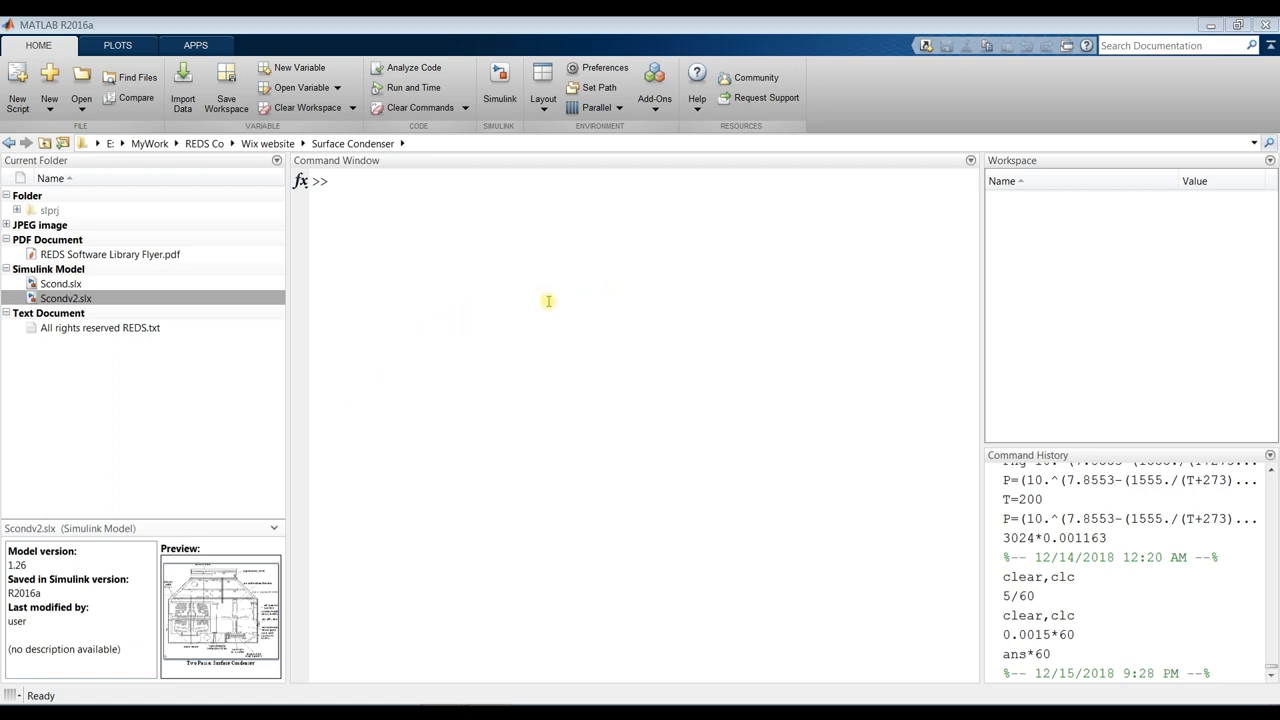
mouse_move(578, 360)
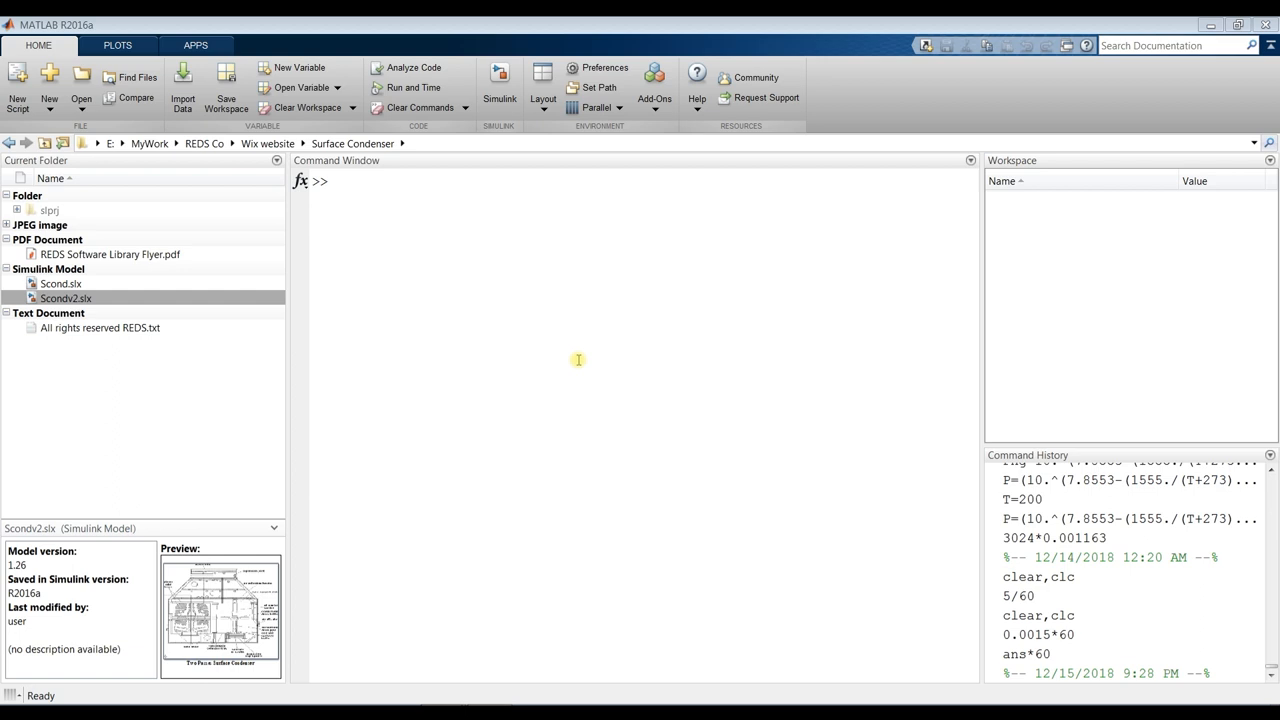
Step: Open the Scondv2.slx model showing the Two Passes Surface Condenser diagram
left_click(1253, 143)
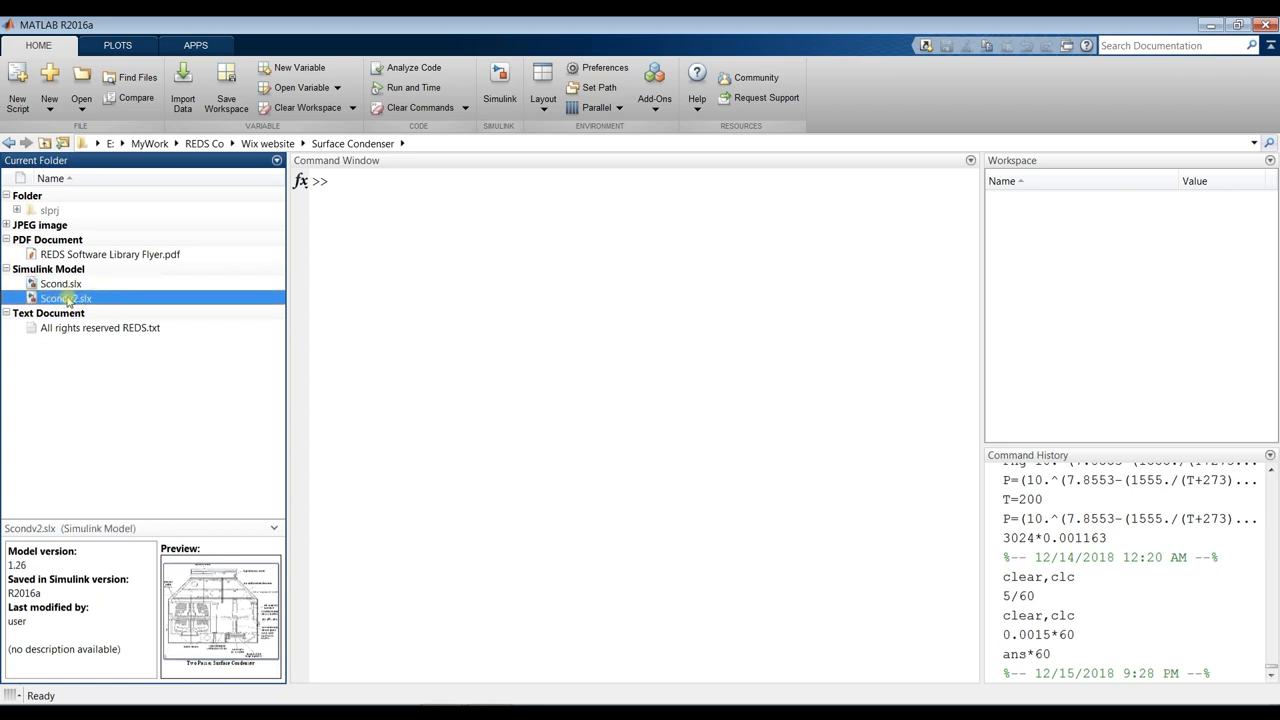
double_click(64, 298)
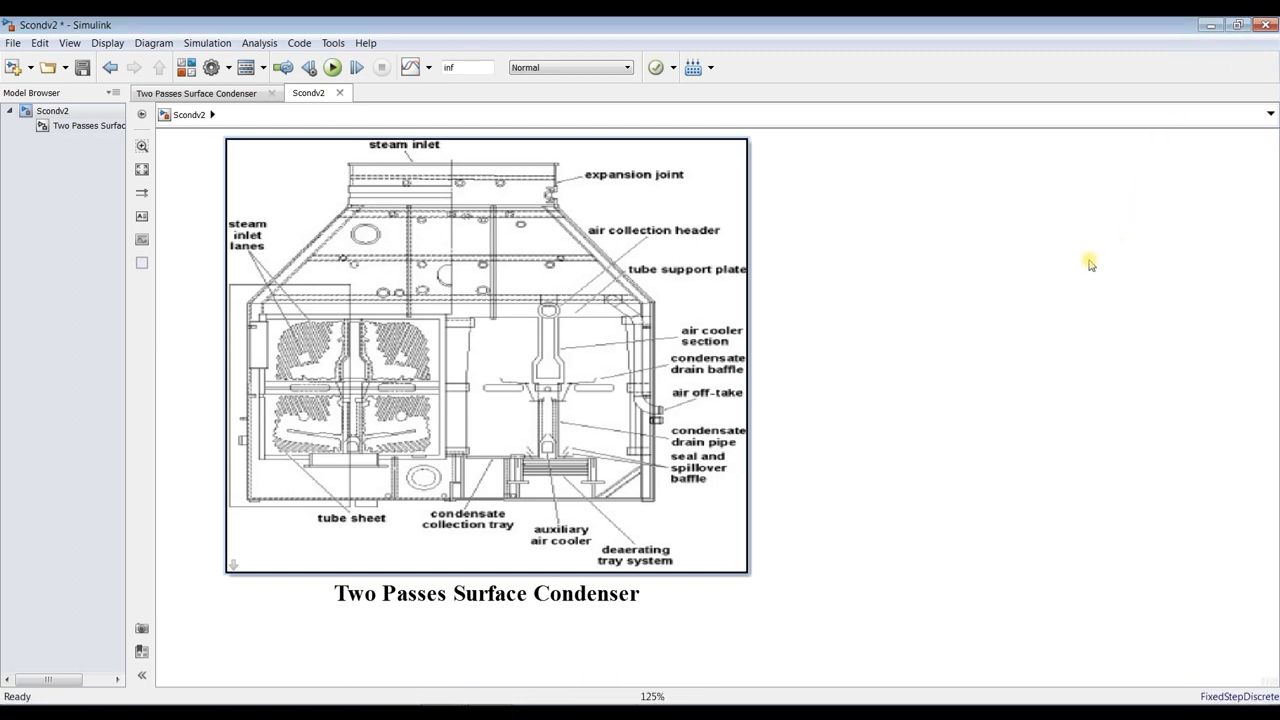
mouse_move(195, 191)
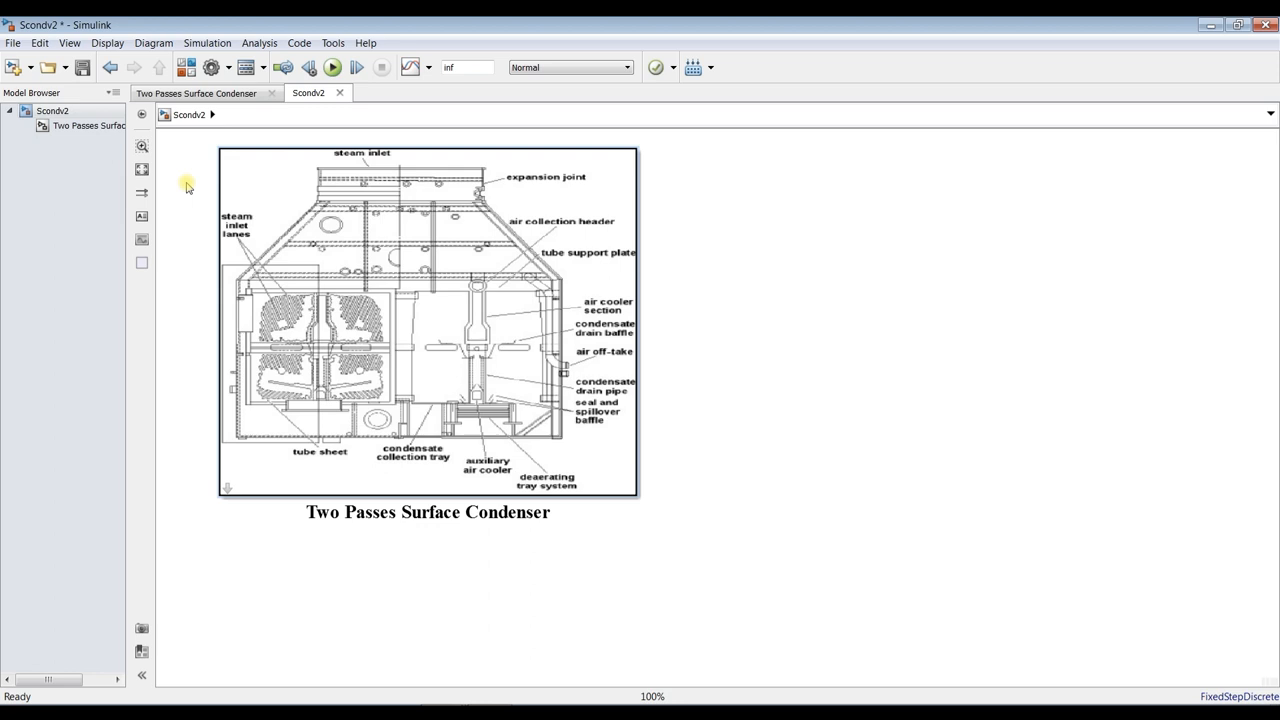
mouse_move(302, 349)
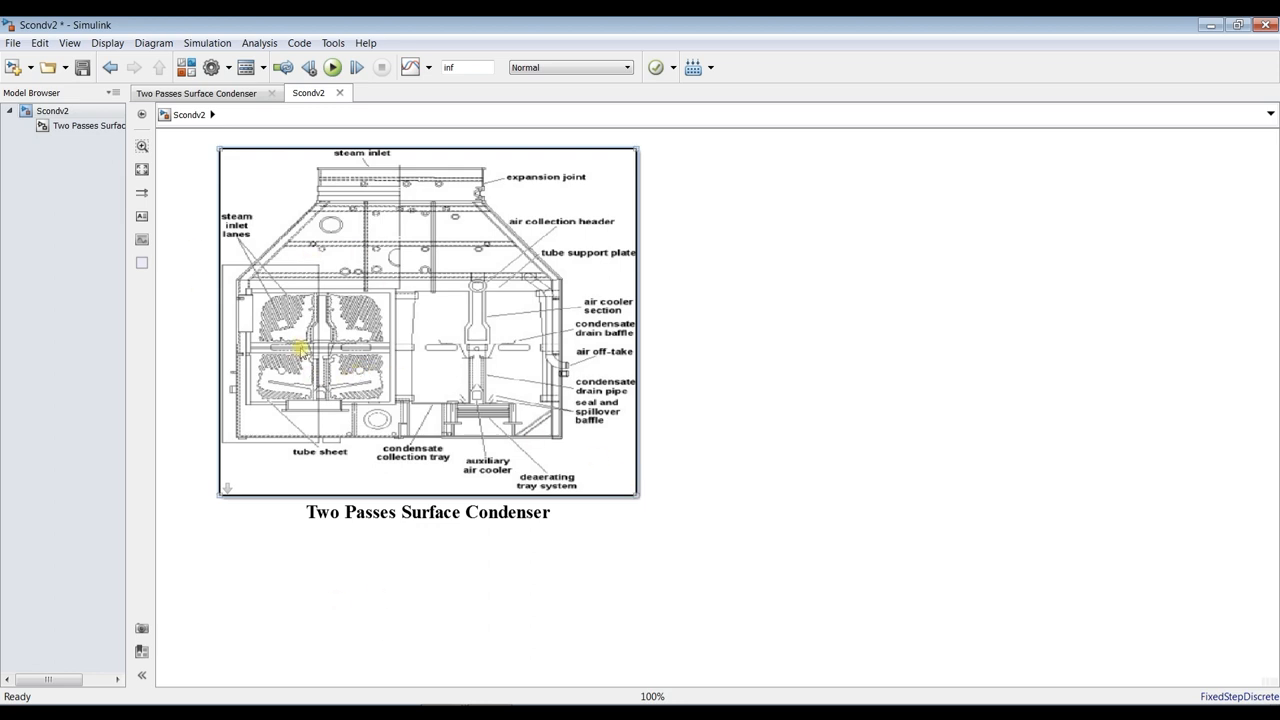
mouse_move(262, 415)
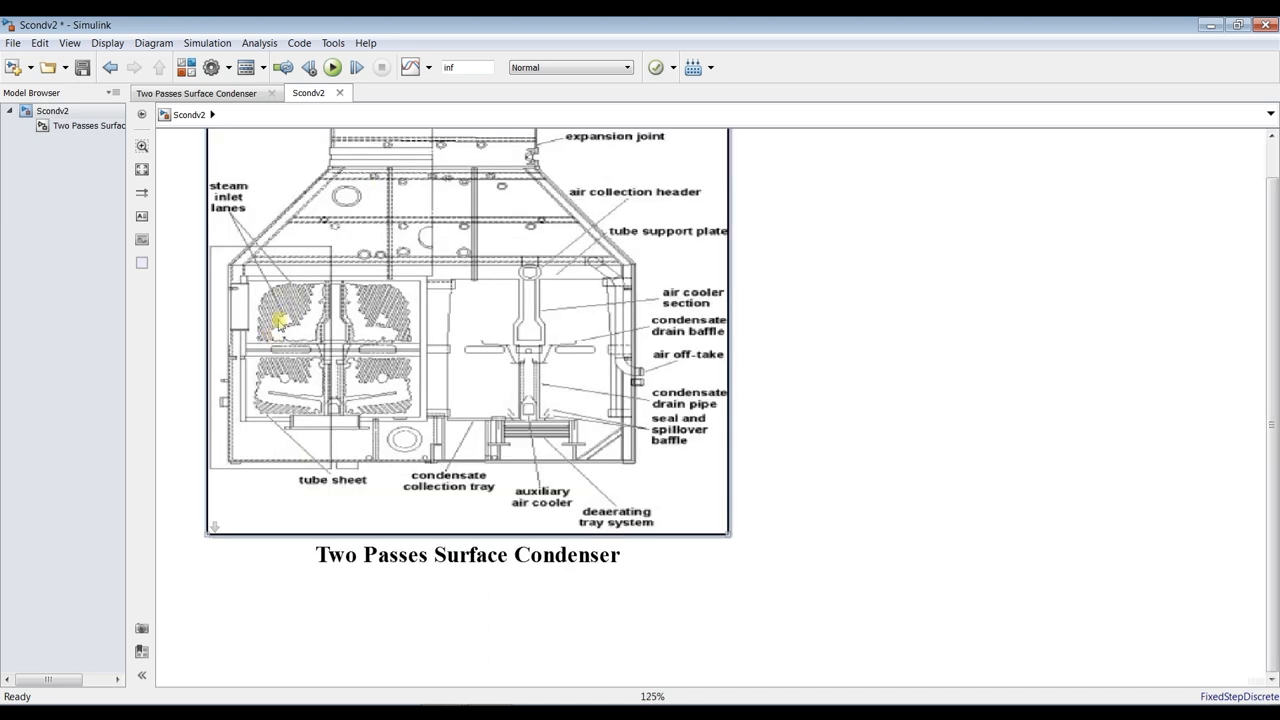
mouse_move(290, 348)
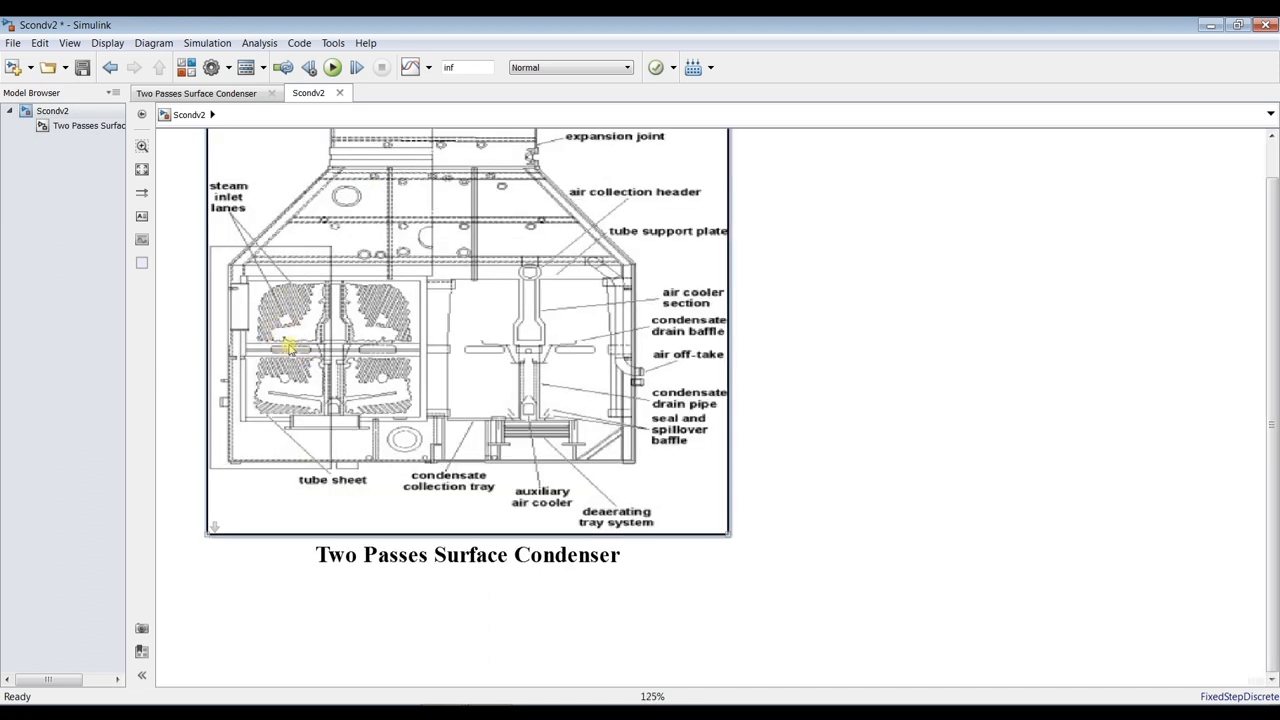
mouse_move(538, 263)
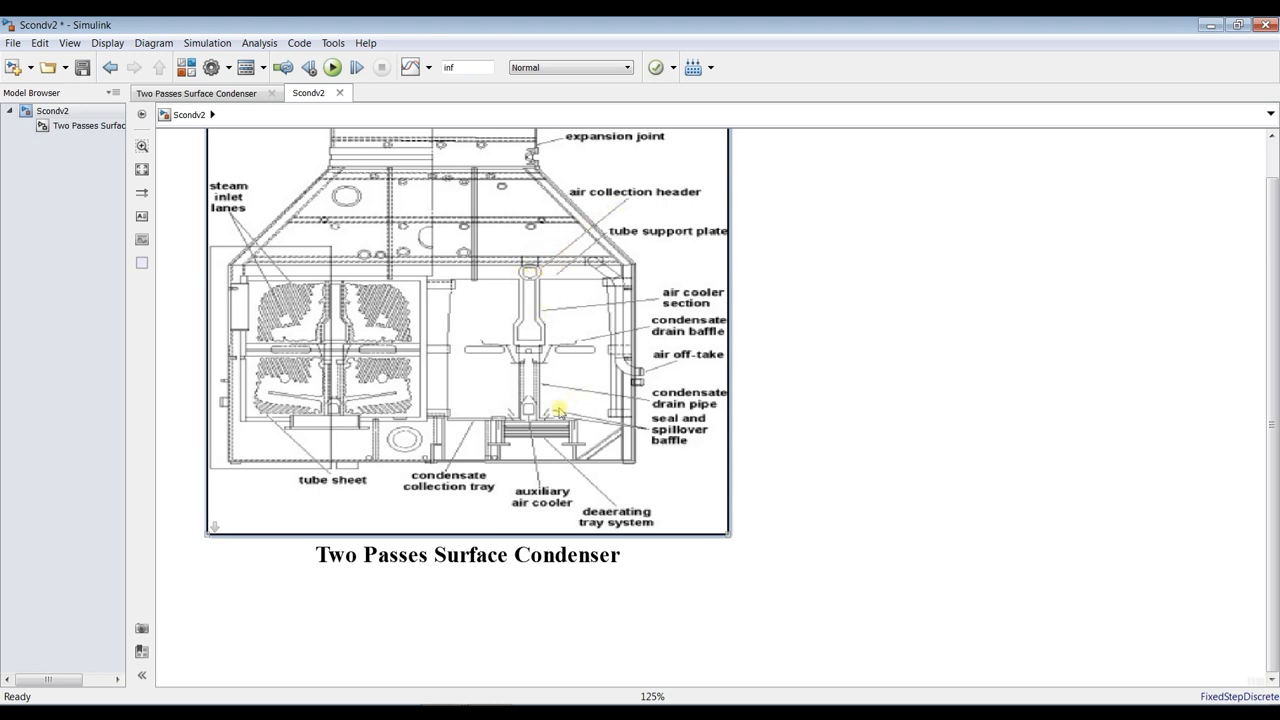
mouse_move(432, 390)
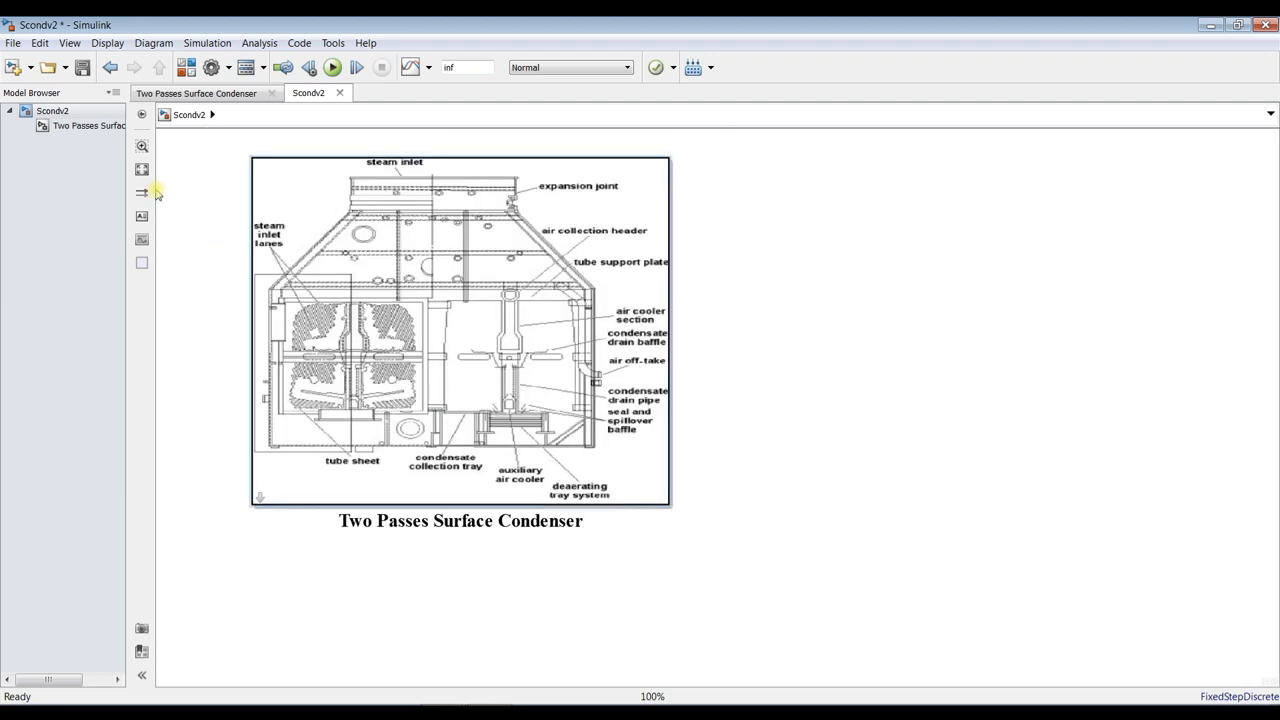
Step: Set the condenser efficiency to 0.5 on the Performance settings of the block parameters
double_click(460, 340)
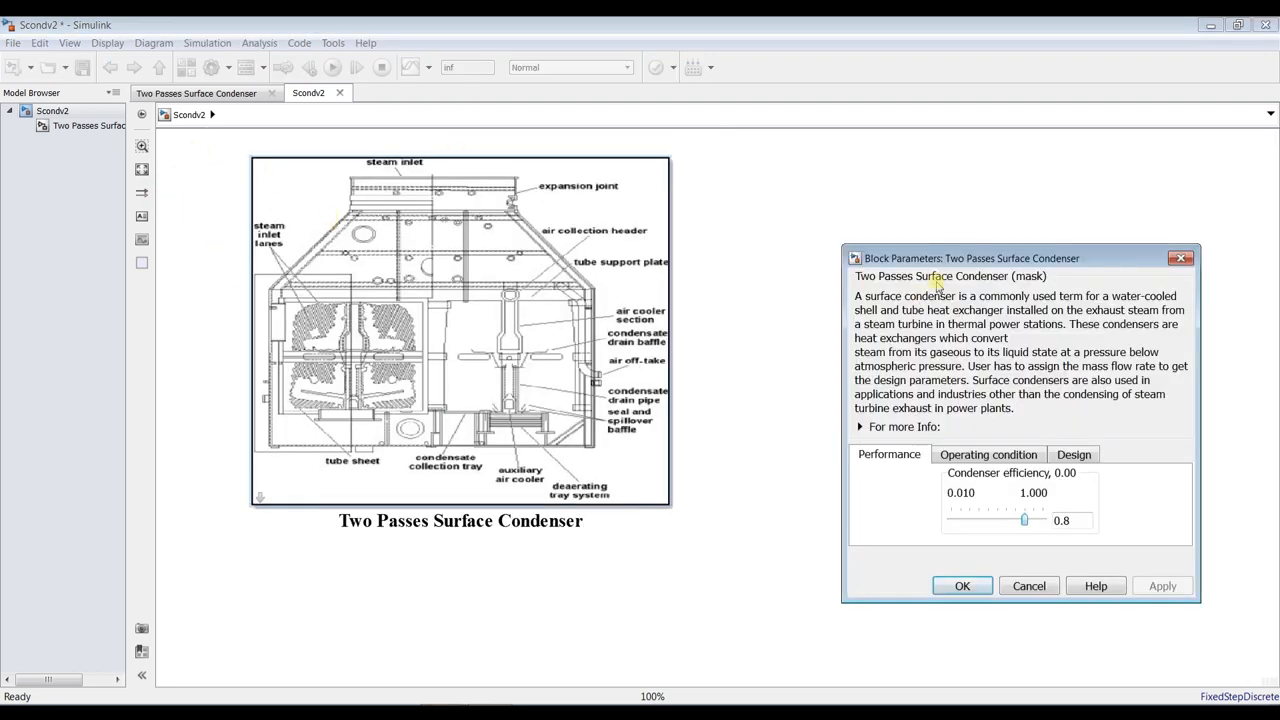
left_click_drag(940, 258, 640, 160)
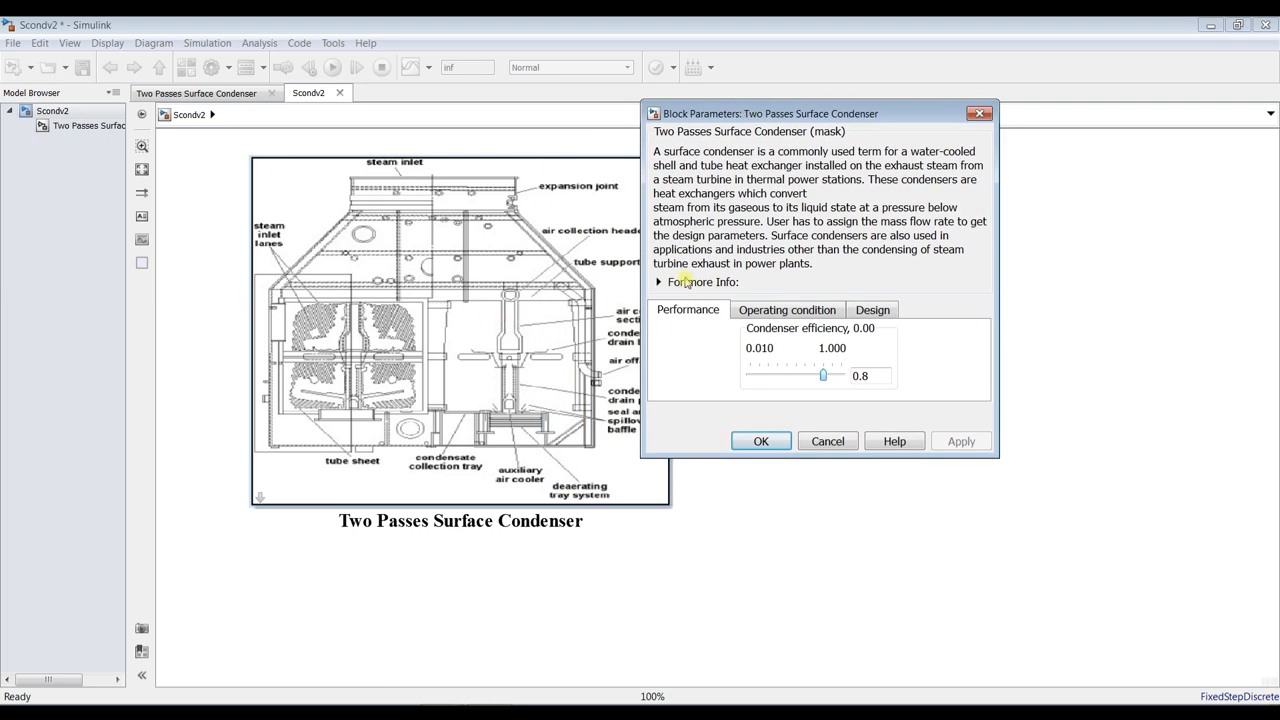
left_click(659, 282)
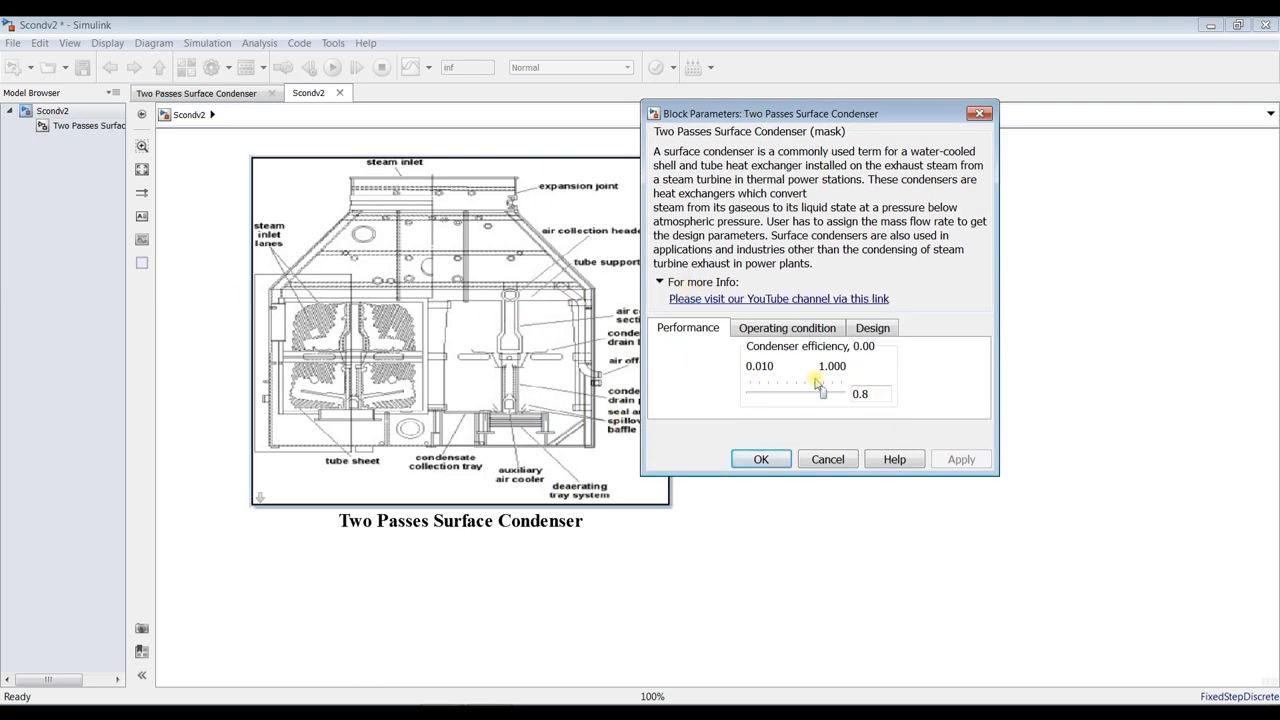
left_click_drag(822, 393, 783, 393)
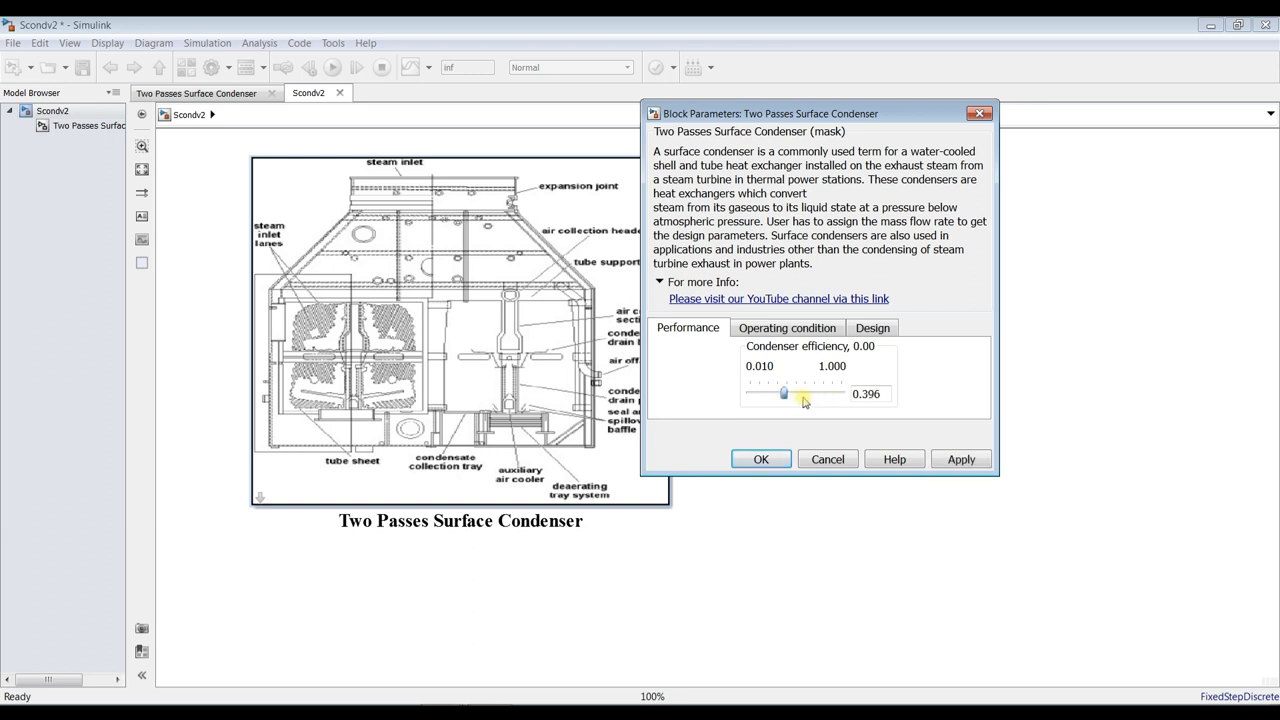
left_click_drag(784, 393, 828, 393)
type("0.5")
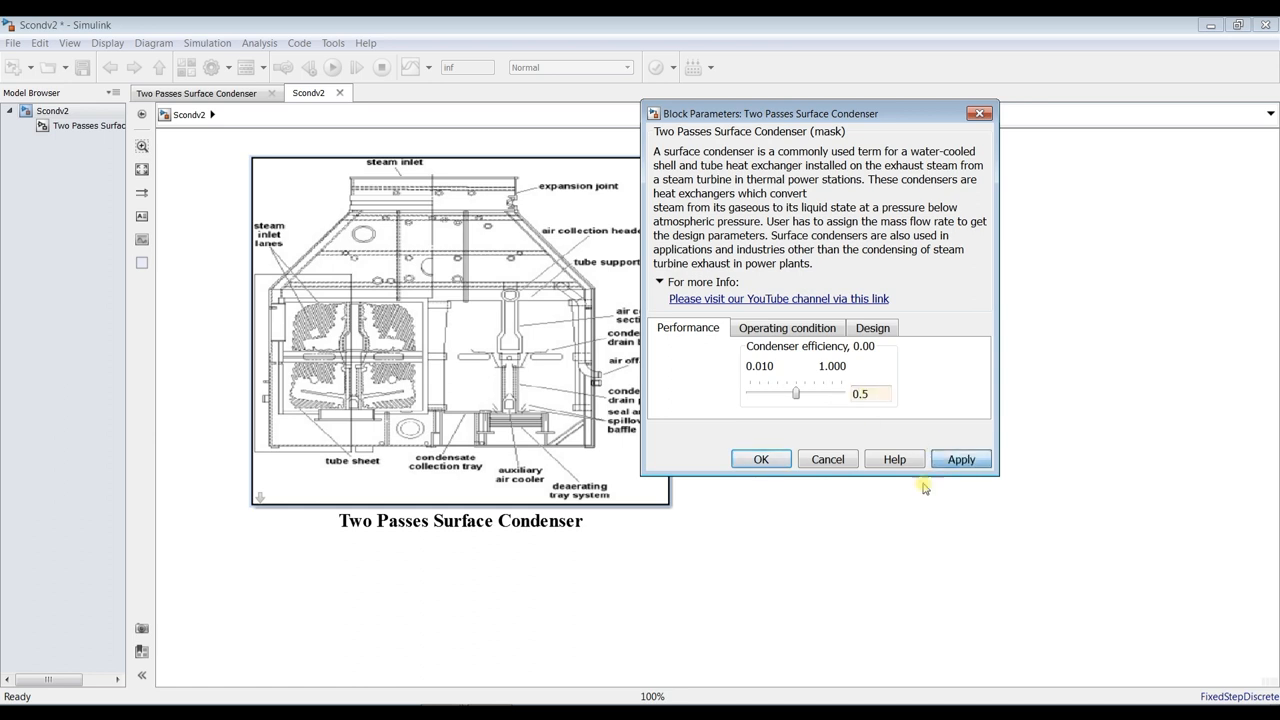
Step: Set cooling water temperature to 15 °C, apply it, review the Design settings and confirm with OK
left_click(787, 327)
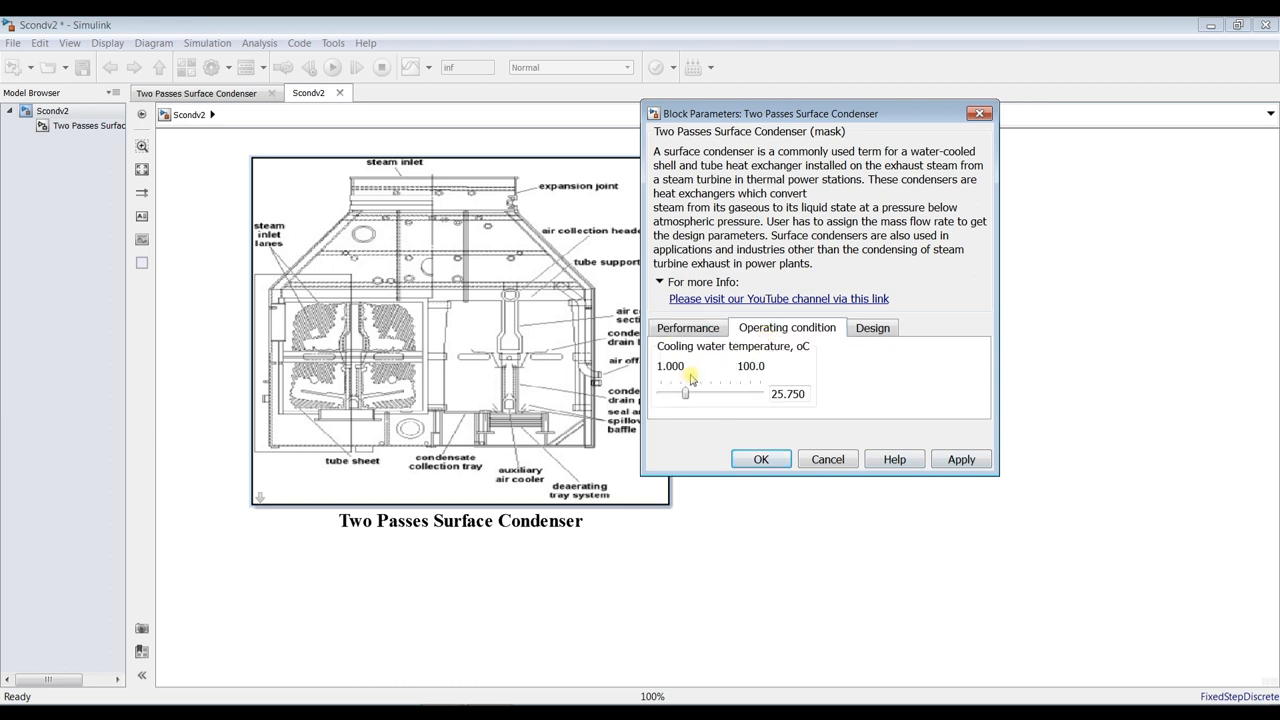
left_click(788, 393)
type("1")
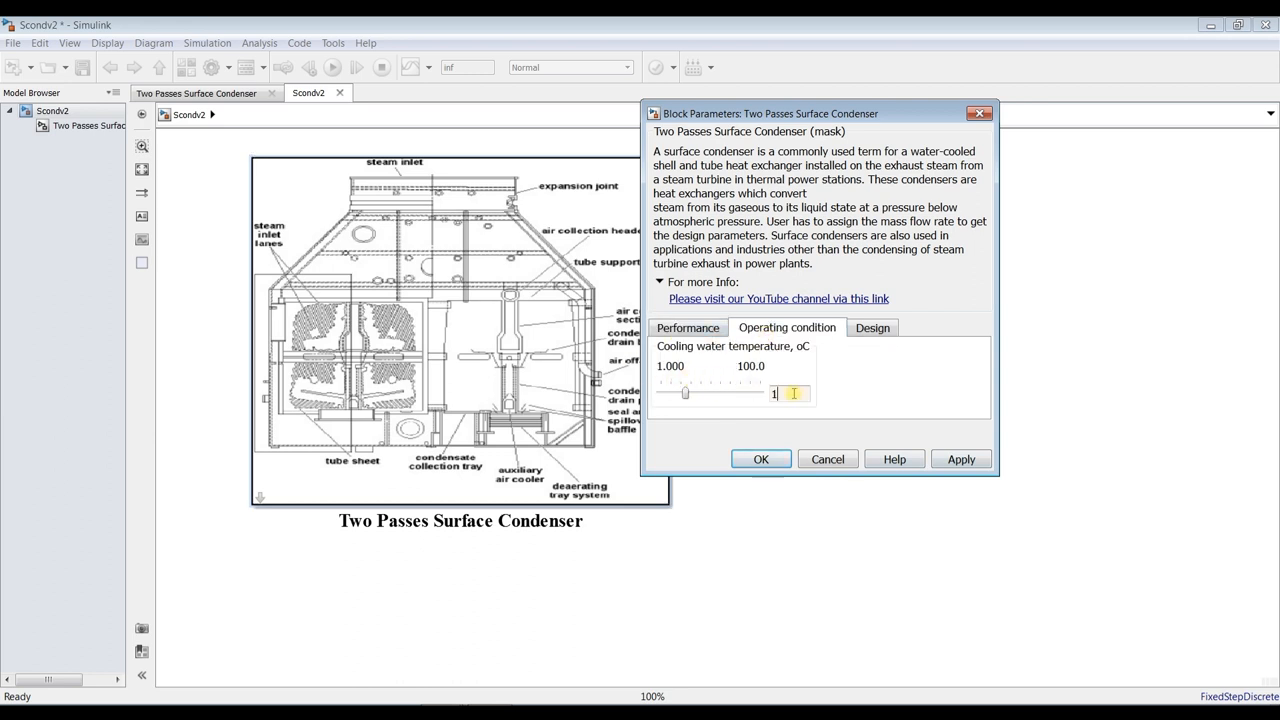
left_click(960, 459)
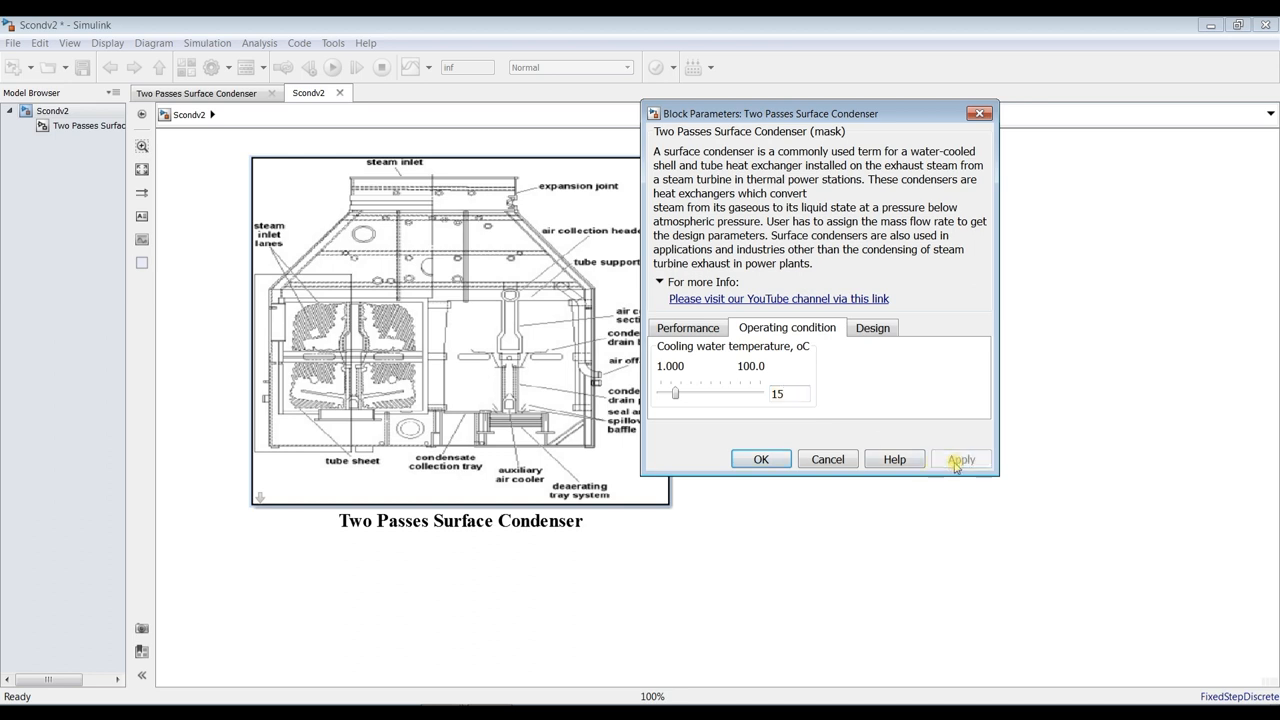
left_click(872, 327)
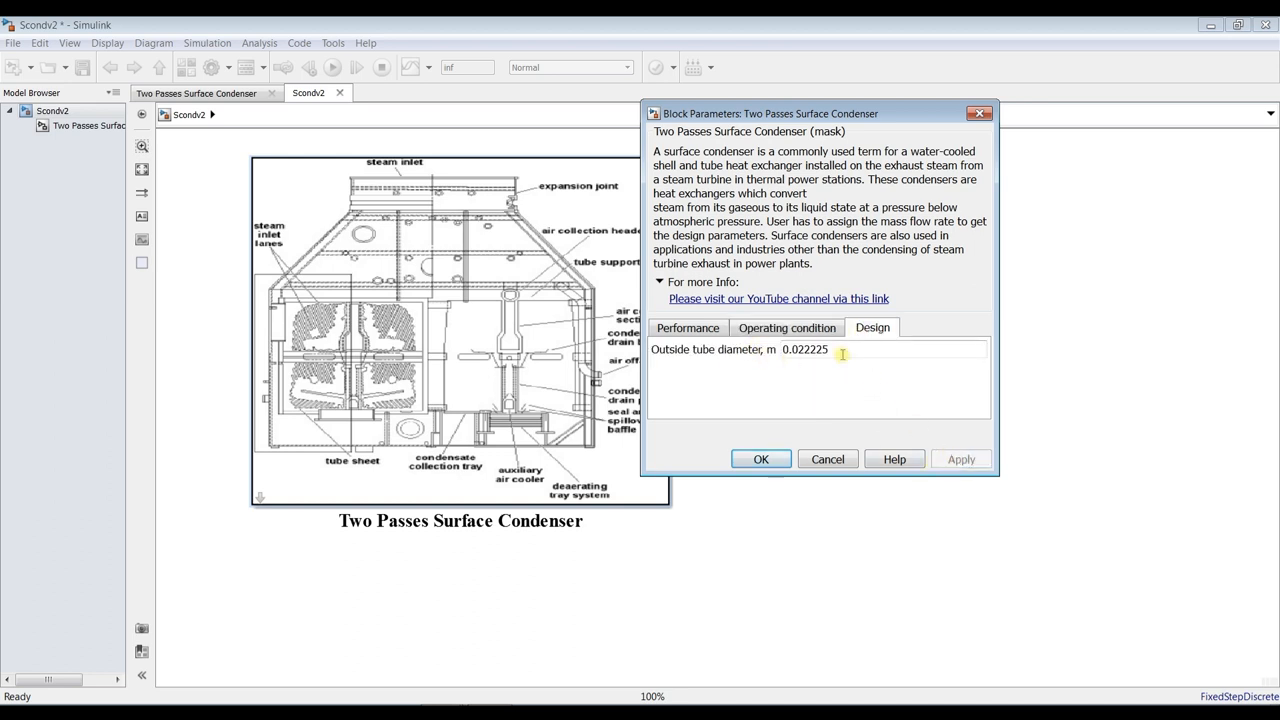
double_click(805, 349)
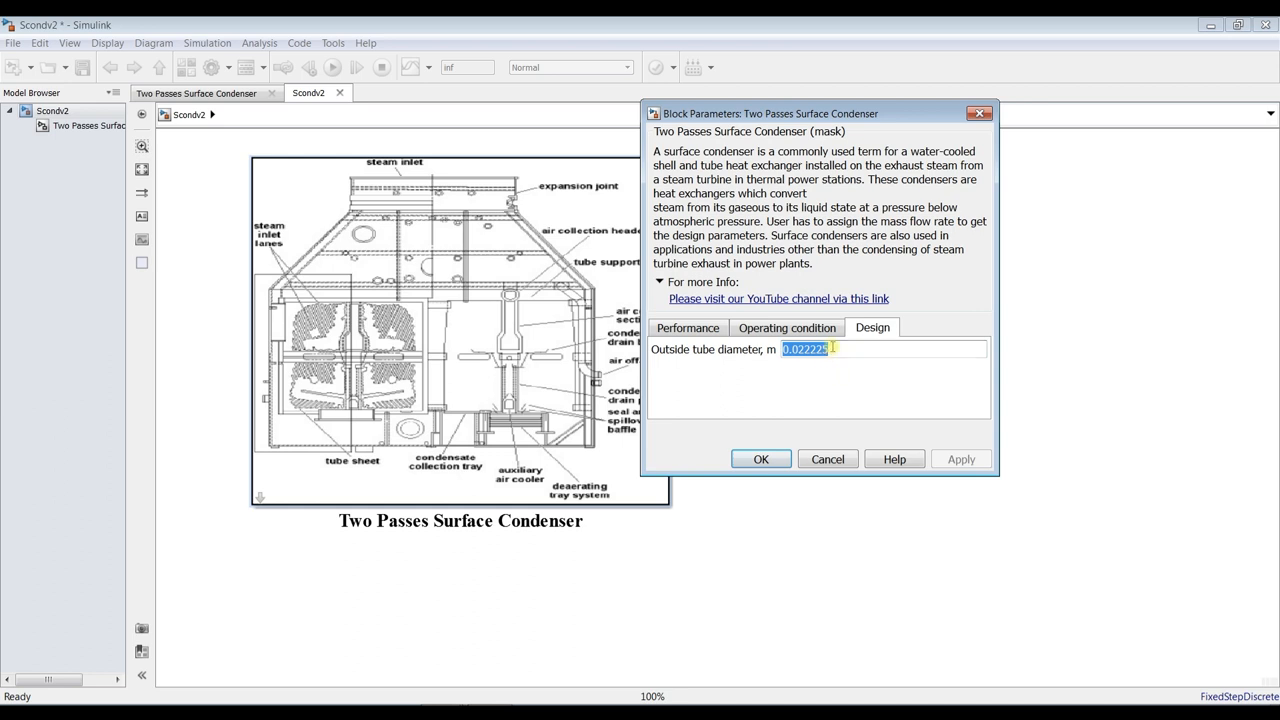
mouse_move(740, 390)
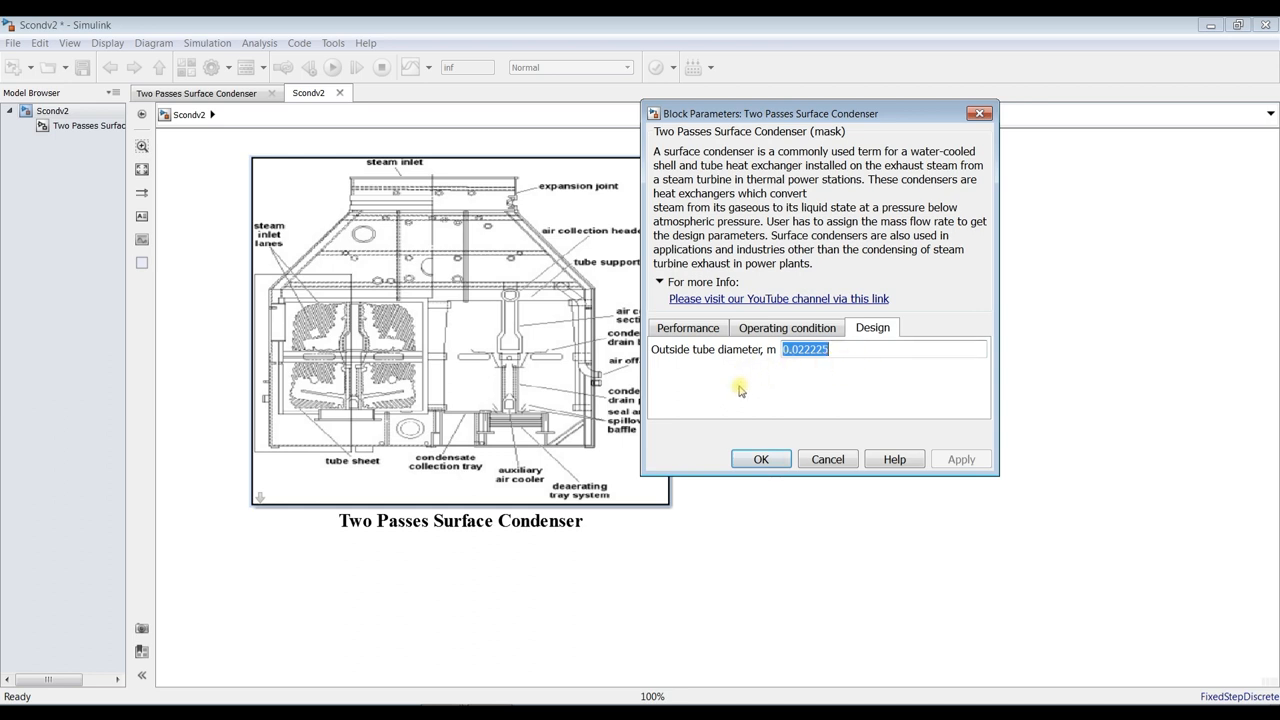
left_click(787, 327)
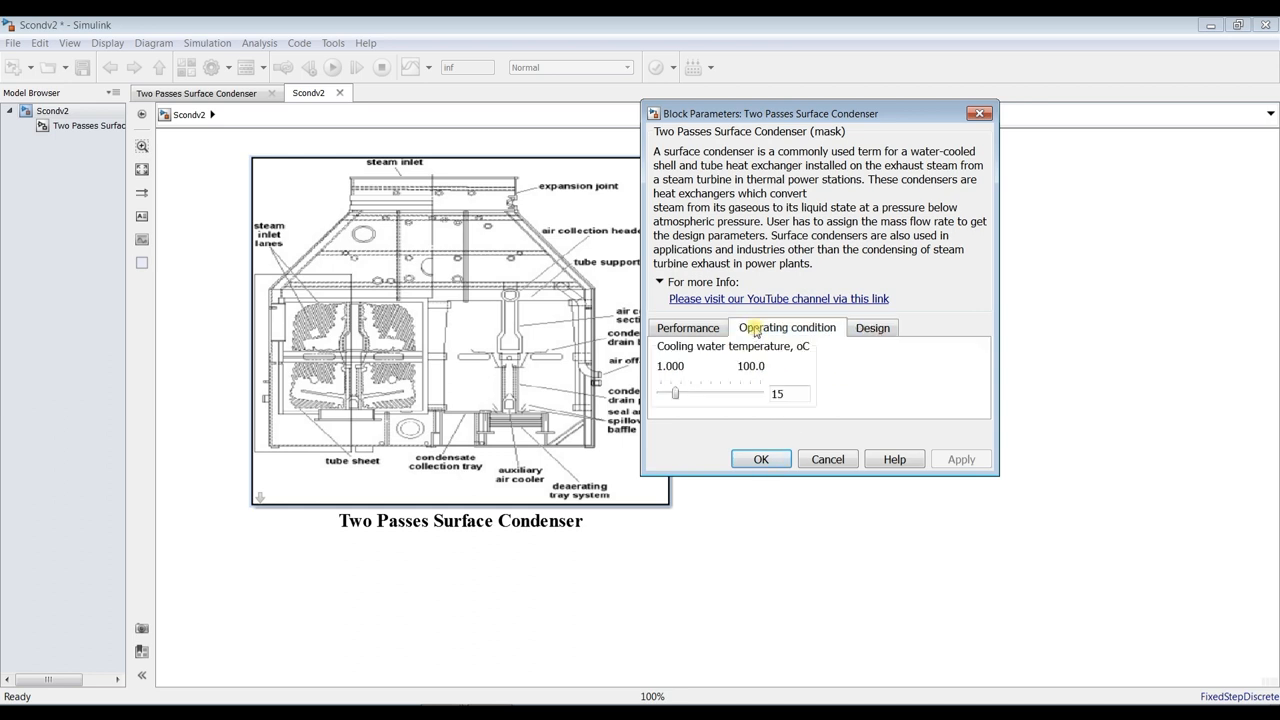
left_click(687, 327)
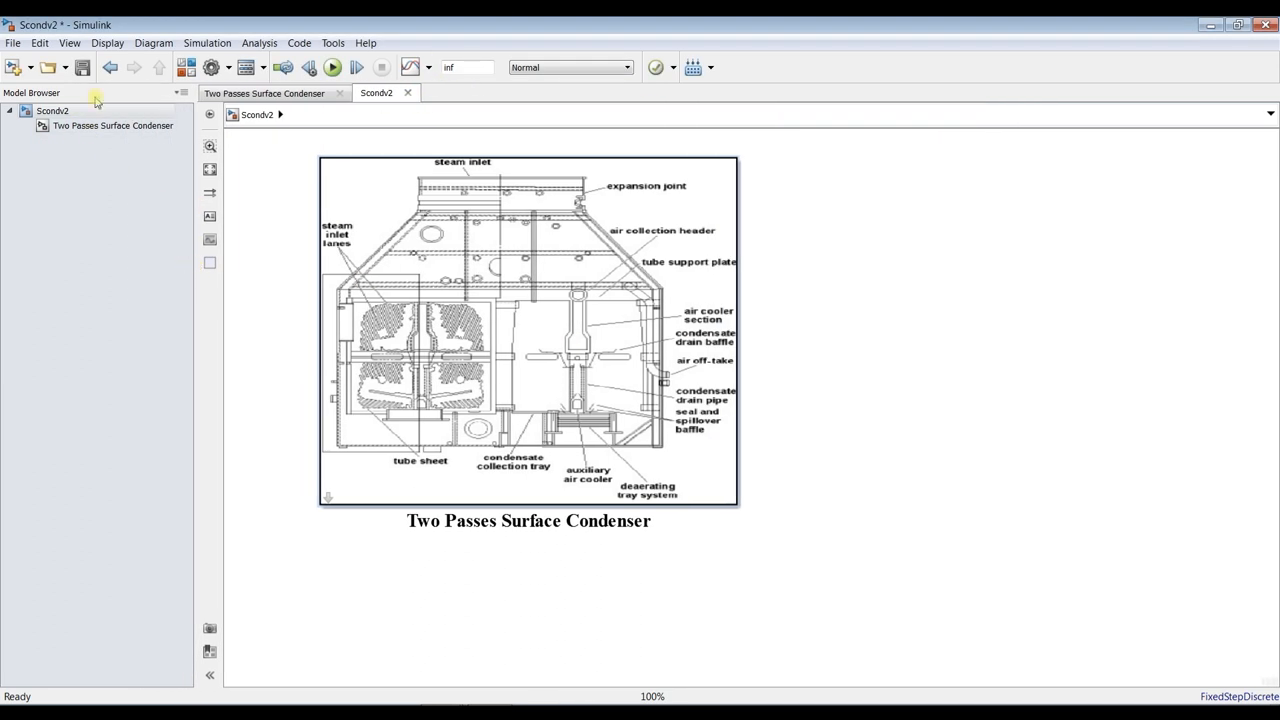
Step: Include masked systems in the Model Browser and open the Two Passes Surface Condenser subsystem
left_click(69, 43)
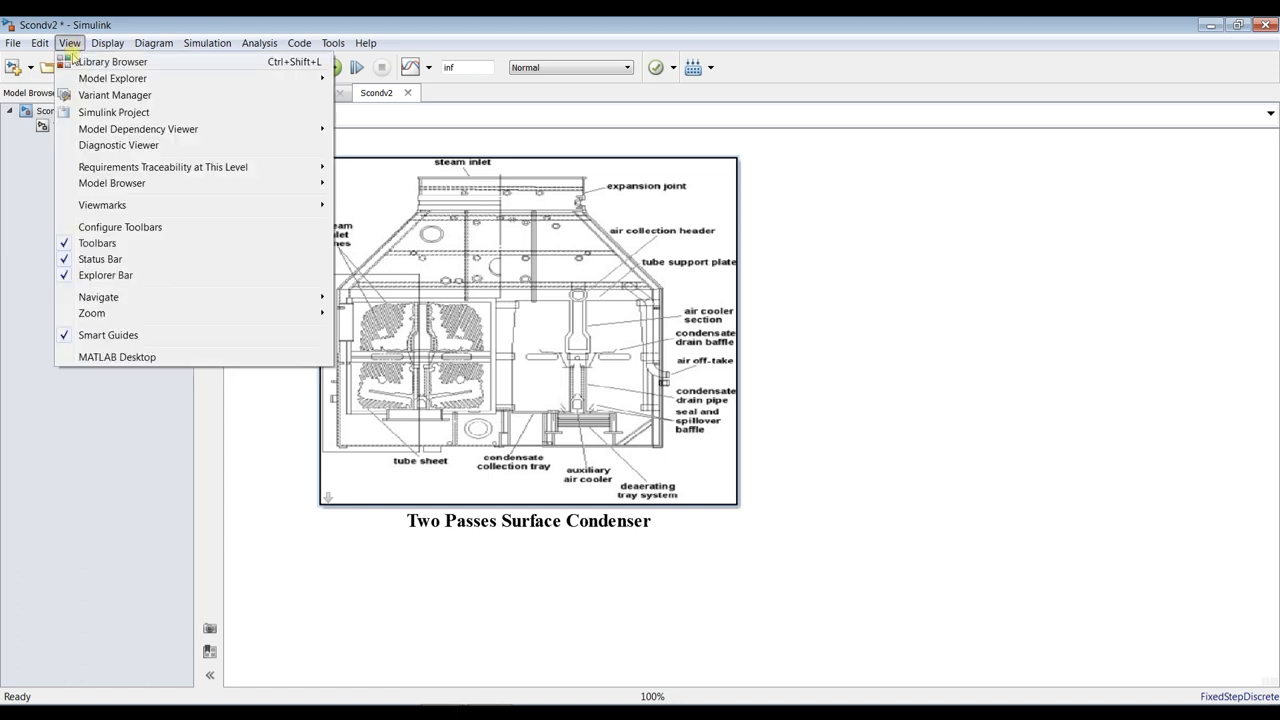
mouse_move(163, 119)
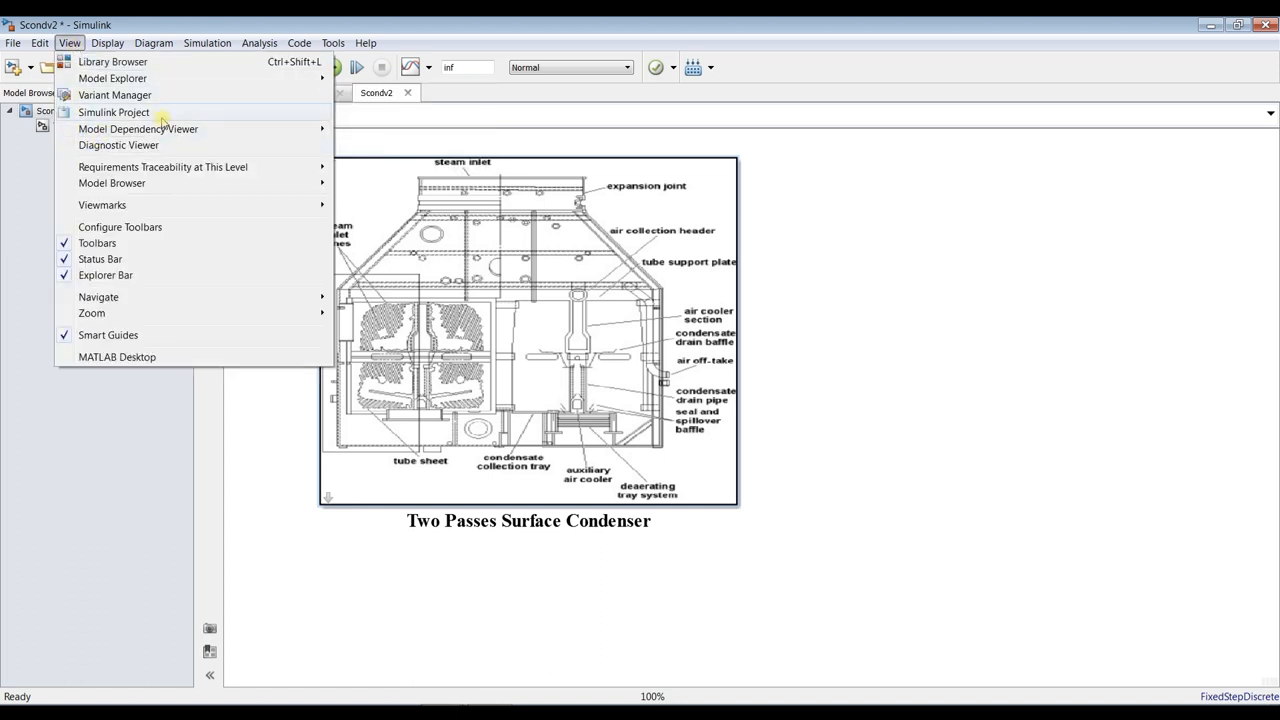
mouse_move(290, 193)
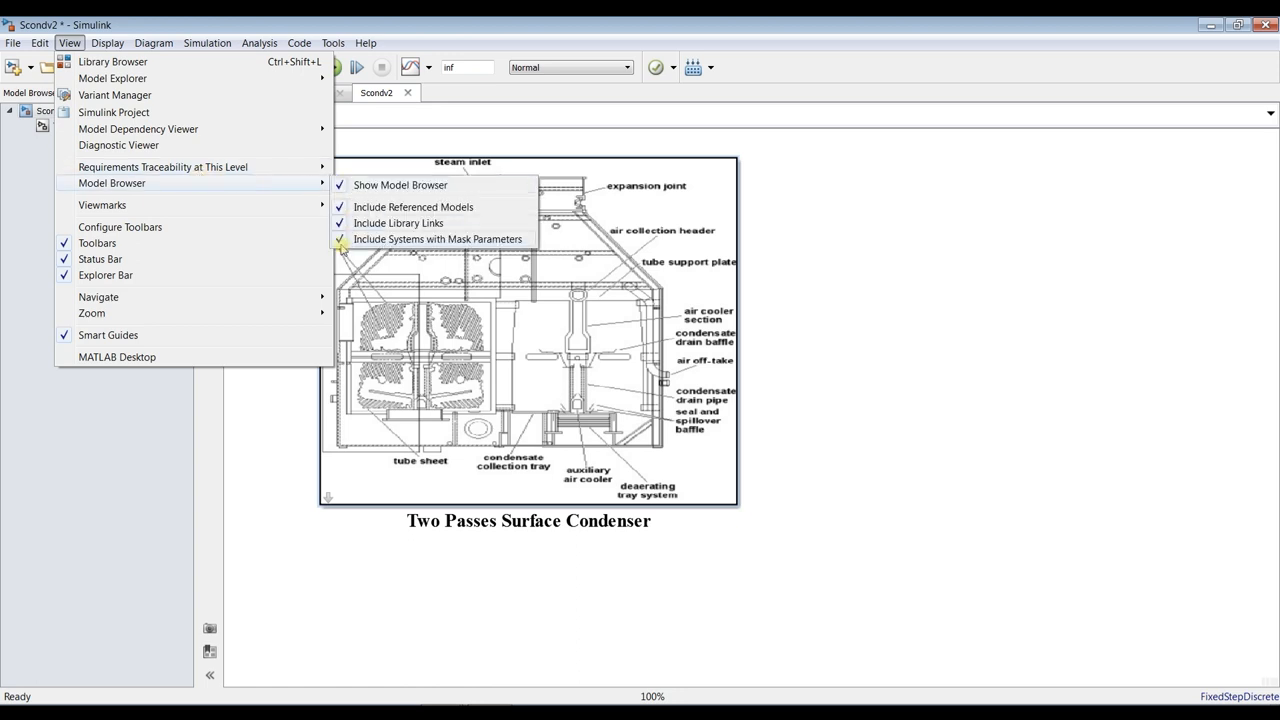
left_click(400, 185)
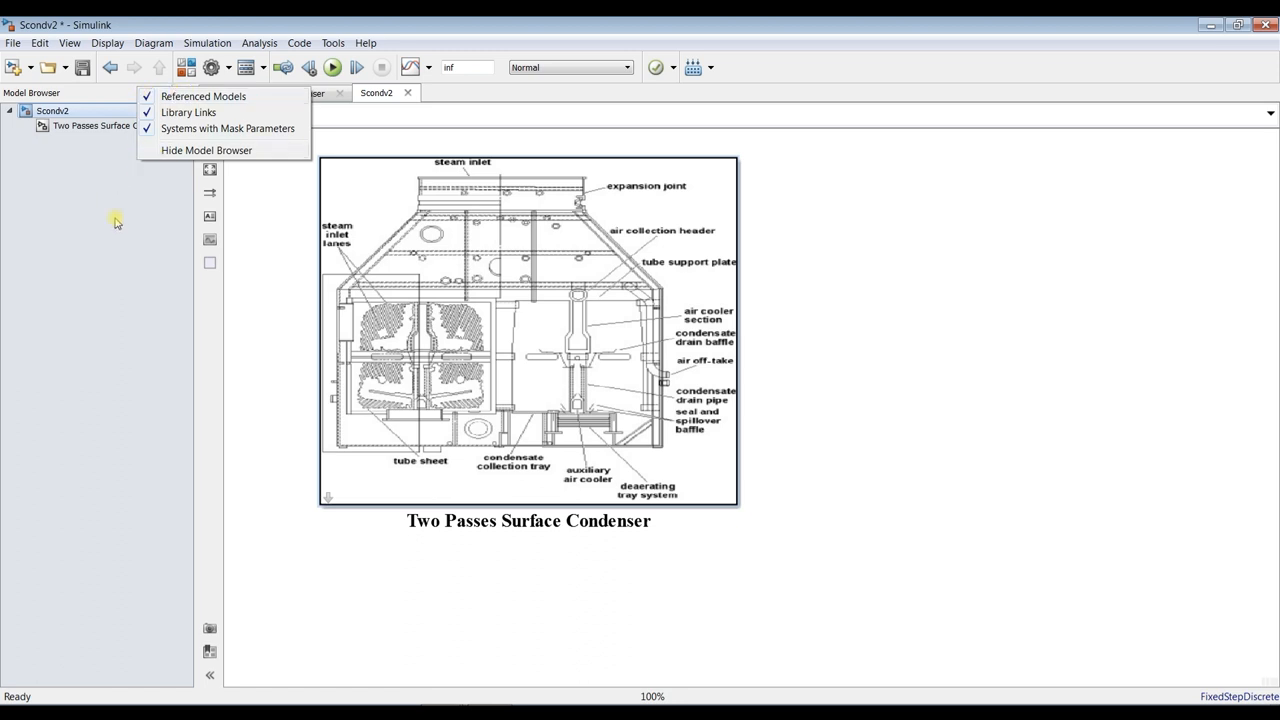
double_click(110, 125)
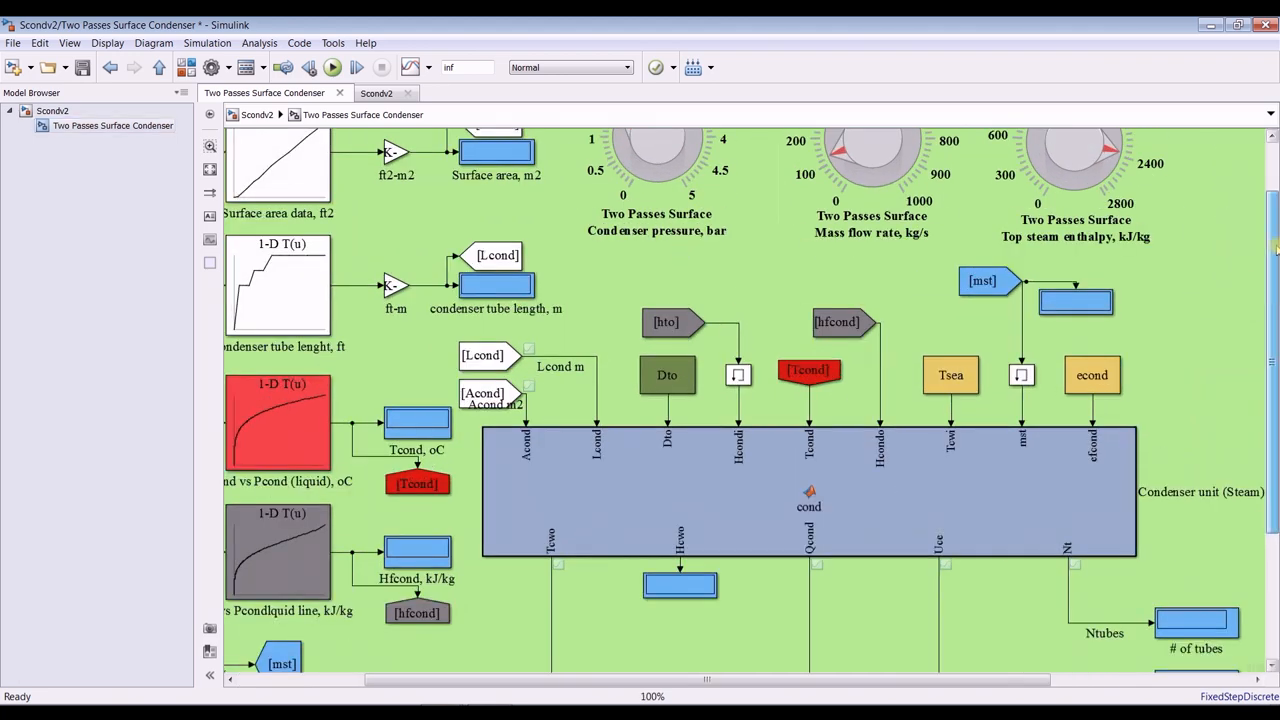
scroll("up", 3)
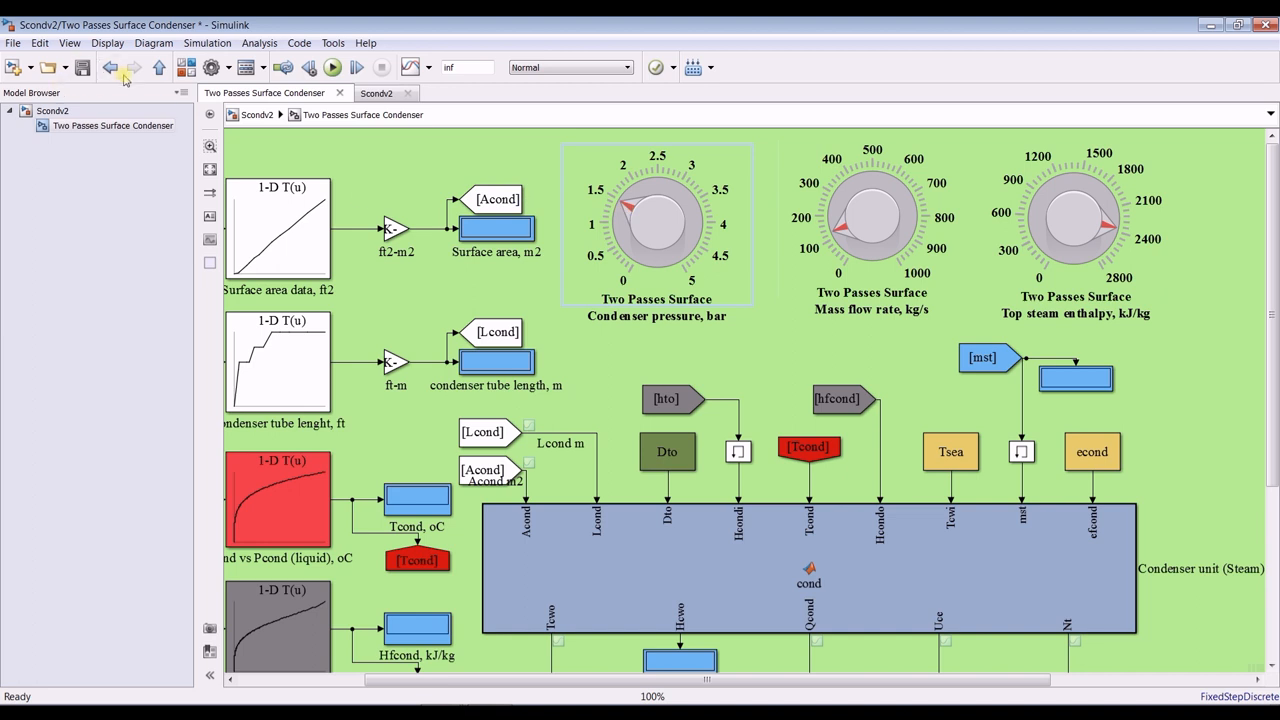
left_click(660, 215)
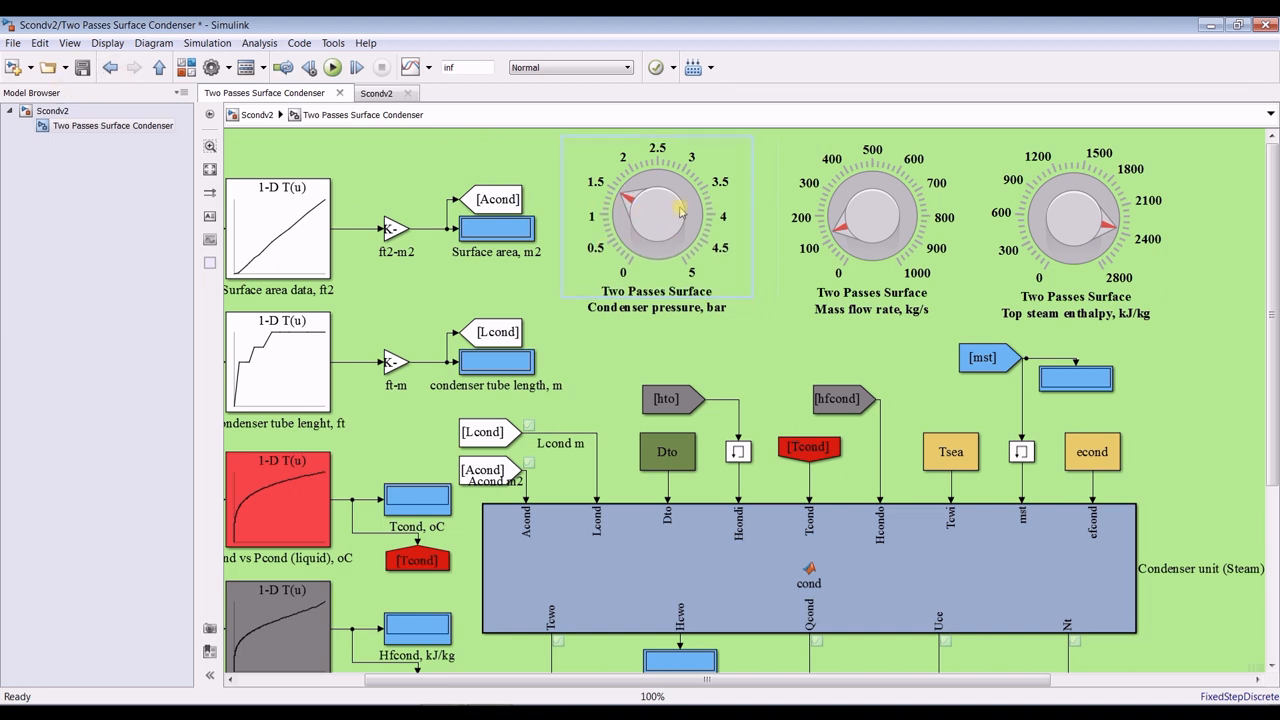
left_click(871, 215)
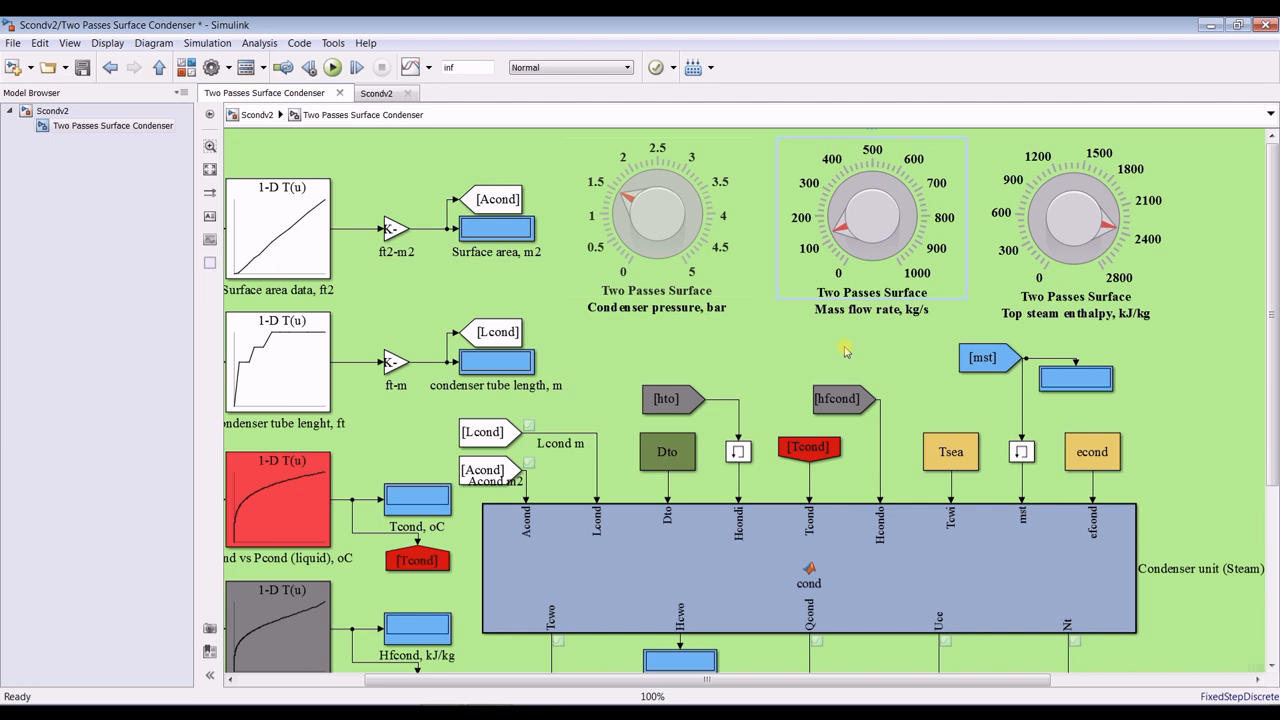
left_click(1075, 218)
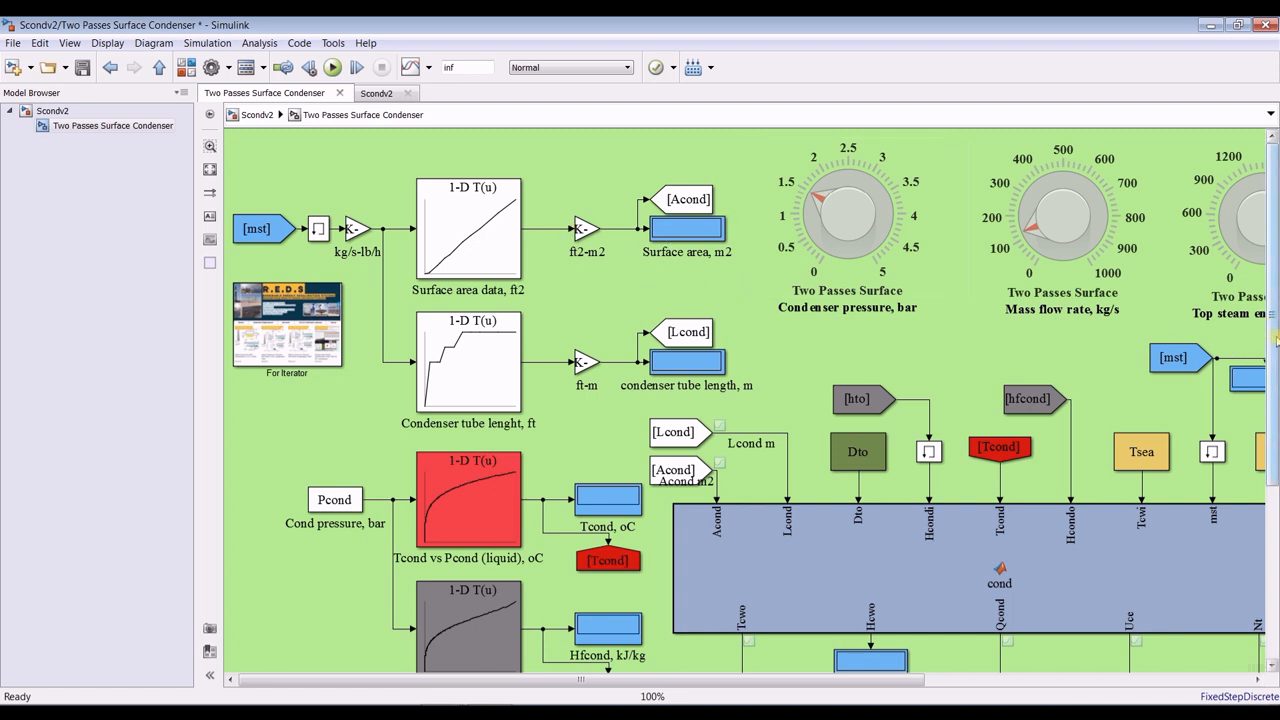
scroll("down", 3)
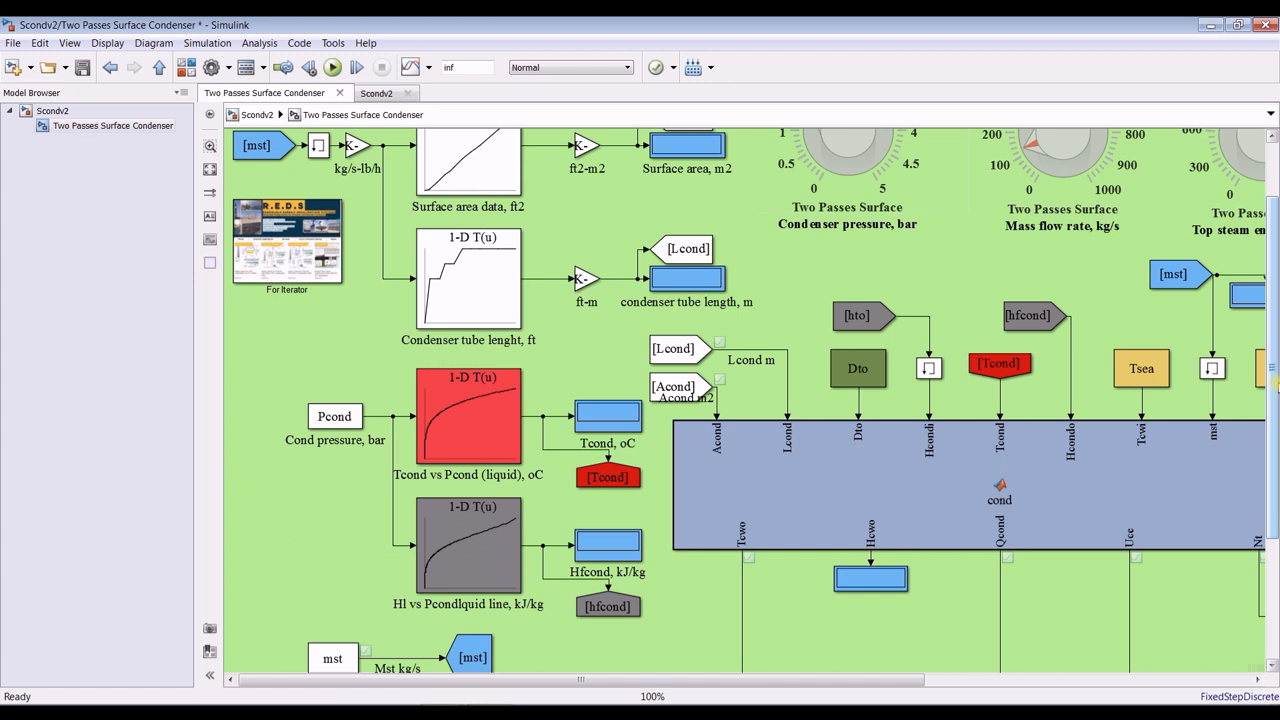
scroll("up", 3)
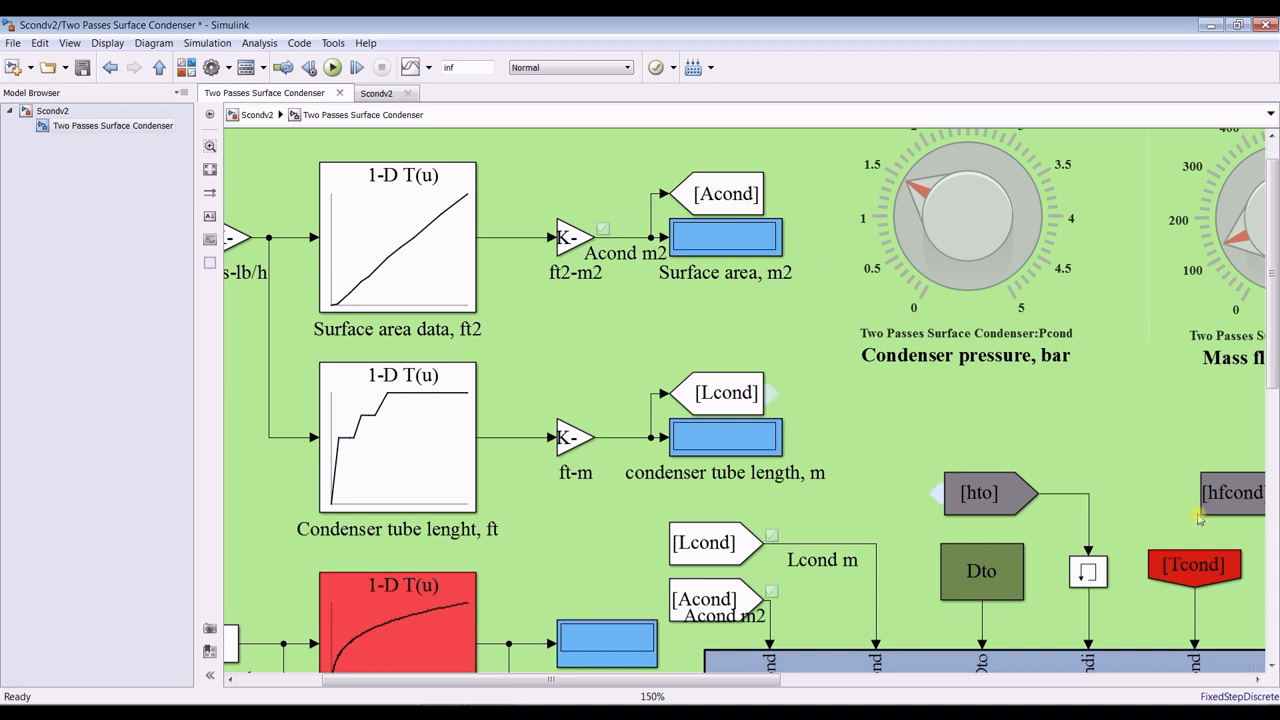
scroll("down", 3)
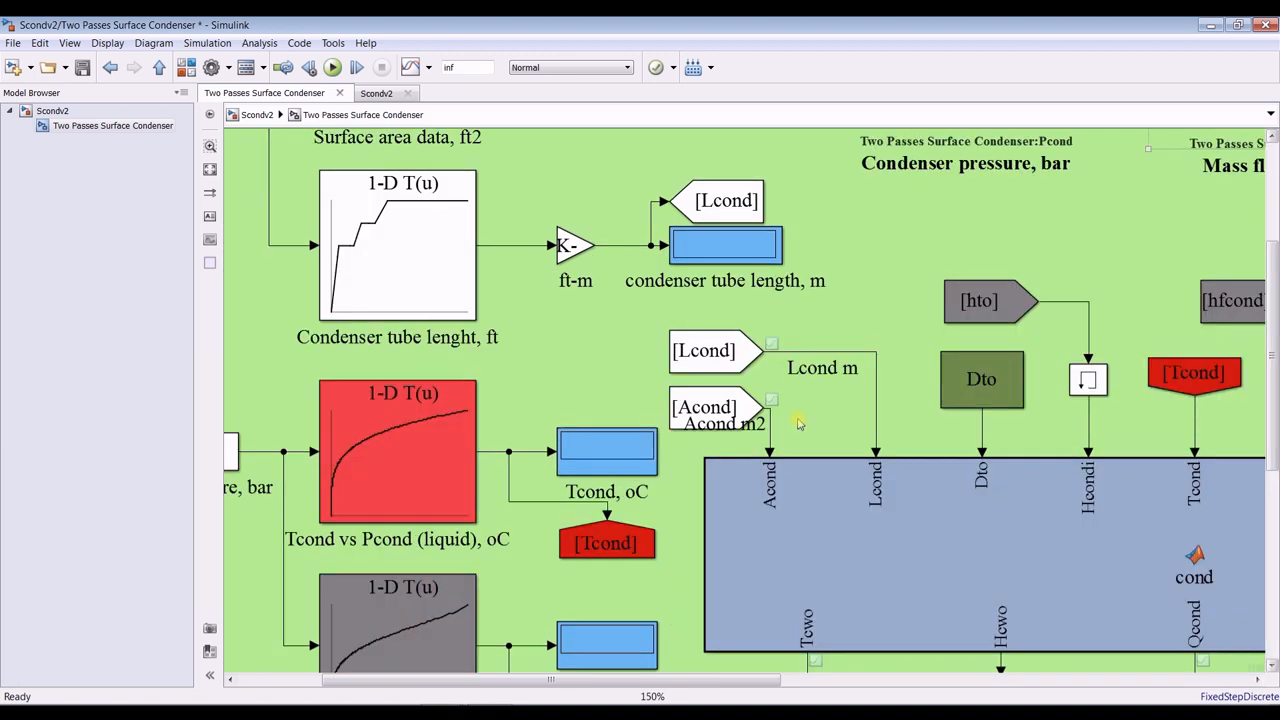
scroll("down", 3)
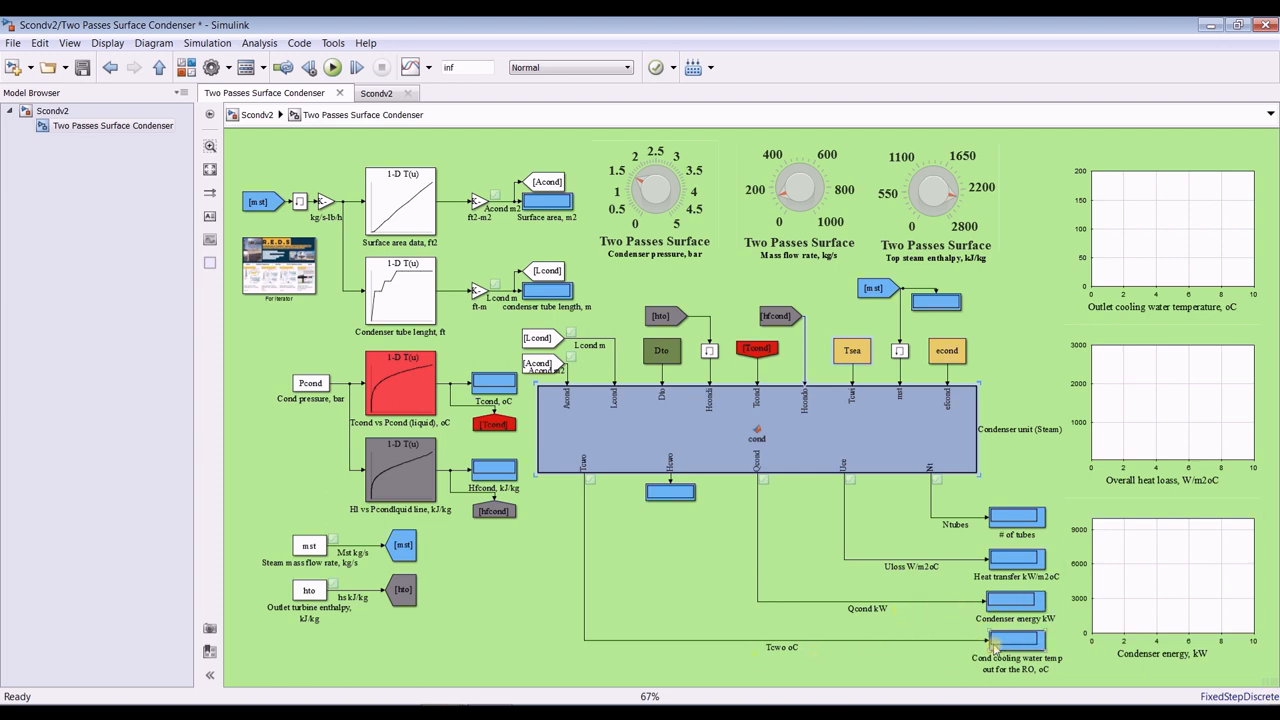
mouse_move(717, 523)
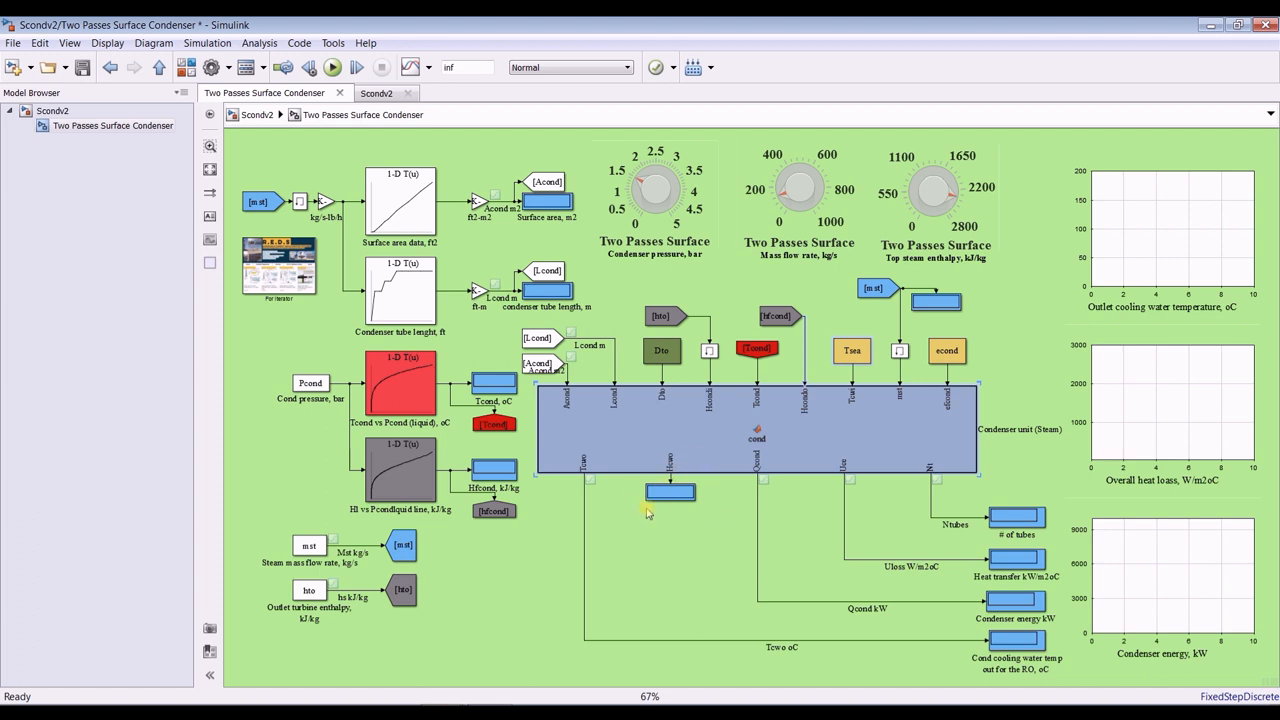
mouse_move(83, 160)
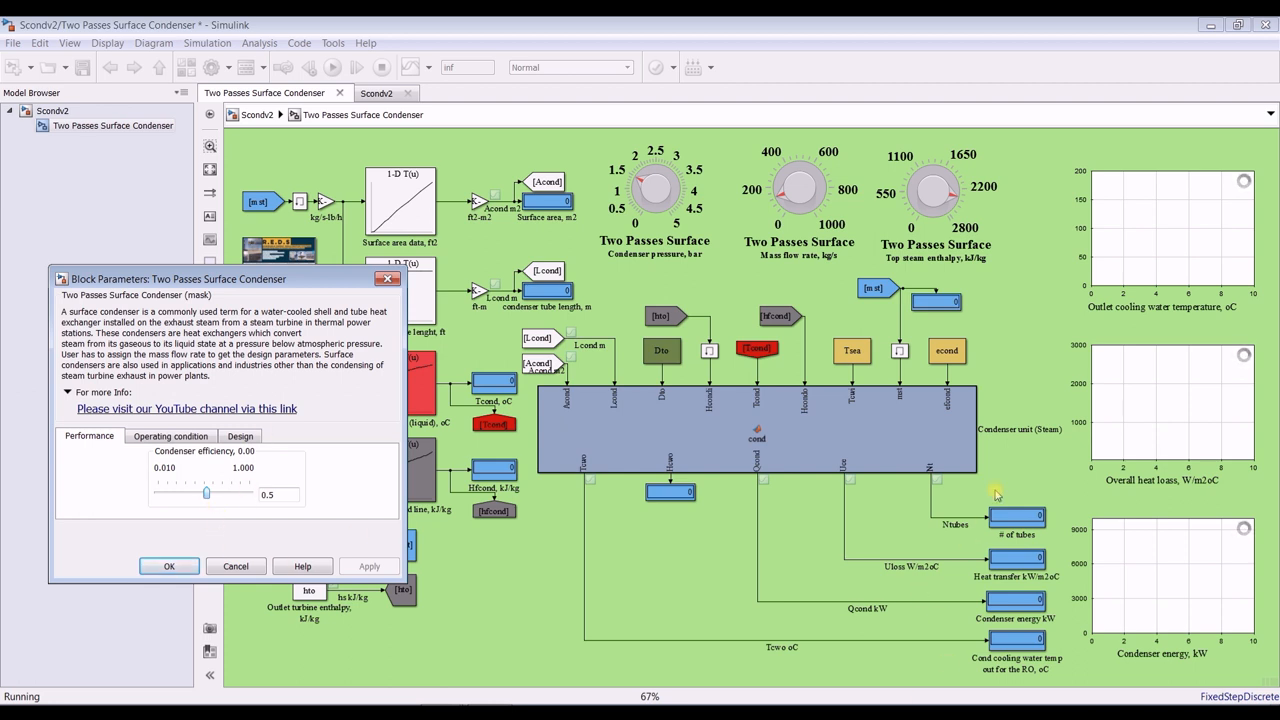
mouse_move(775, 415)
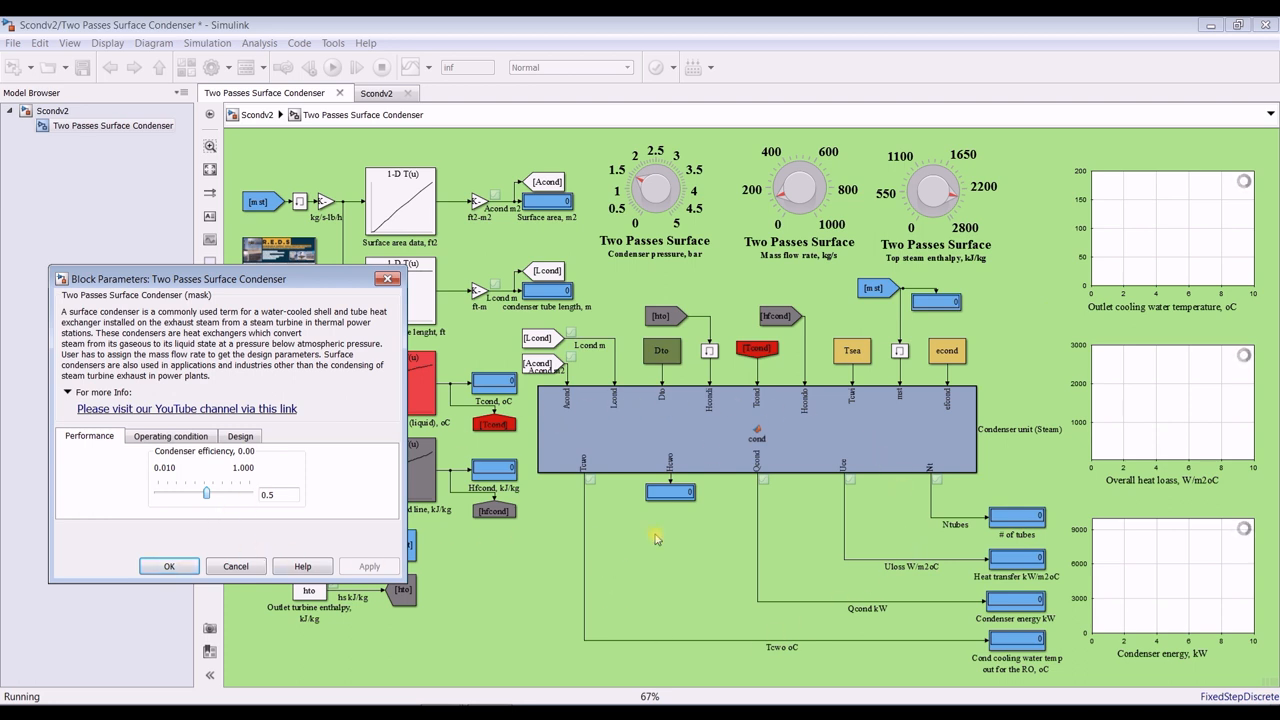
mouse_move(648, 590)
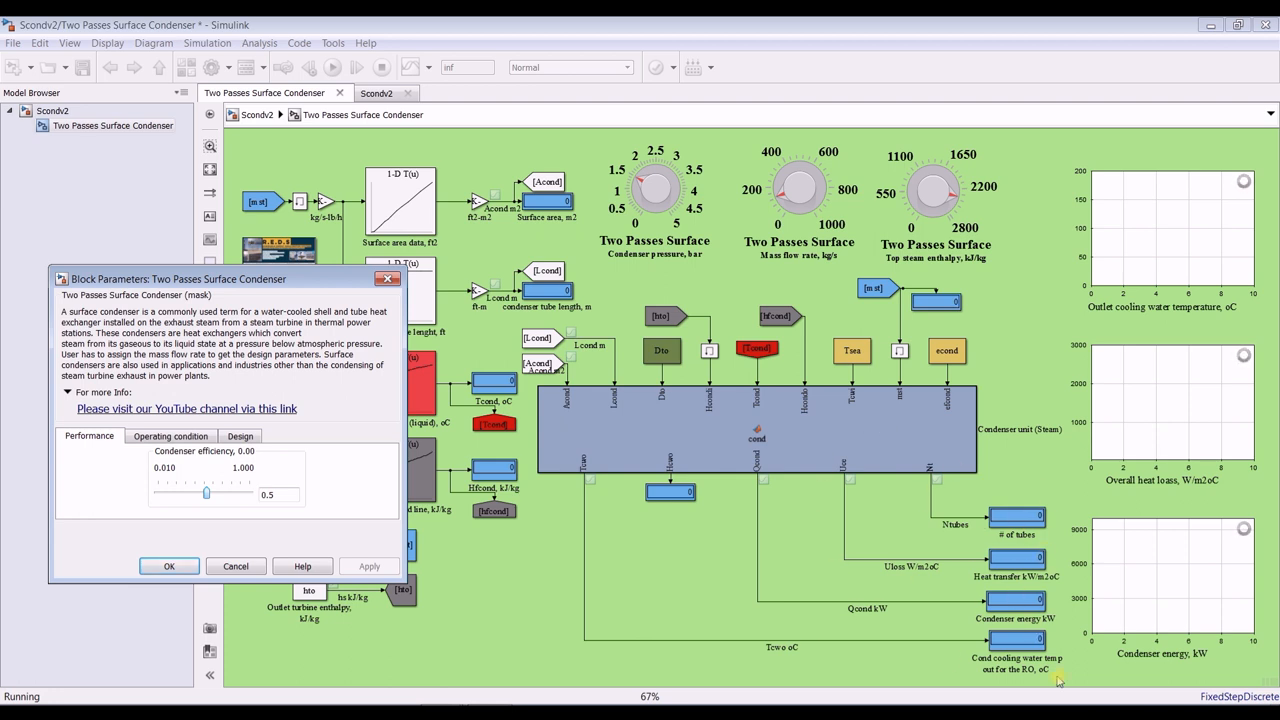
mouse_move(550, 528)
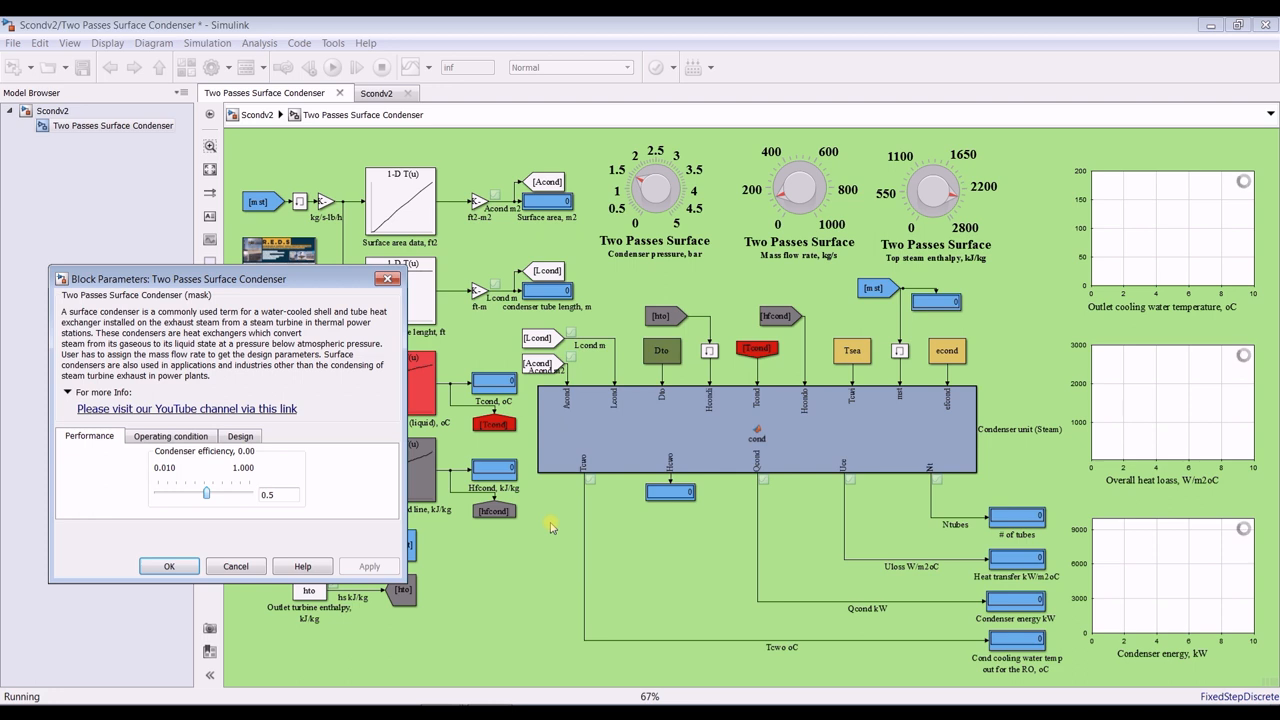
mouse_move(615, 571)
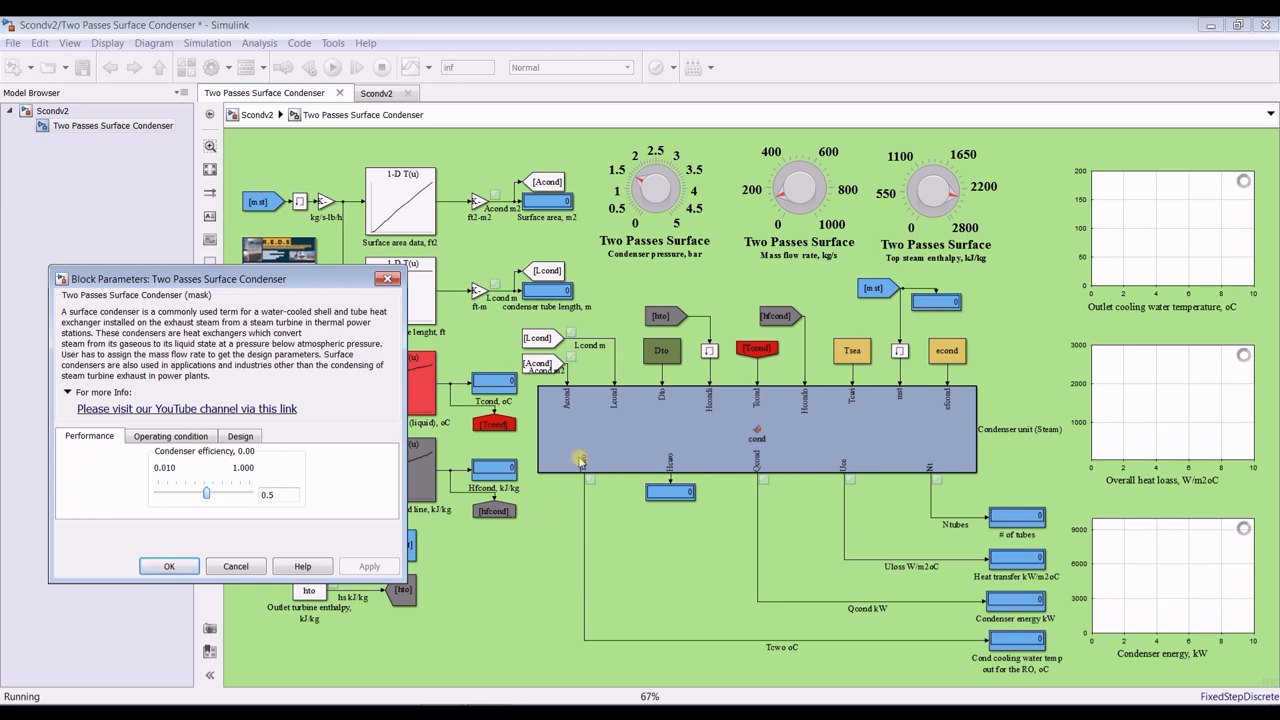
mouse_move(613, 515)
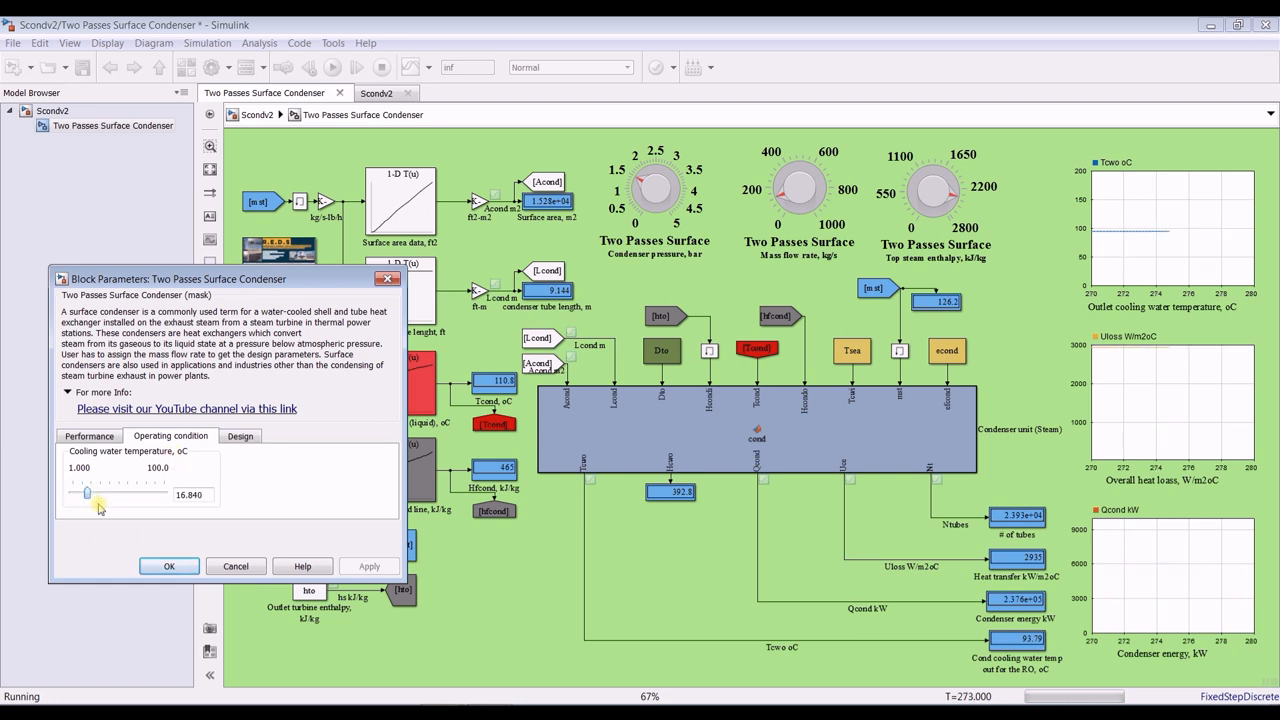
Step: Raise cooling water temperature to about 28.72 during the run, then stop the simulation
left_click_drag(87, 494, 95, 494)
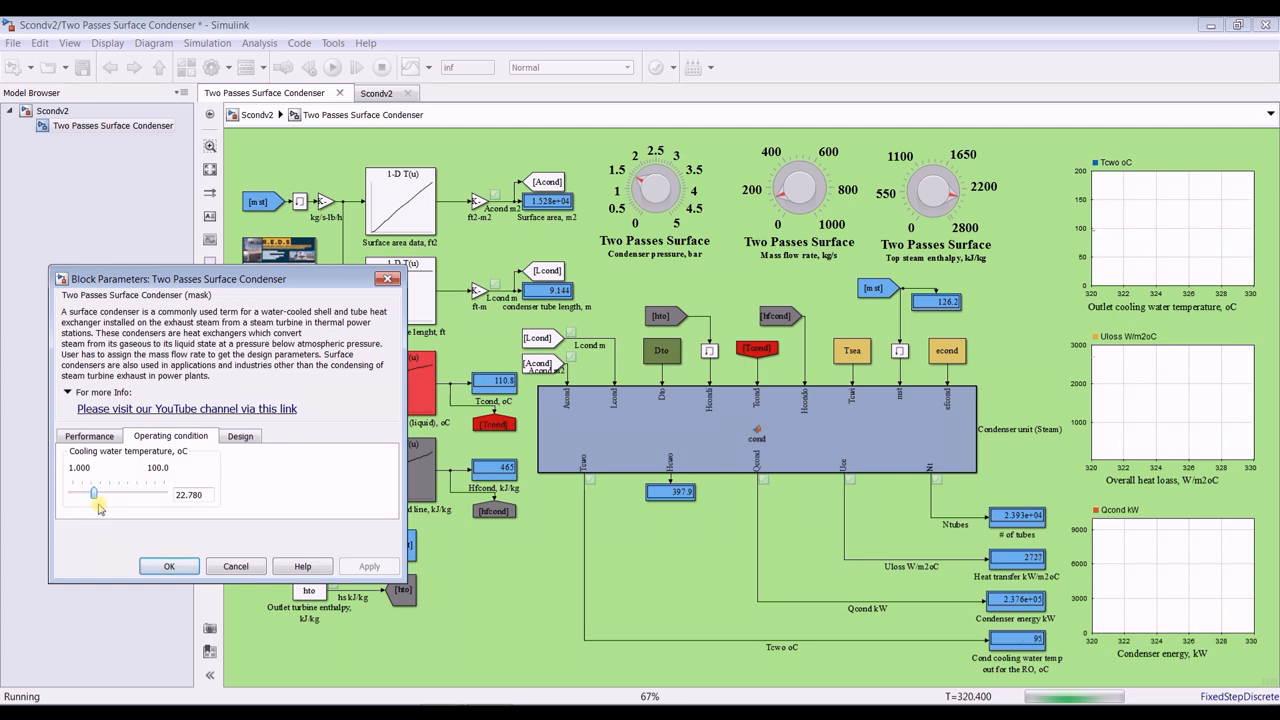
left_click_drag(92, 494, 95, 494)
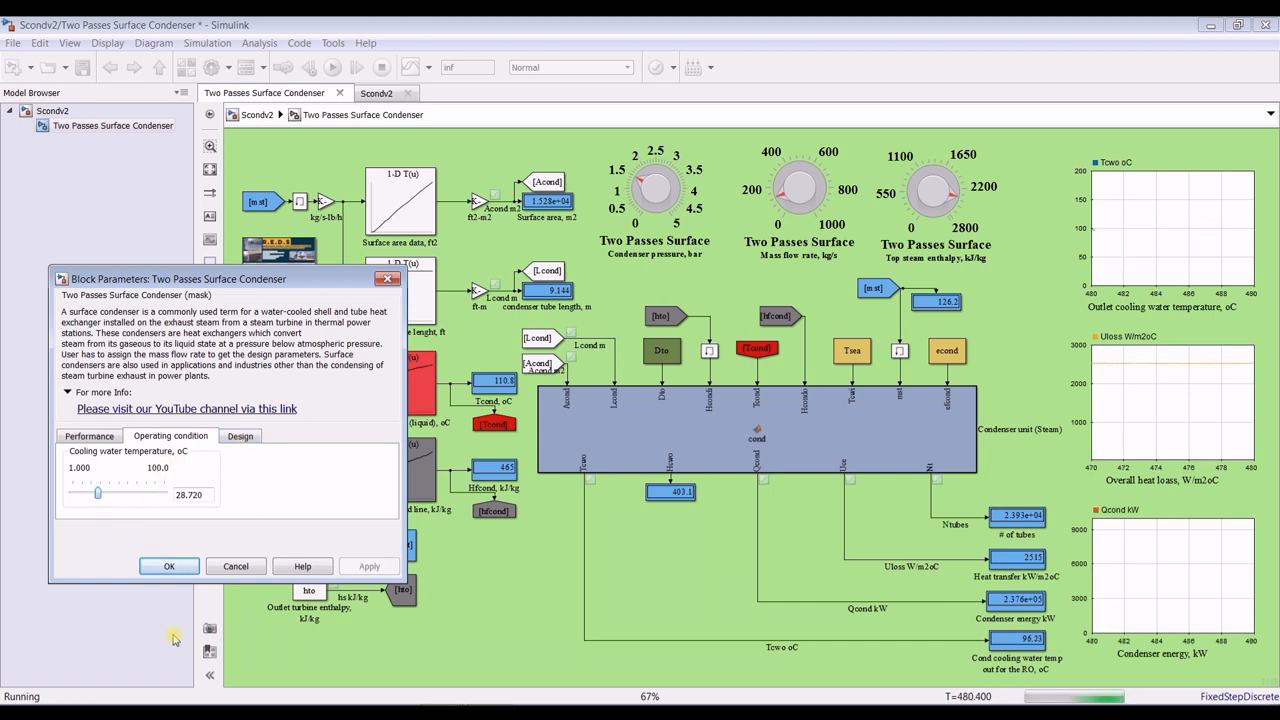
left_click(168, 565)
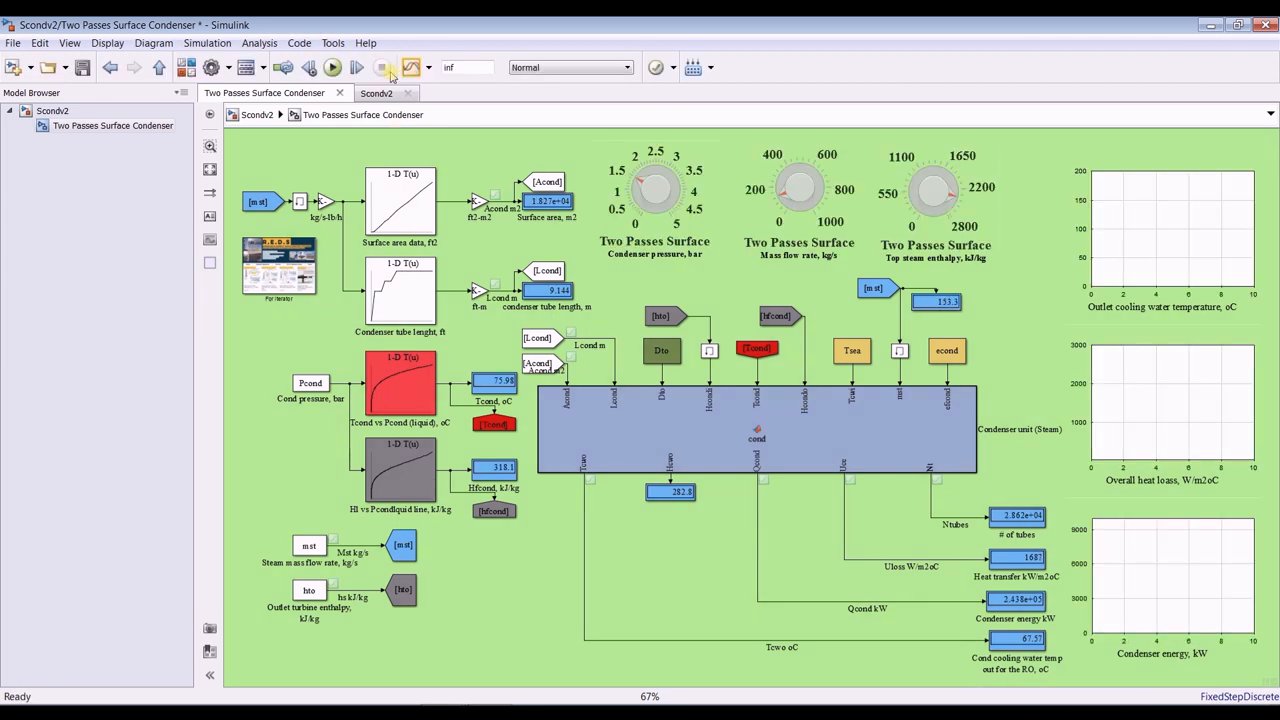
Step: Let the scopes finish their traces and launch the Simulation Data Inspector for the run
left_click(332, 67)
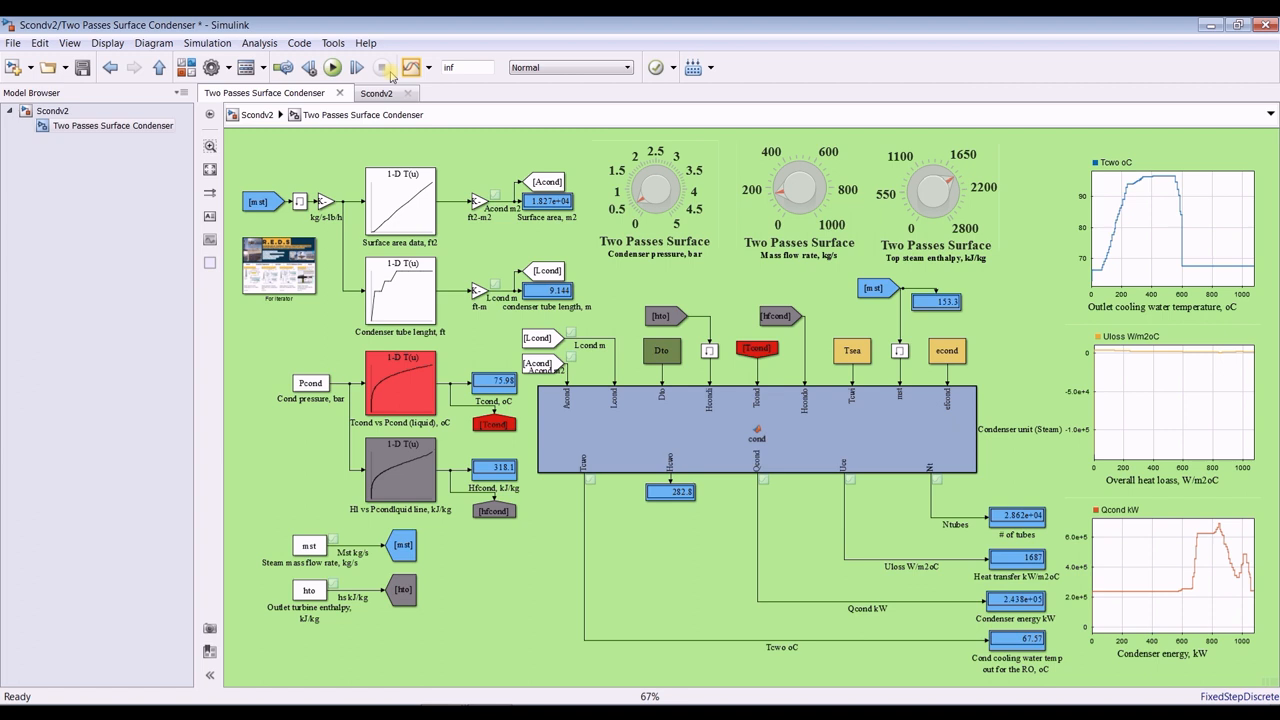
left_click(332, 67)
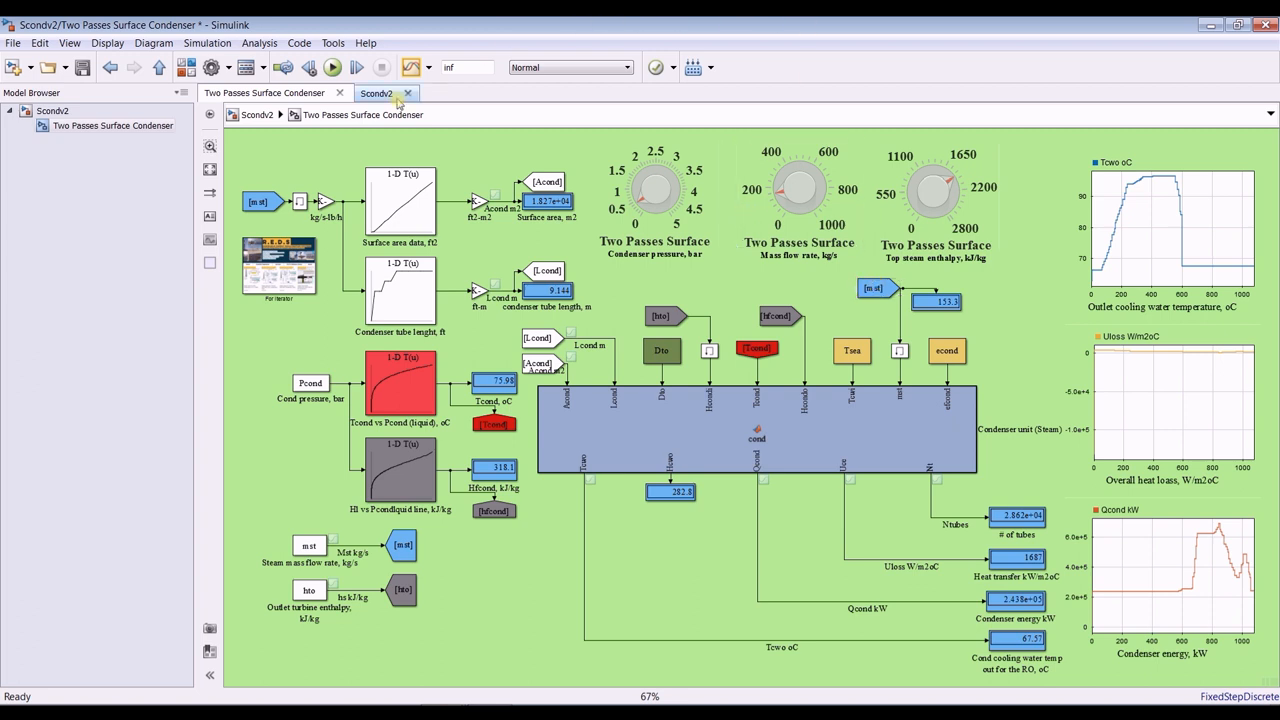
left_click(410, 67)
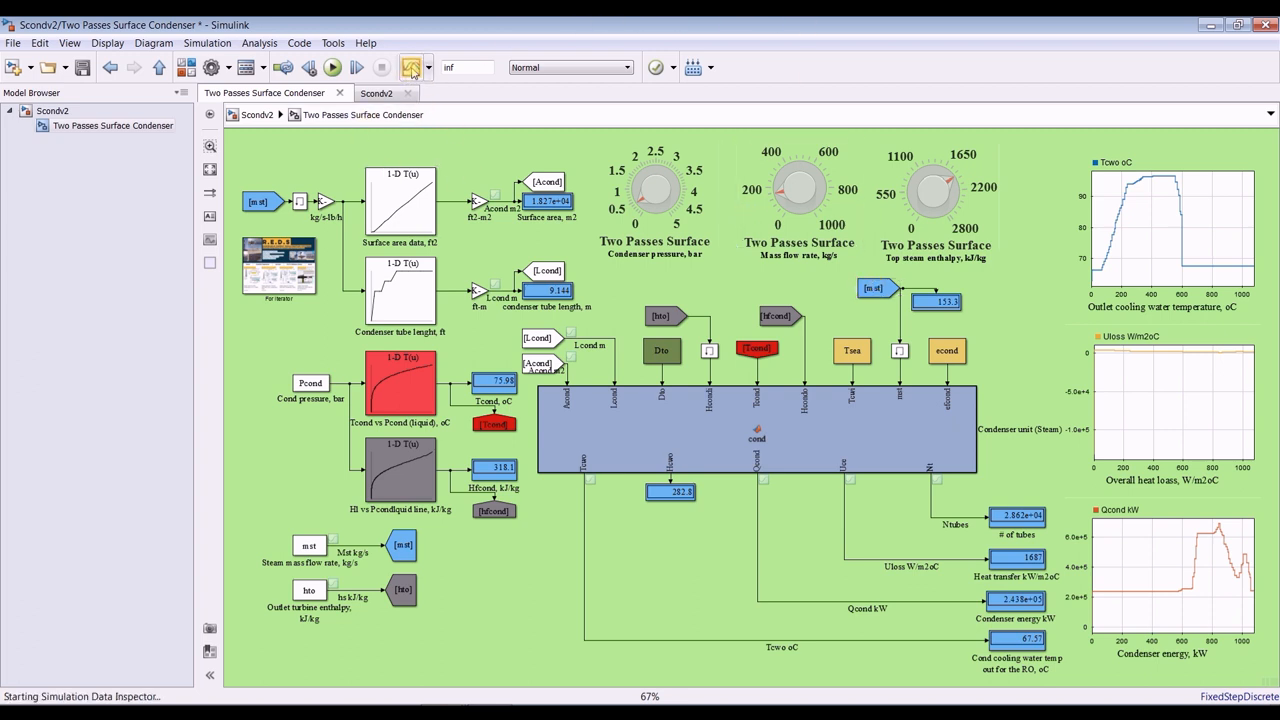
Step: Maximize the Simulation Data Inspector and plot Tcwo oC in the top-left subplot
left_click(411, 67)
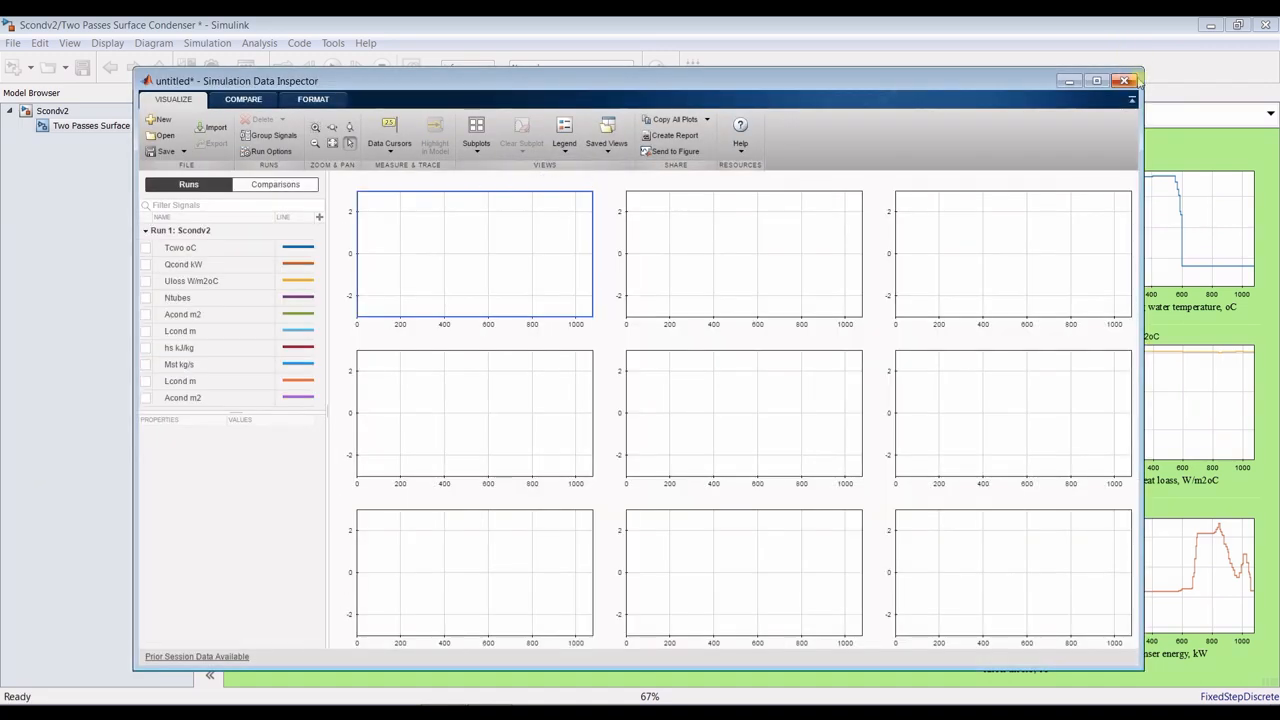
left_click(1096, 81)
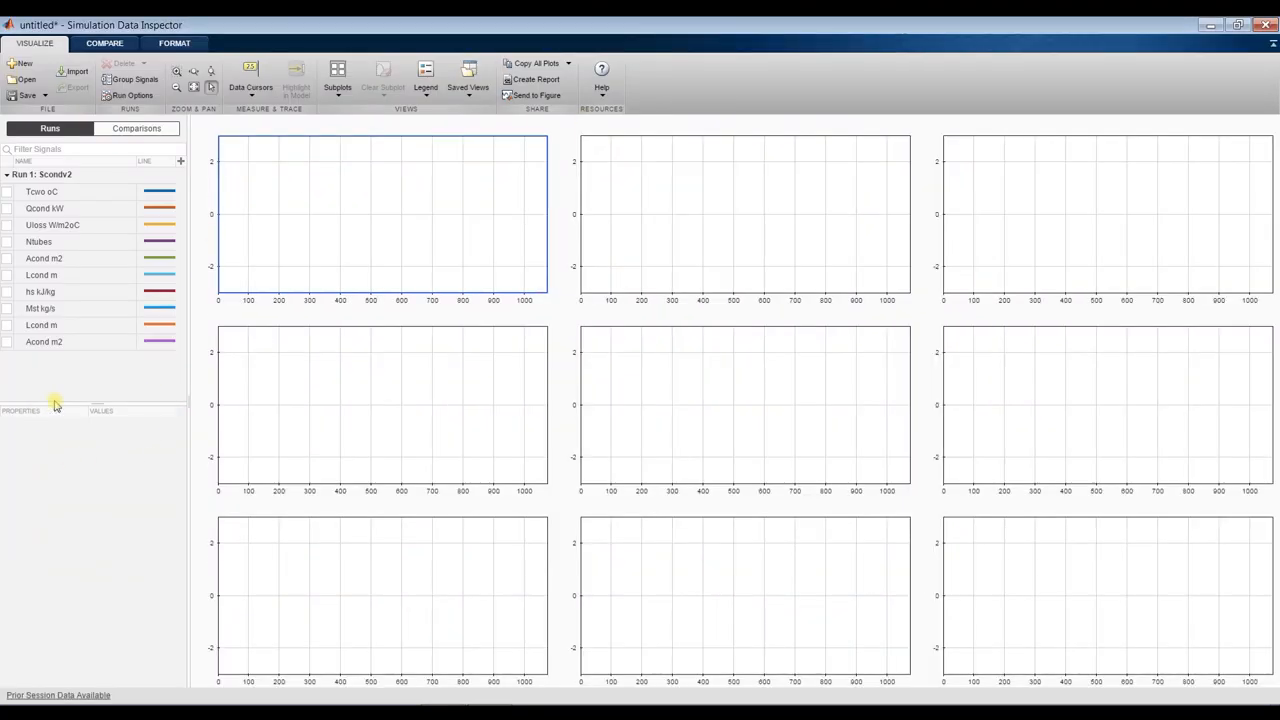
left_click(41, 191)
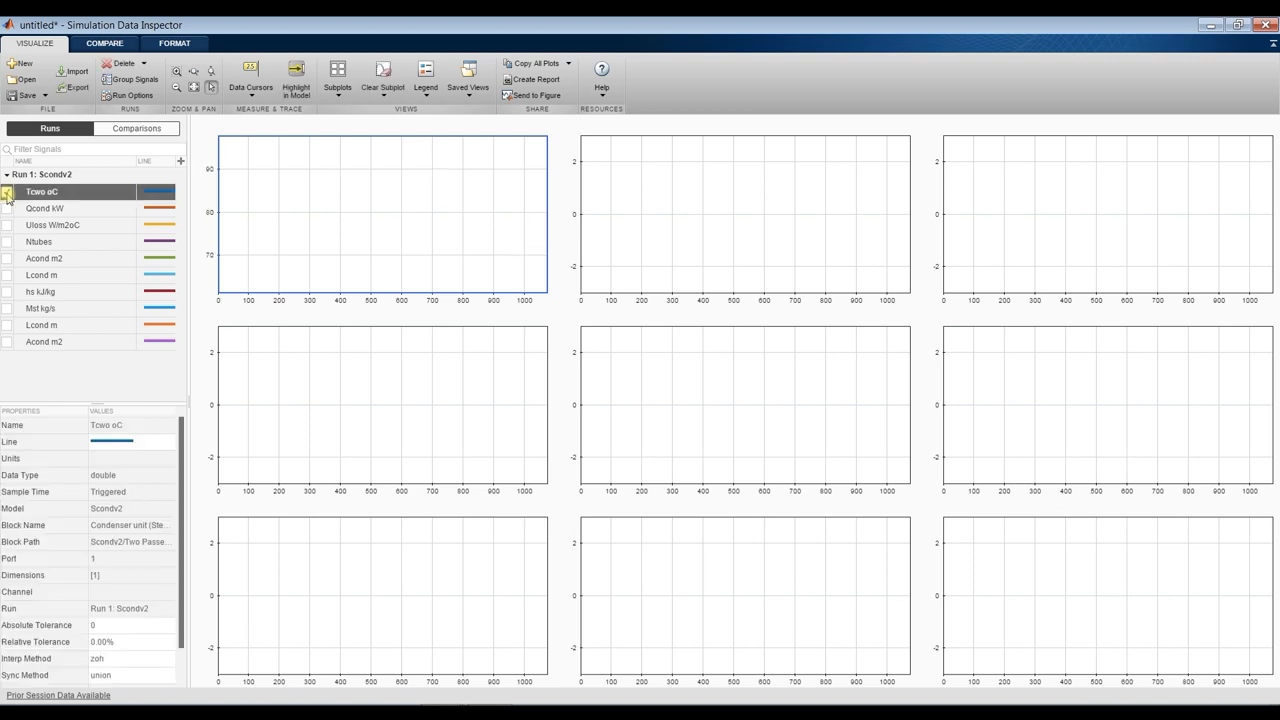
left_click(8, 192)
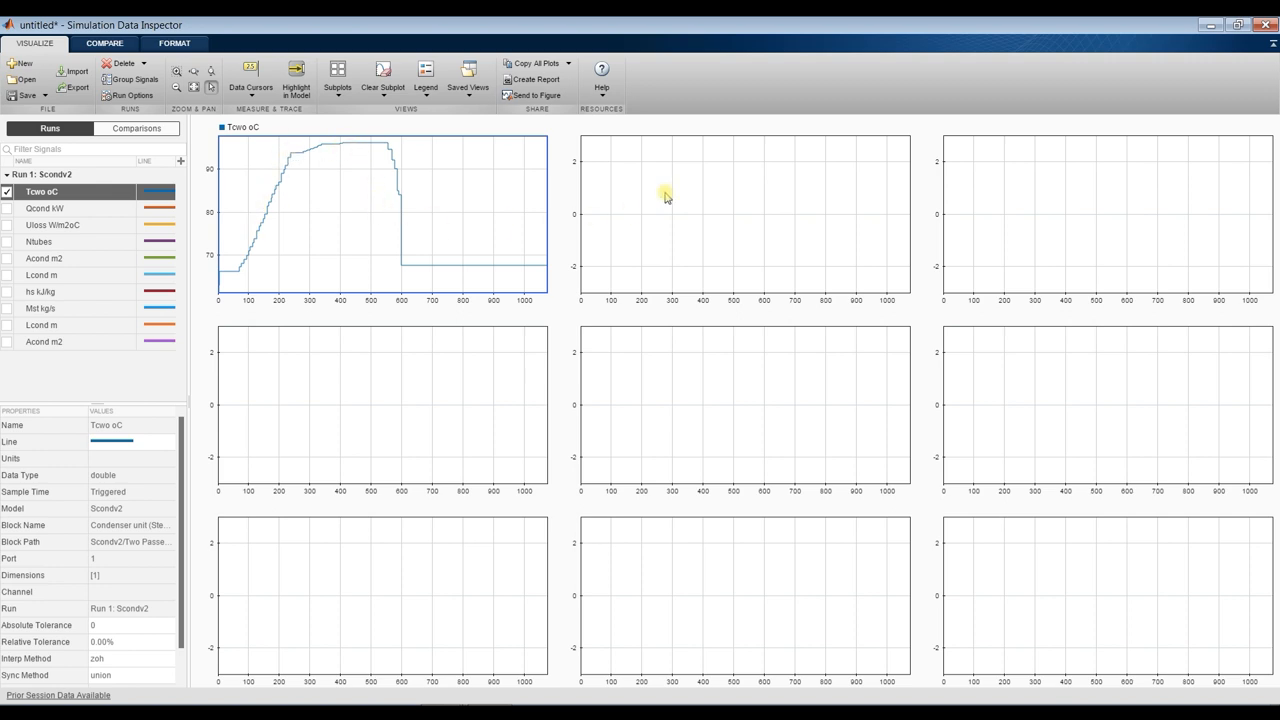
Step: Plot Qcond kW in the top-middle subplot and bring up the Format axis settings
left_click(744, 213)
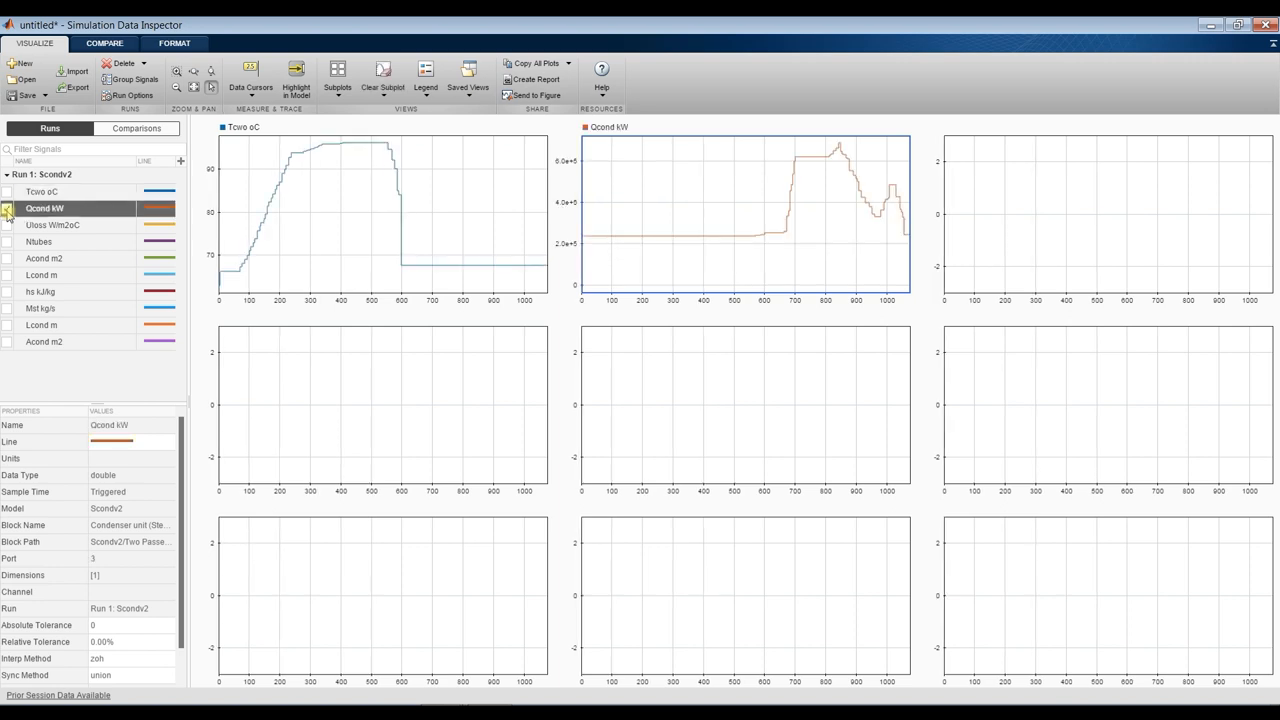
left_click(8, 208)
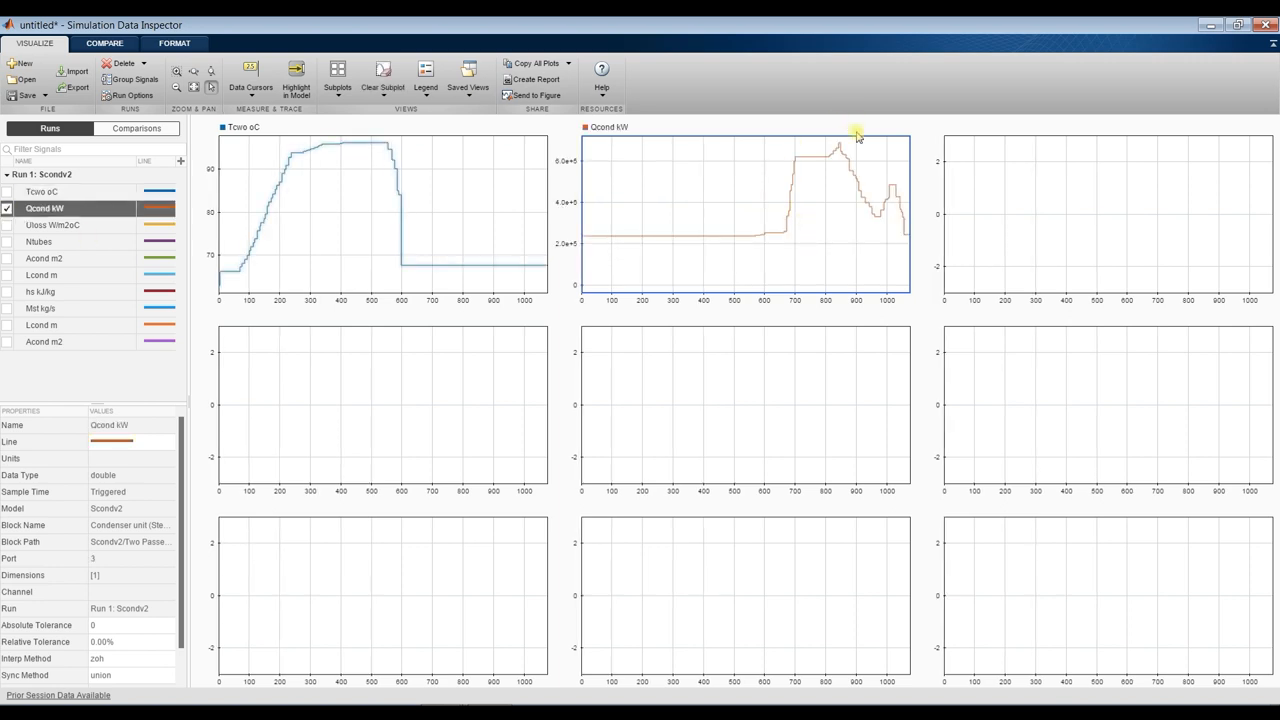
mouse_move(790, 205)
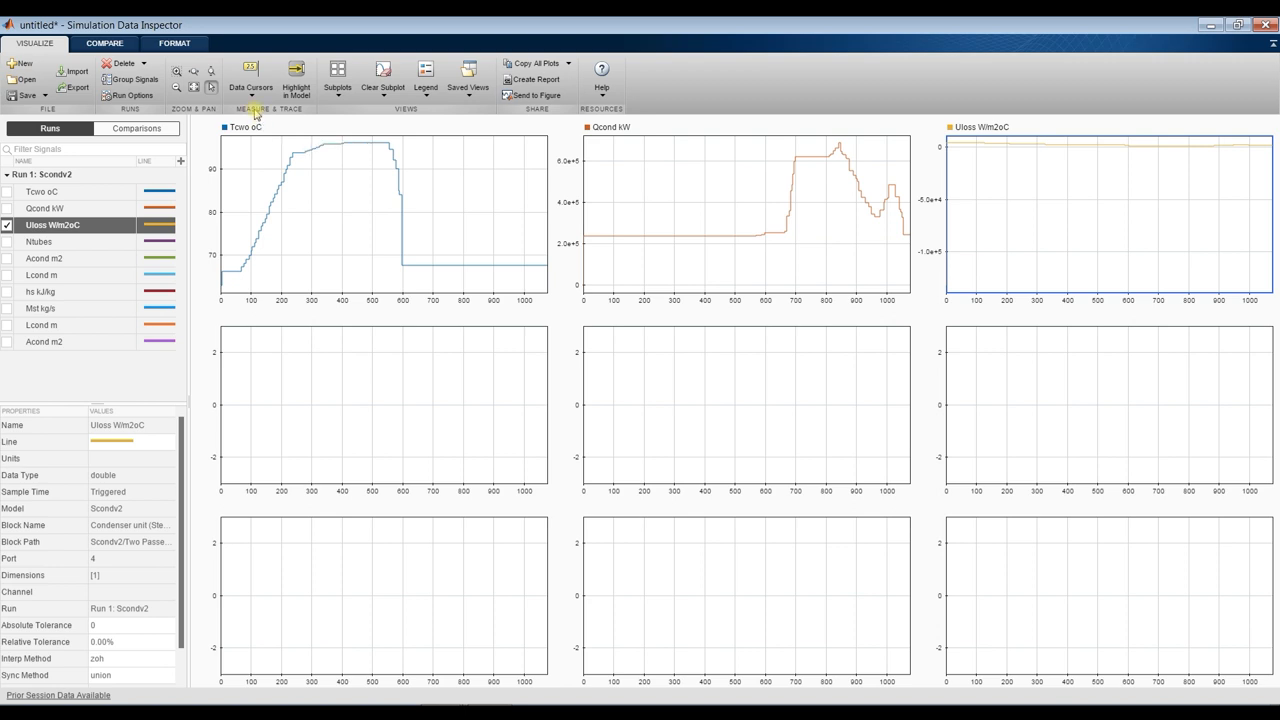
left_click(174, 43)
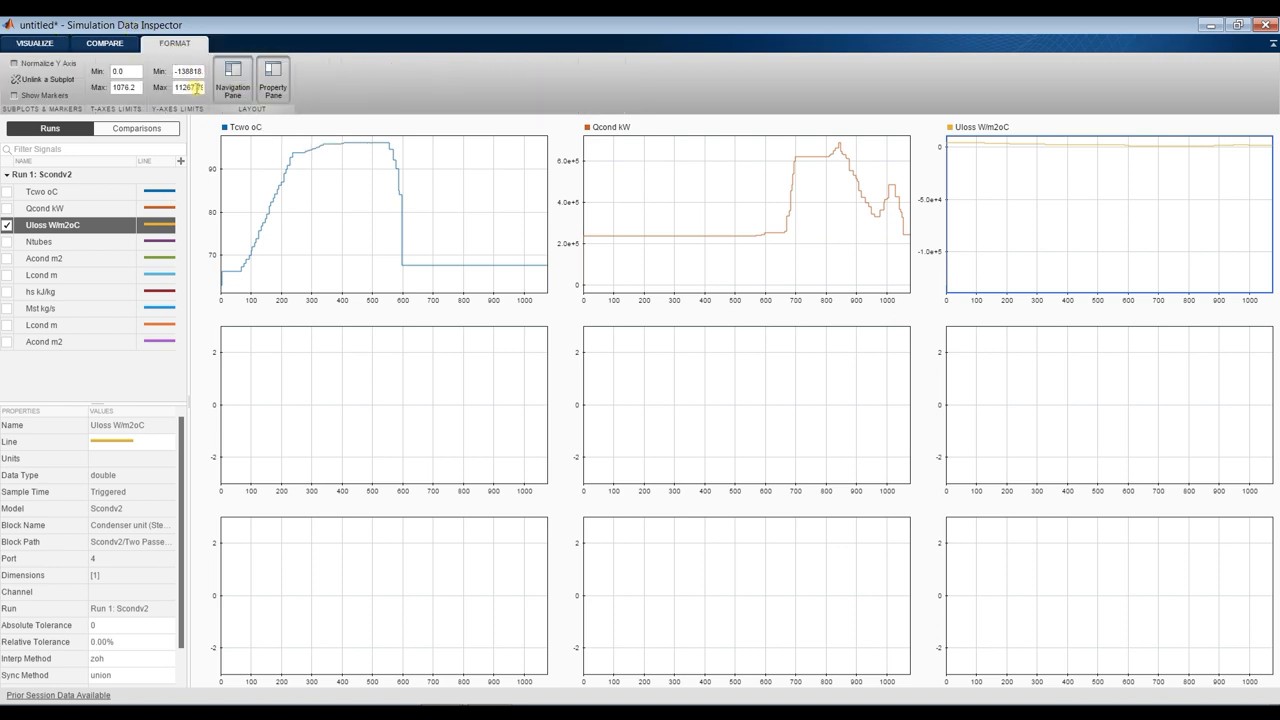
Step: Set the Uloss W/m2oC subplot's Y-axis limits to 1000–5000
triple_click(188, 71)
type("1000")
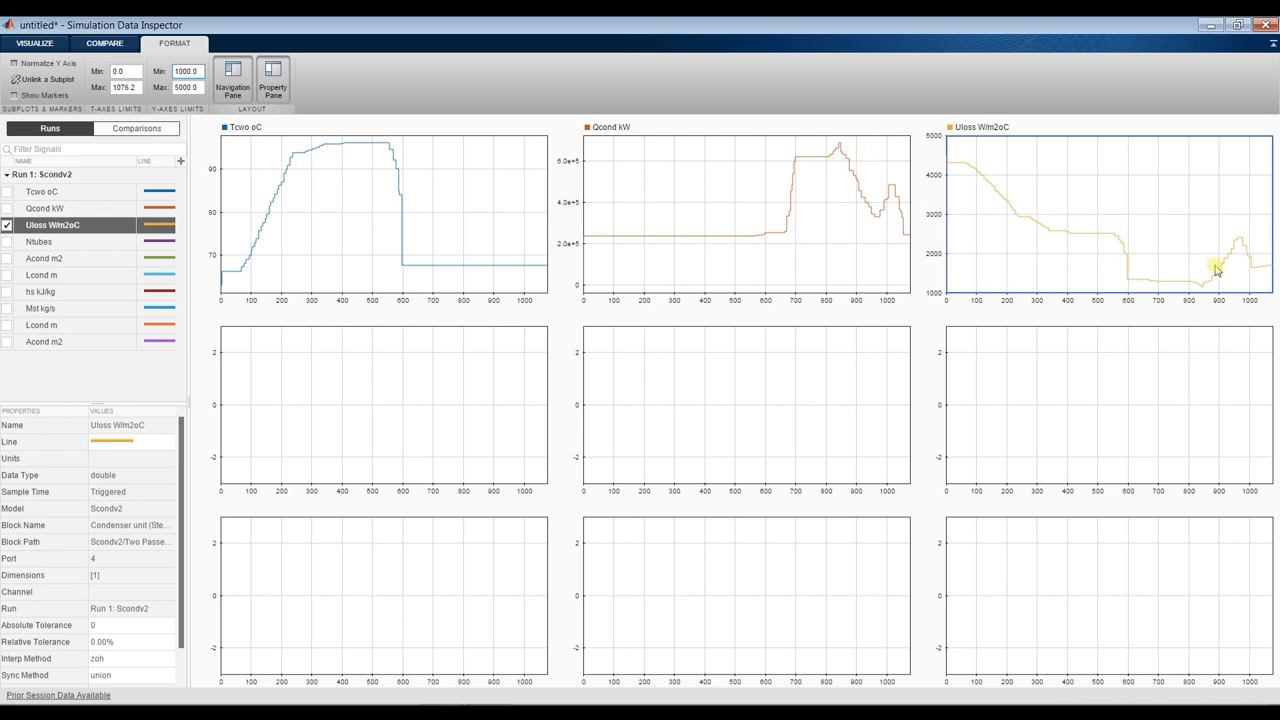
mouse_move(1150, 292)
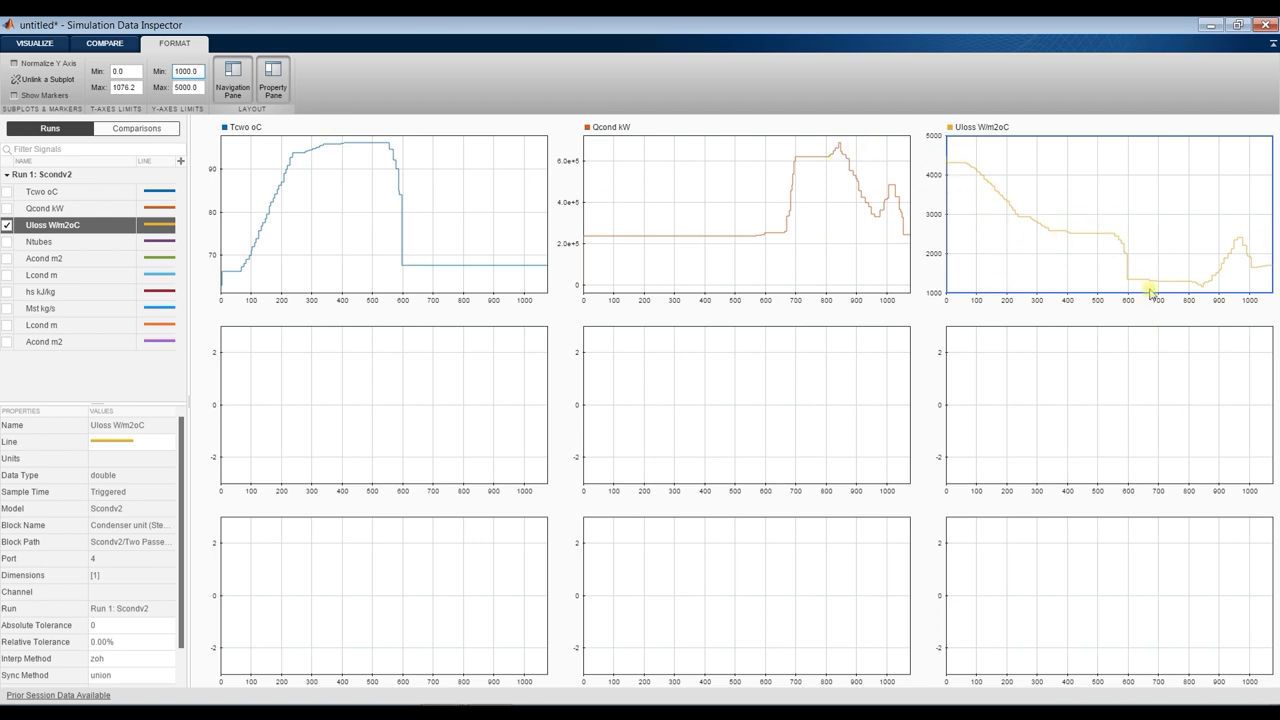
mouse_move(880, 145)
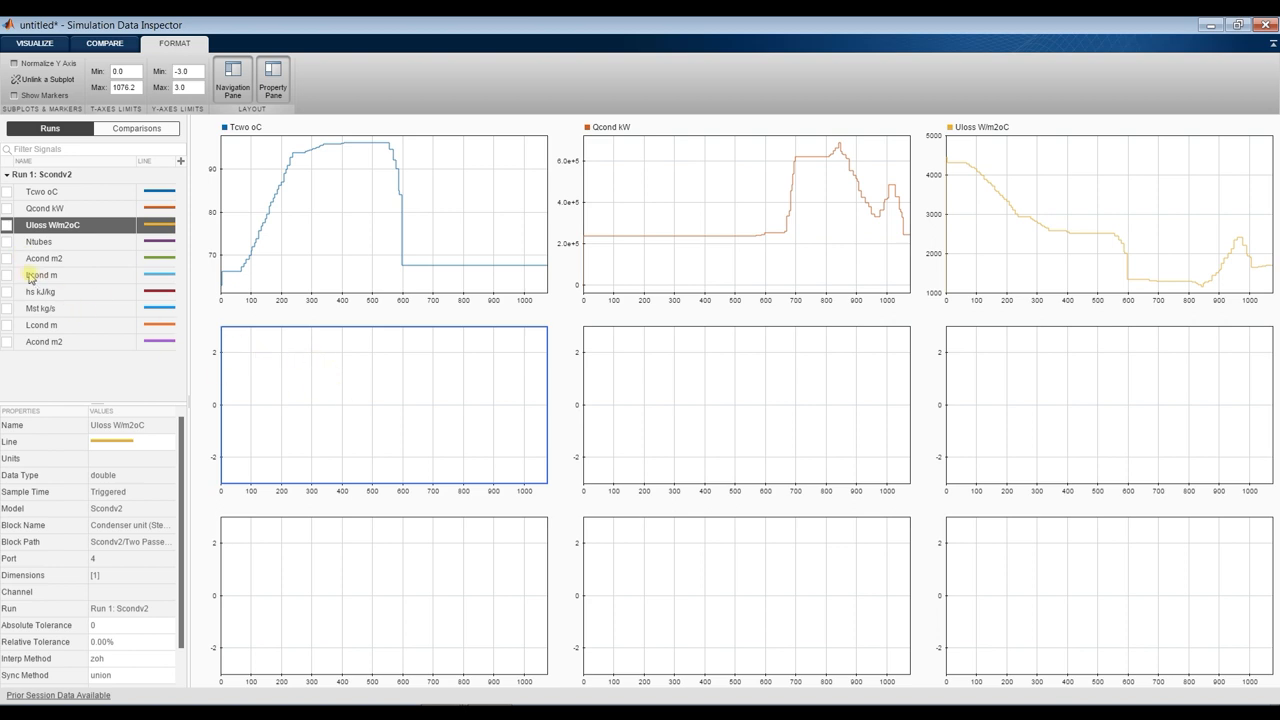
Step: Plot Ntubes in the middle-left and Lcond m in the middle-right subplots
left_click(40, 241)
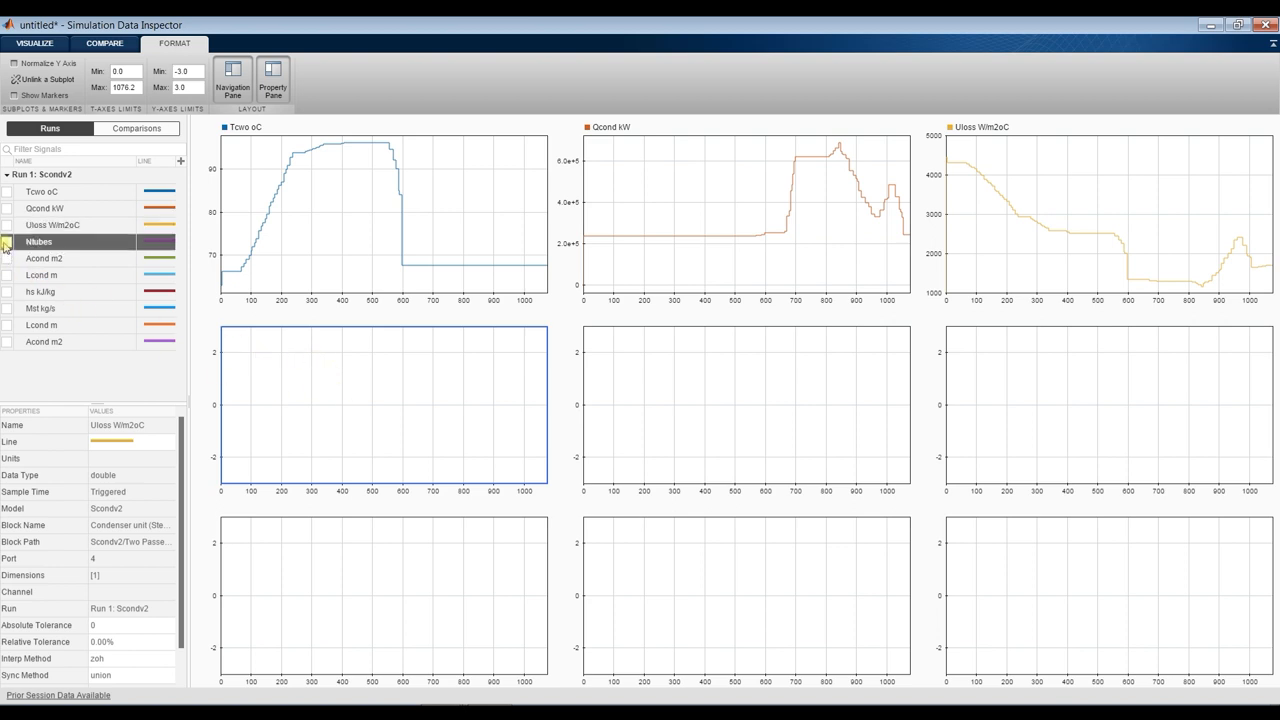
left_click(8, 241)
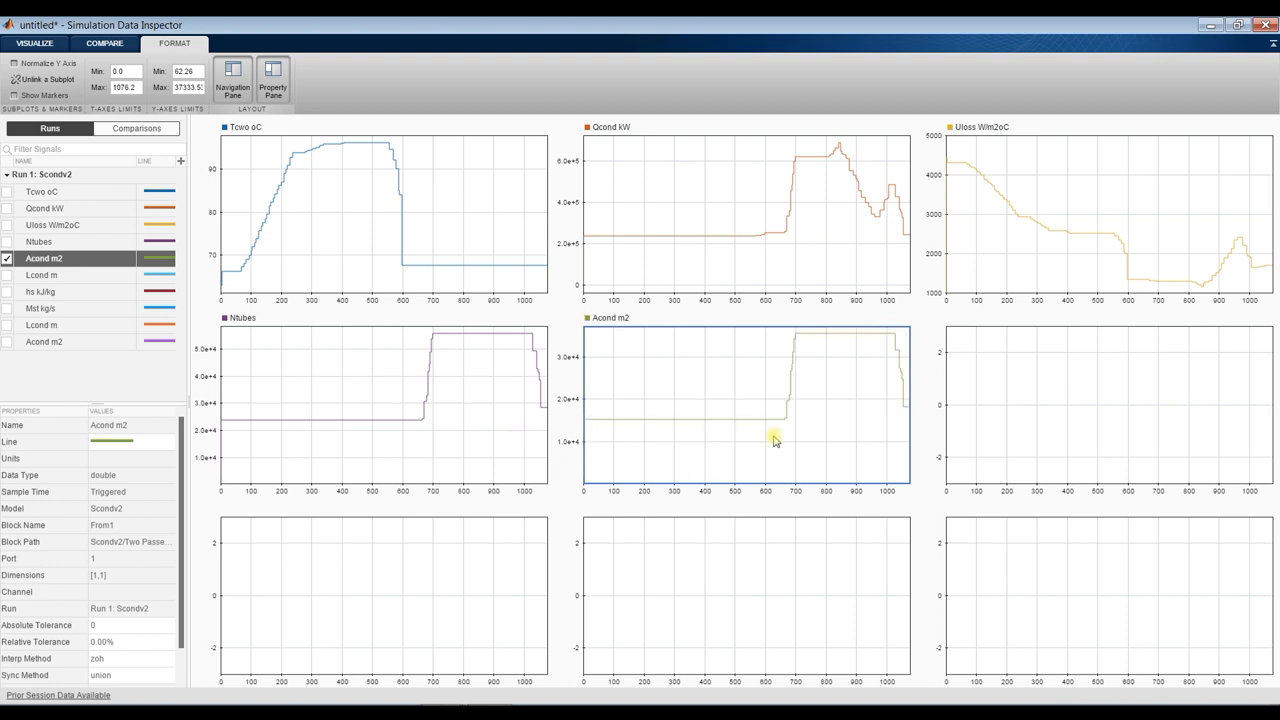
left_click(7, 275)
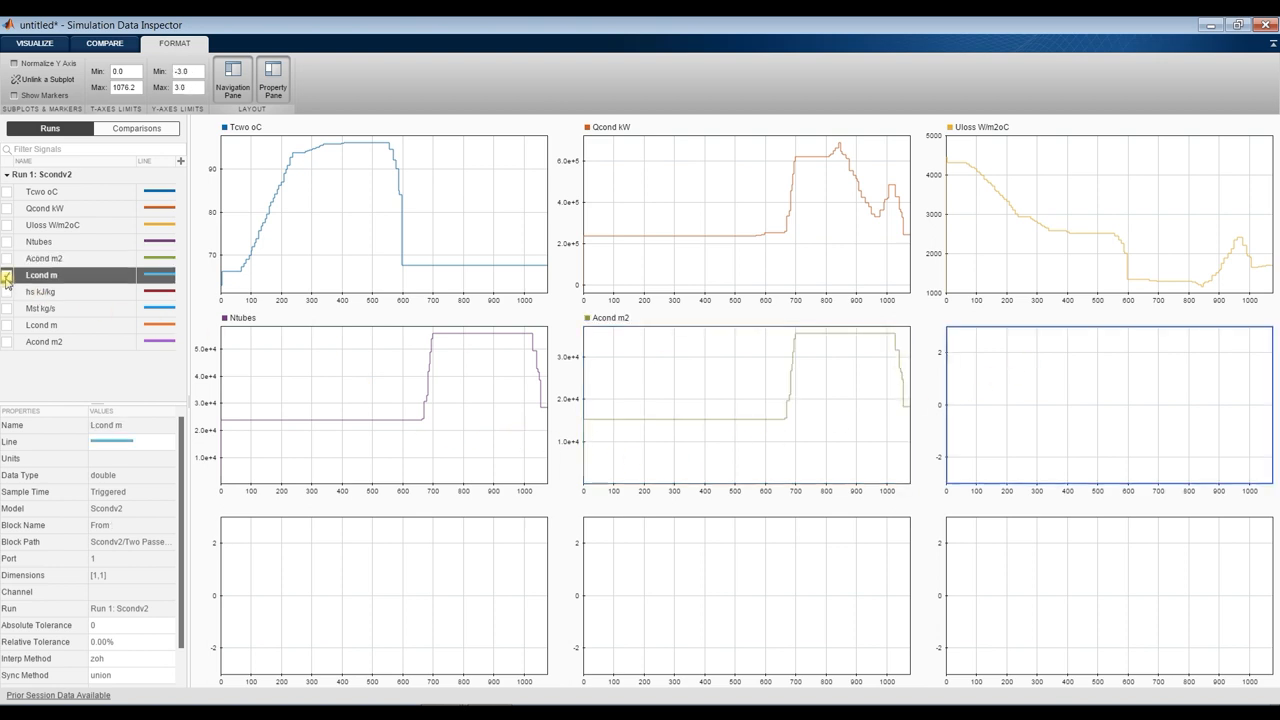
left_click(8, 275)
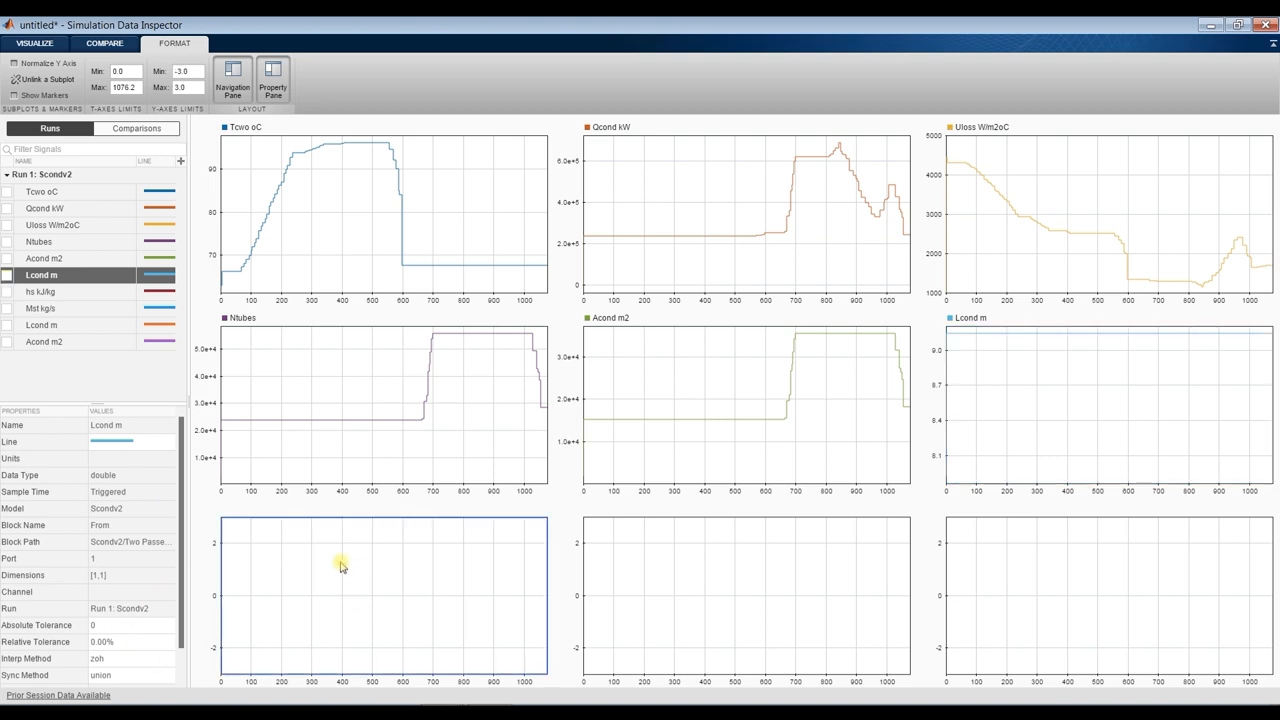
Step: Fill the bottom-row subplots with hs kJ/kg, Mst kg/s and Acond m2
left_click(7, 291)
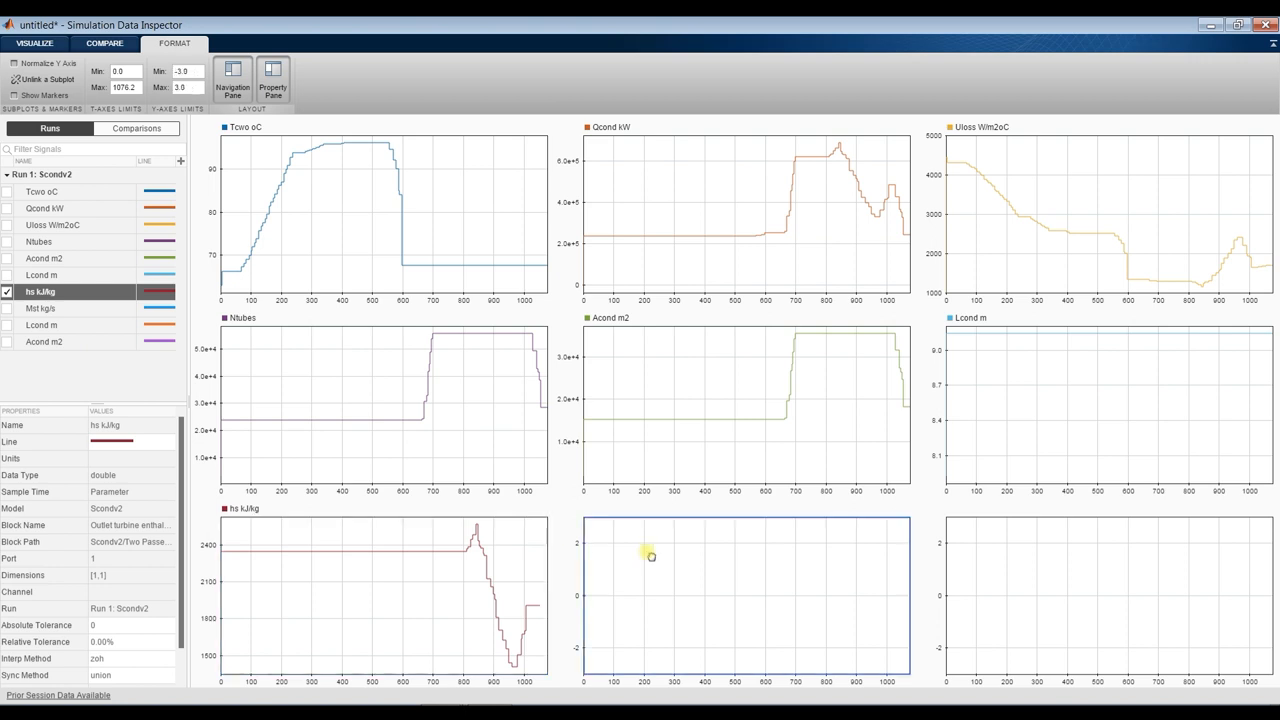
left_click(40, 308)
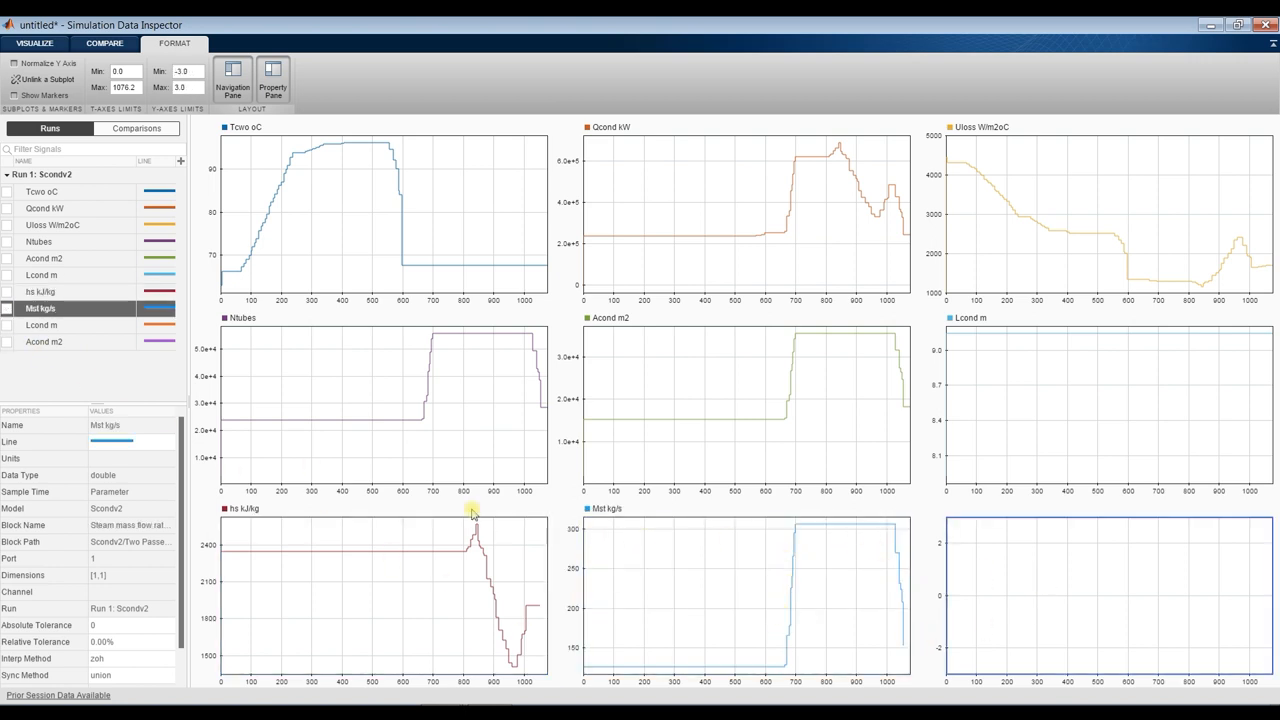
mouse_move(5, 347)
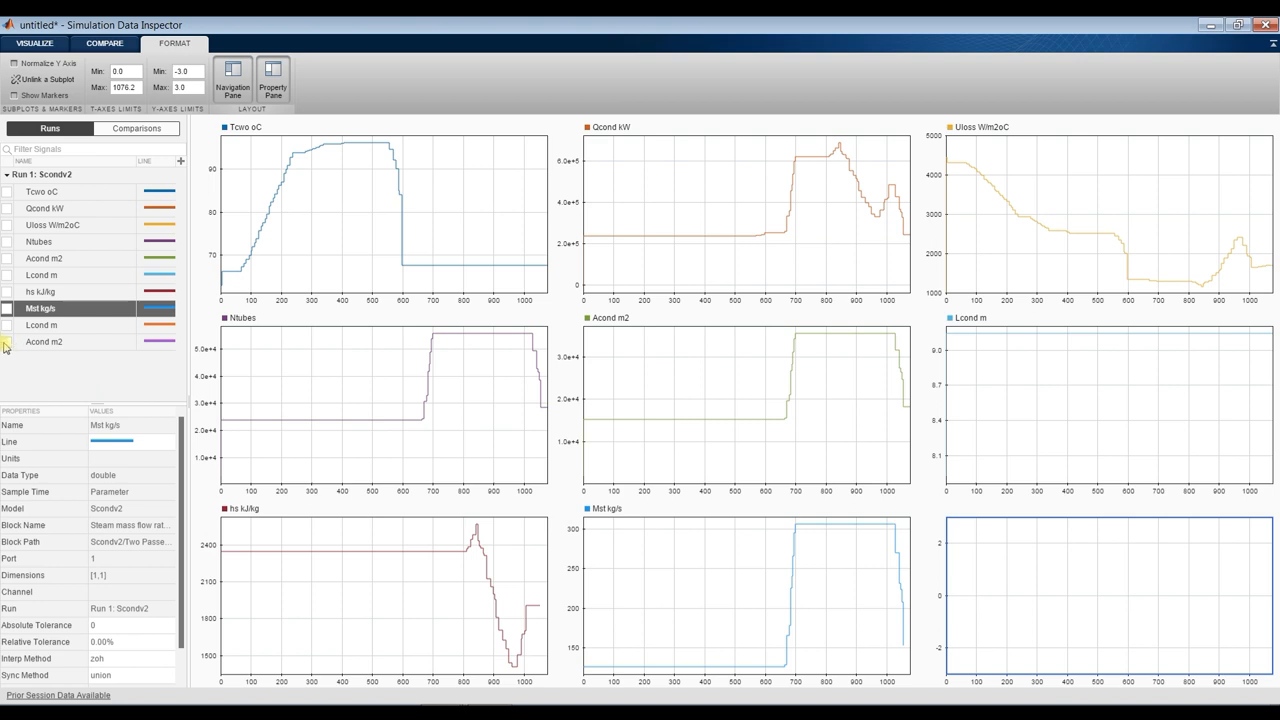
left_click(8, 342)
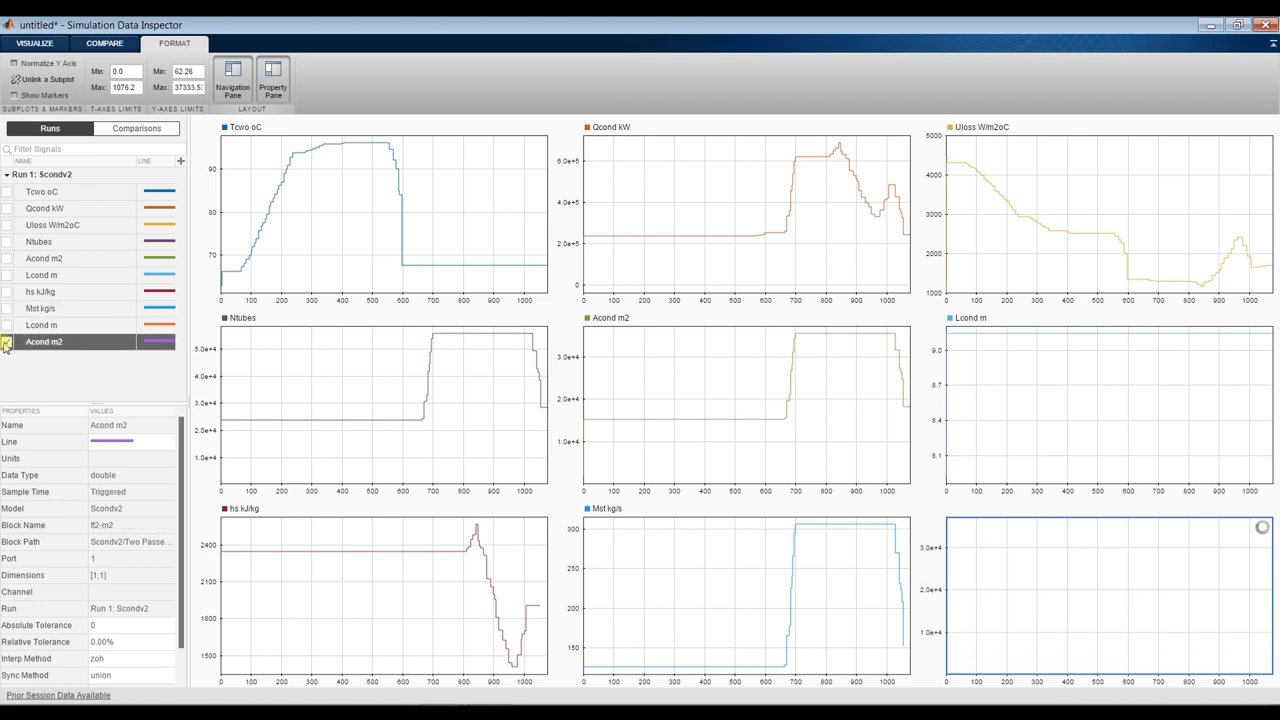
left_click(7, 342)
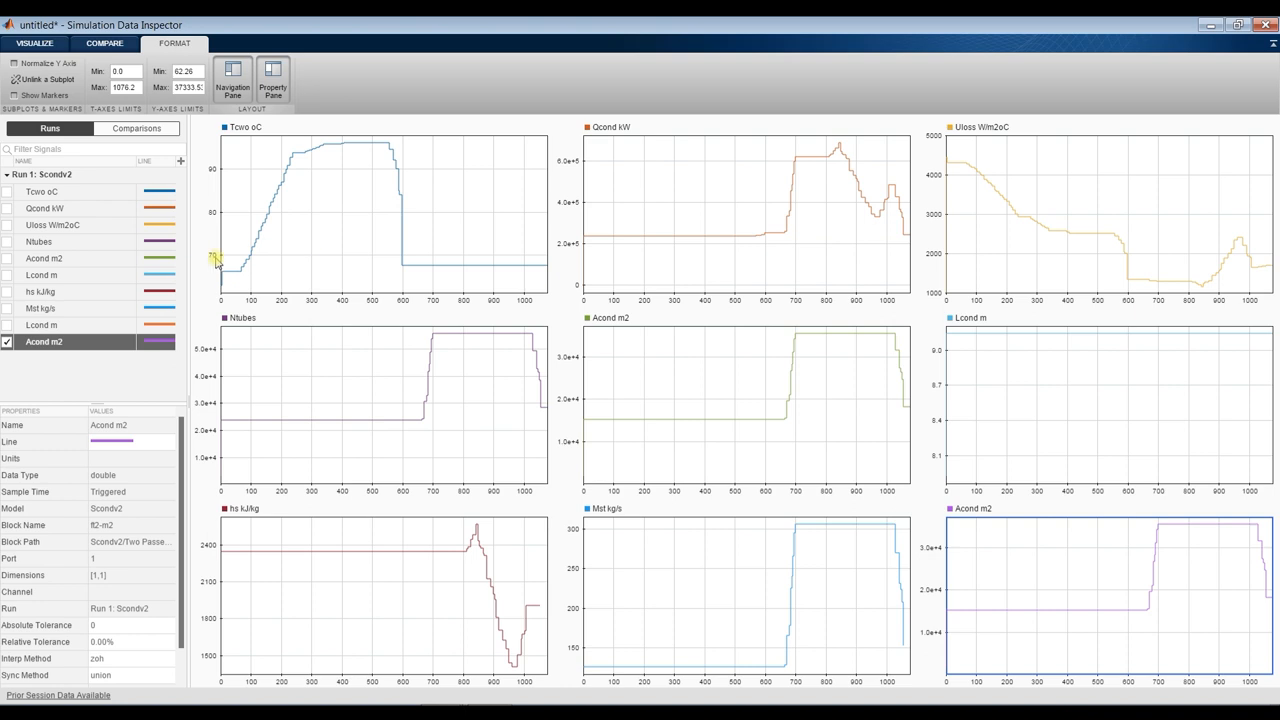
mouse_move(1068, 157)
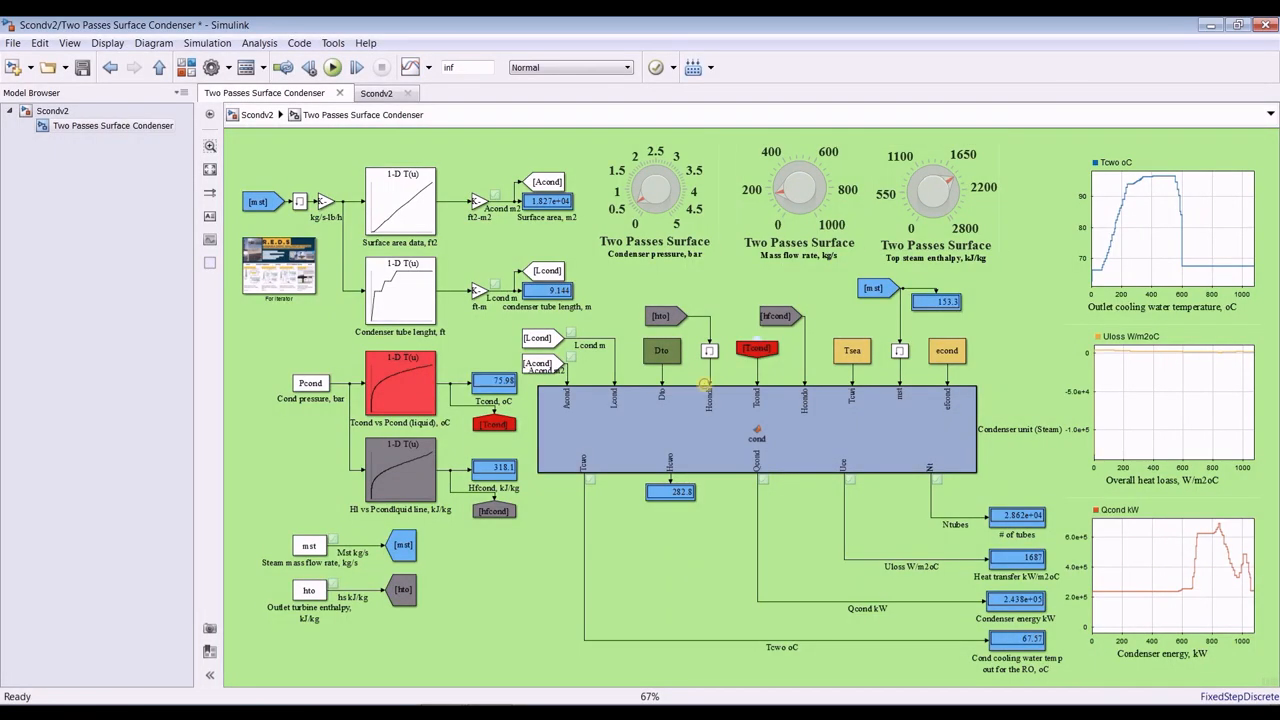
mouse_move(707, 430)
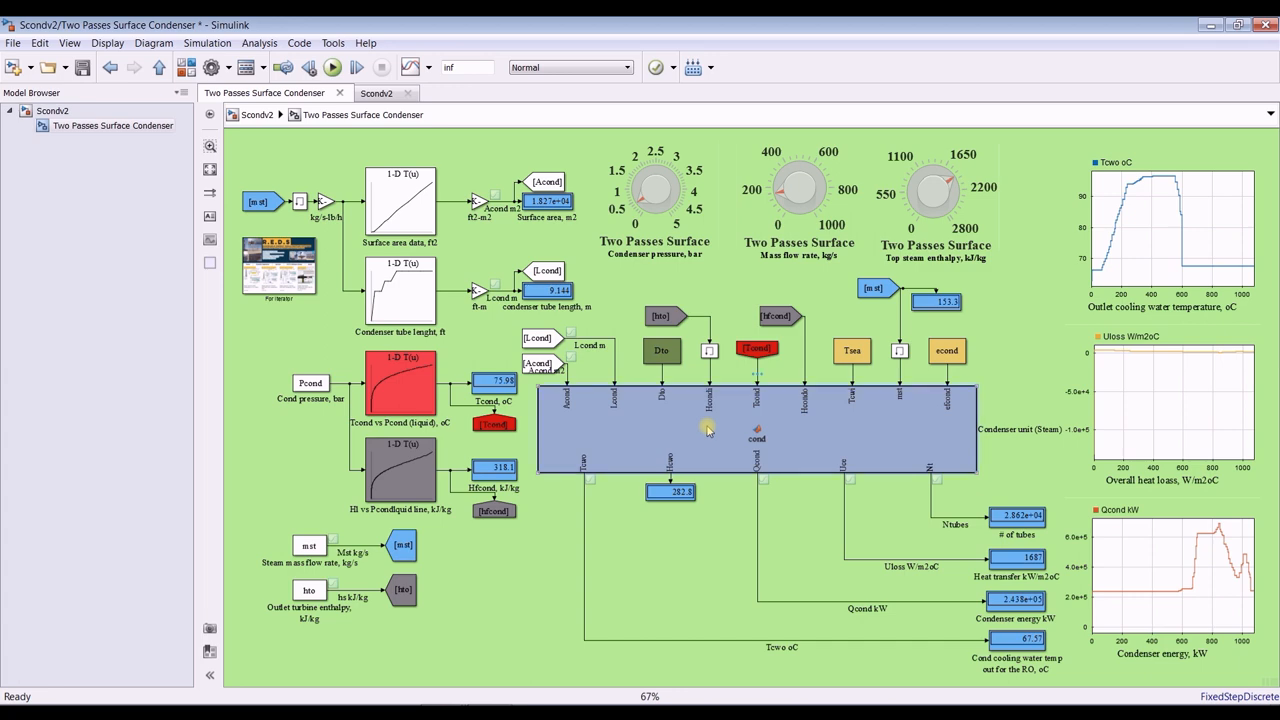
Step: Open the Condenser unit (Steam) MATLAB function and highlight the Uce and efcond variables
double_click(757, 430)
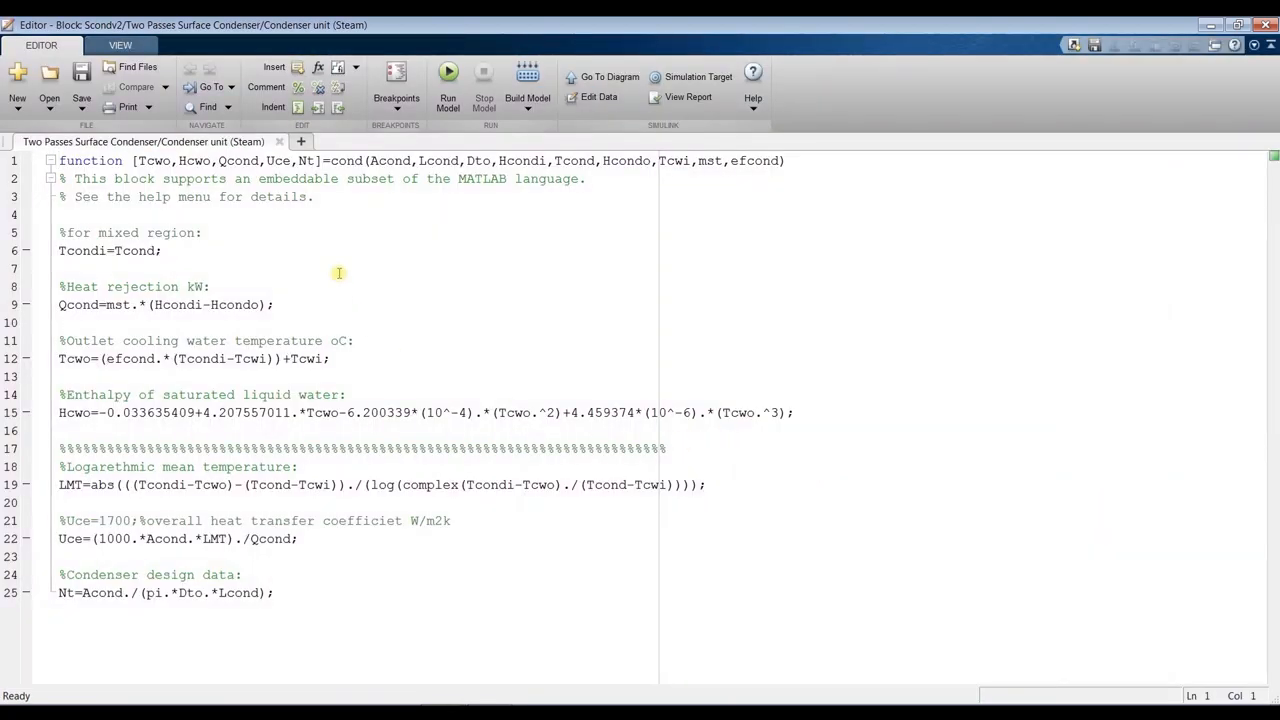
left_click(100, 358)
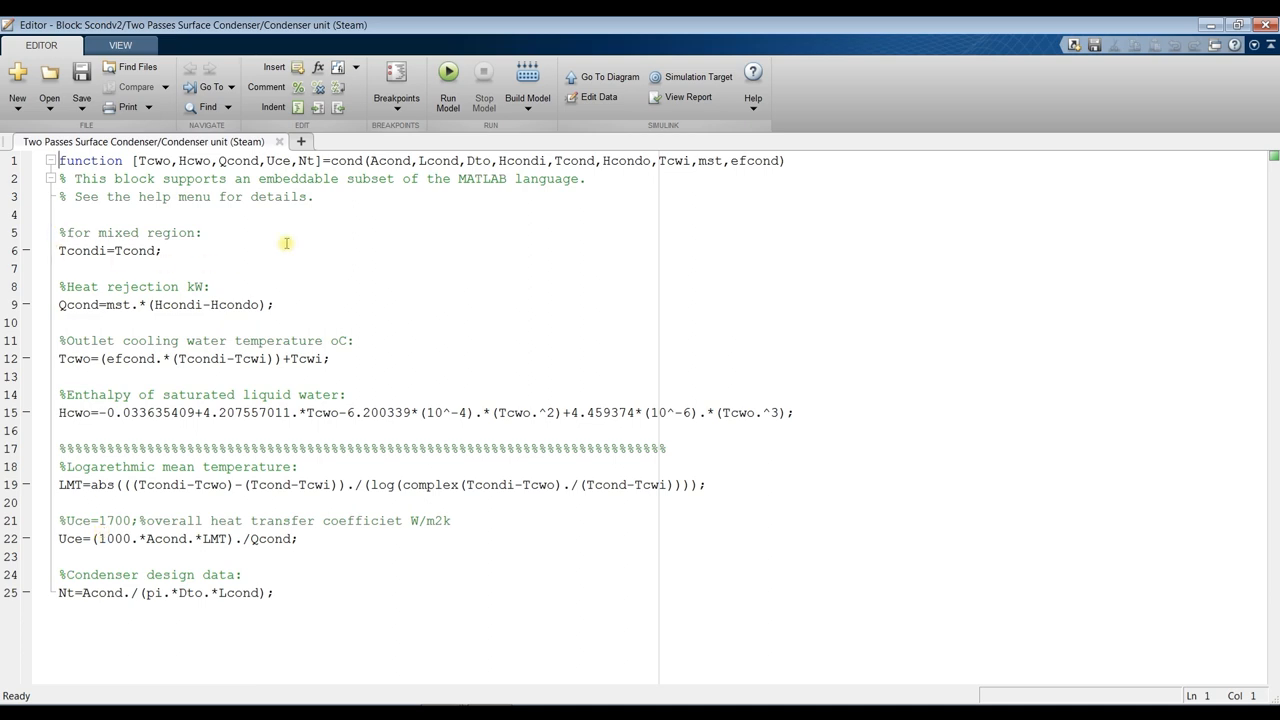
double_click(278, 160)
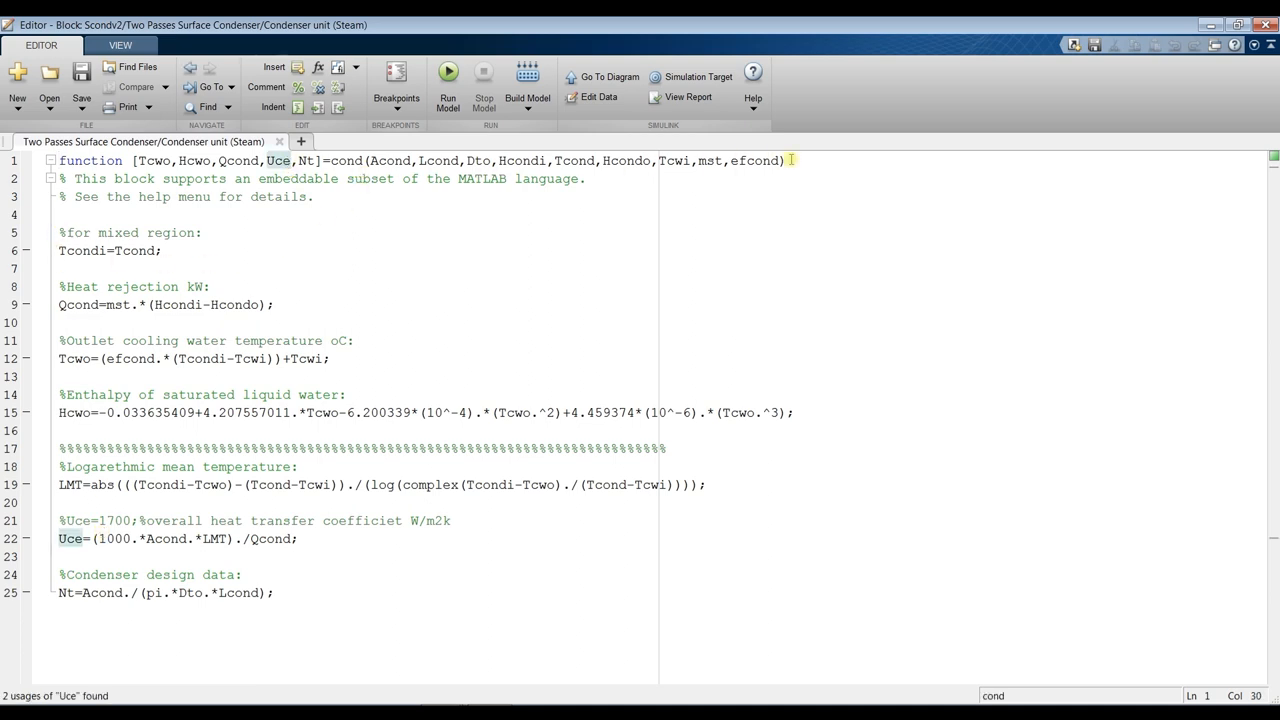
double_click(754, 160)
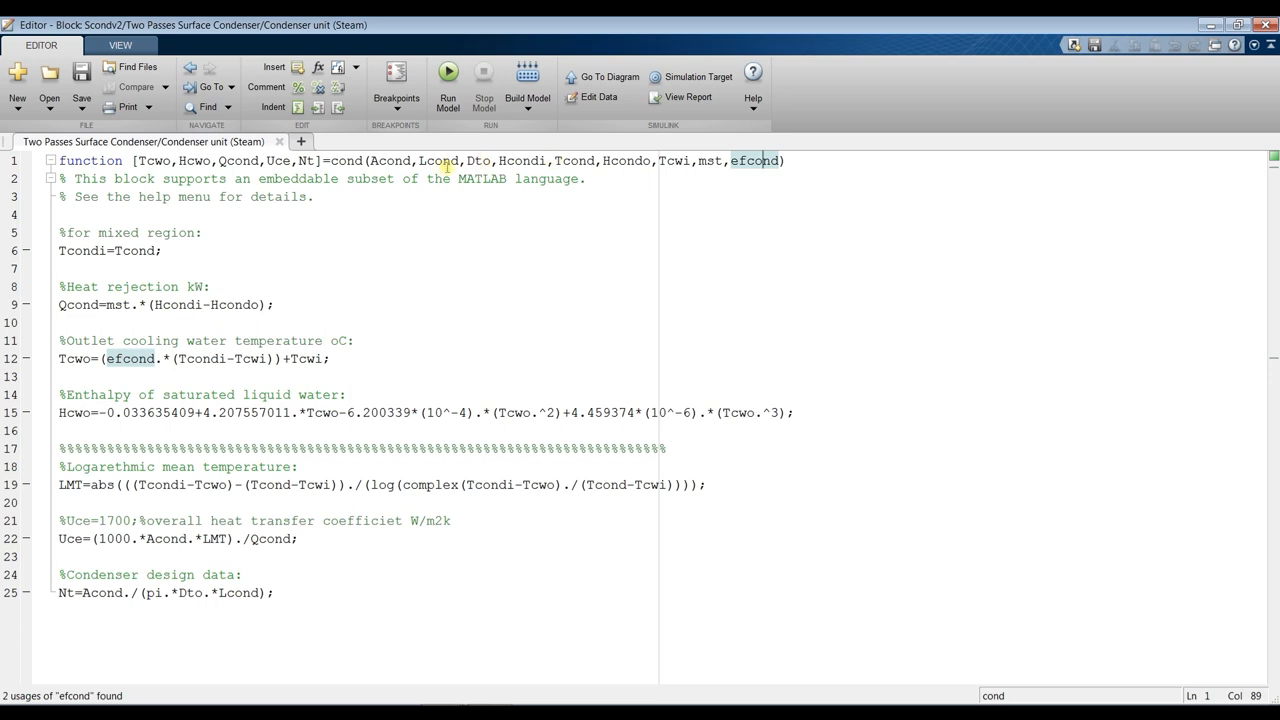
Step: Select the full input argument list and highlight all uses of Uce and Tcwo
left_click_drag(368, 160, 785, 160)
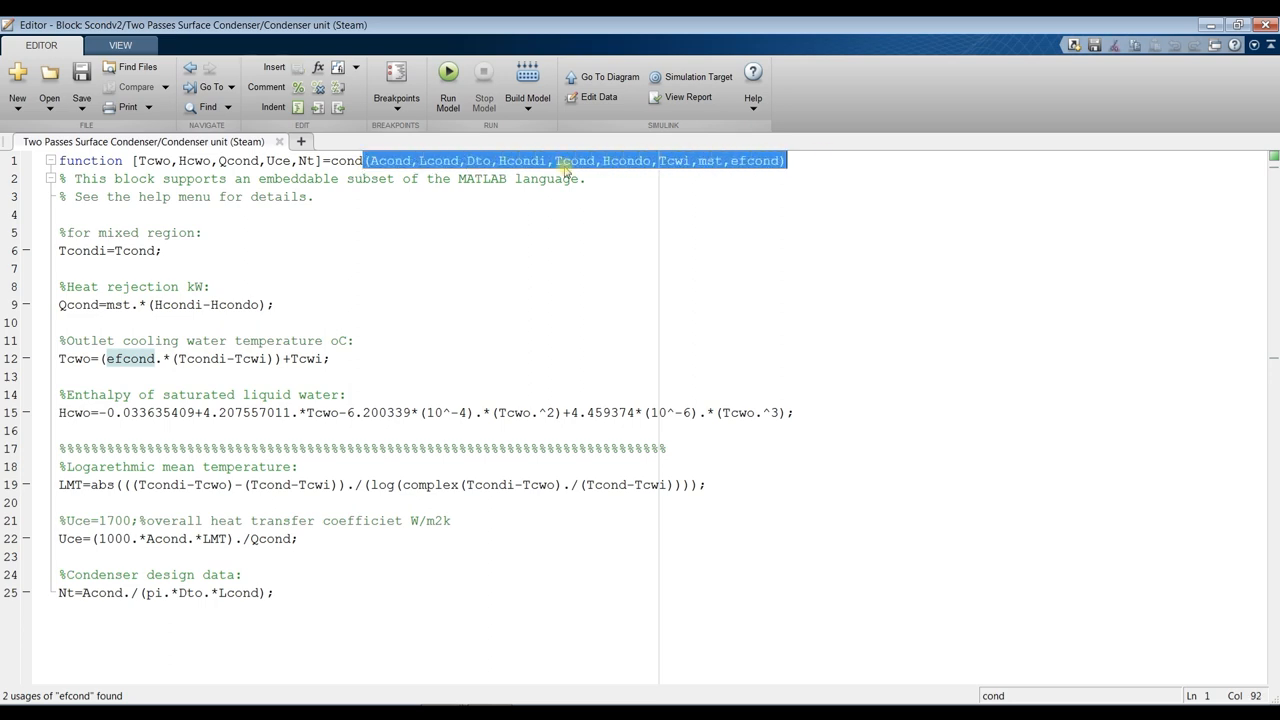
double_click(346, 160)
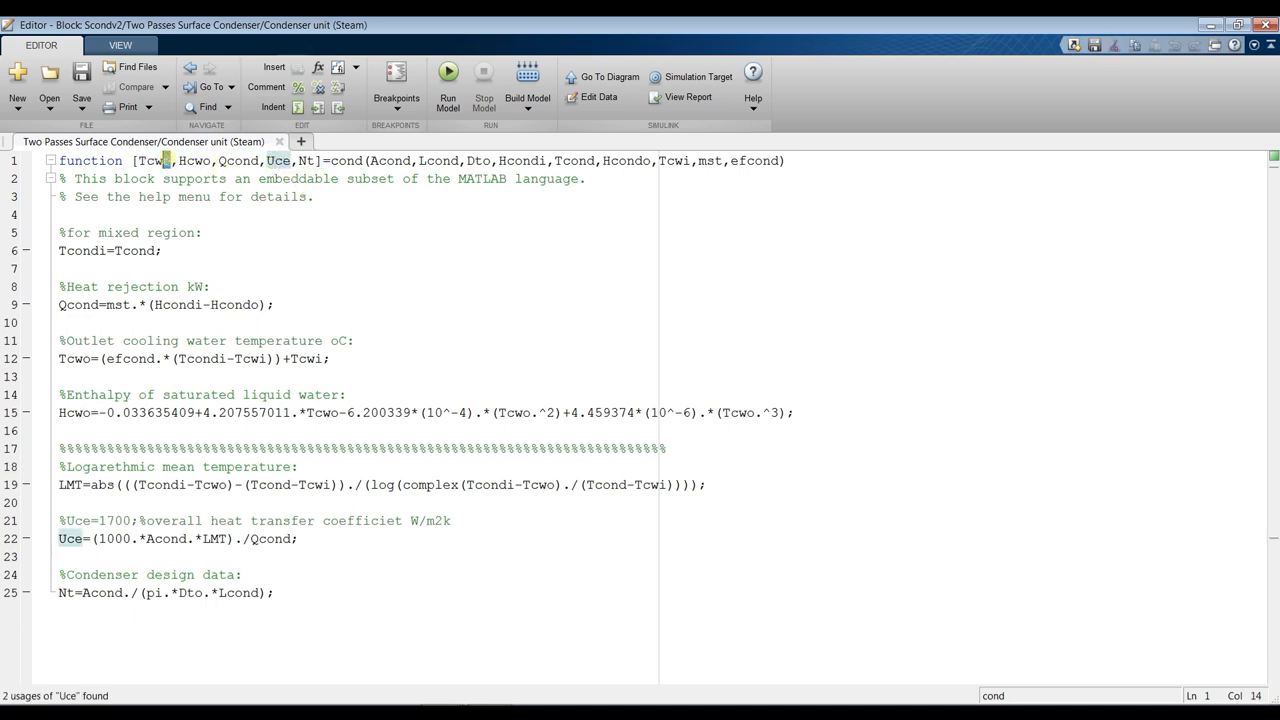
double_click(74, 358)
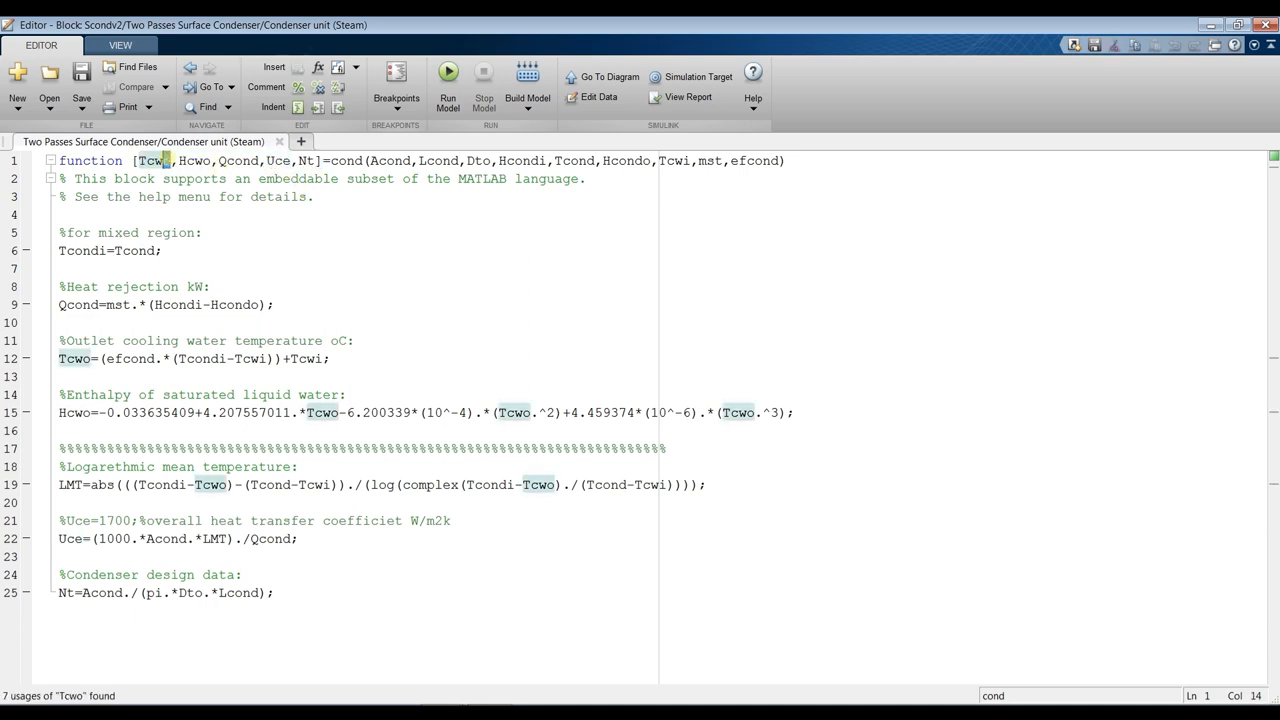